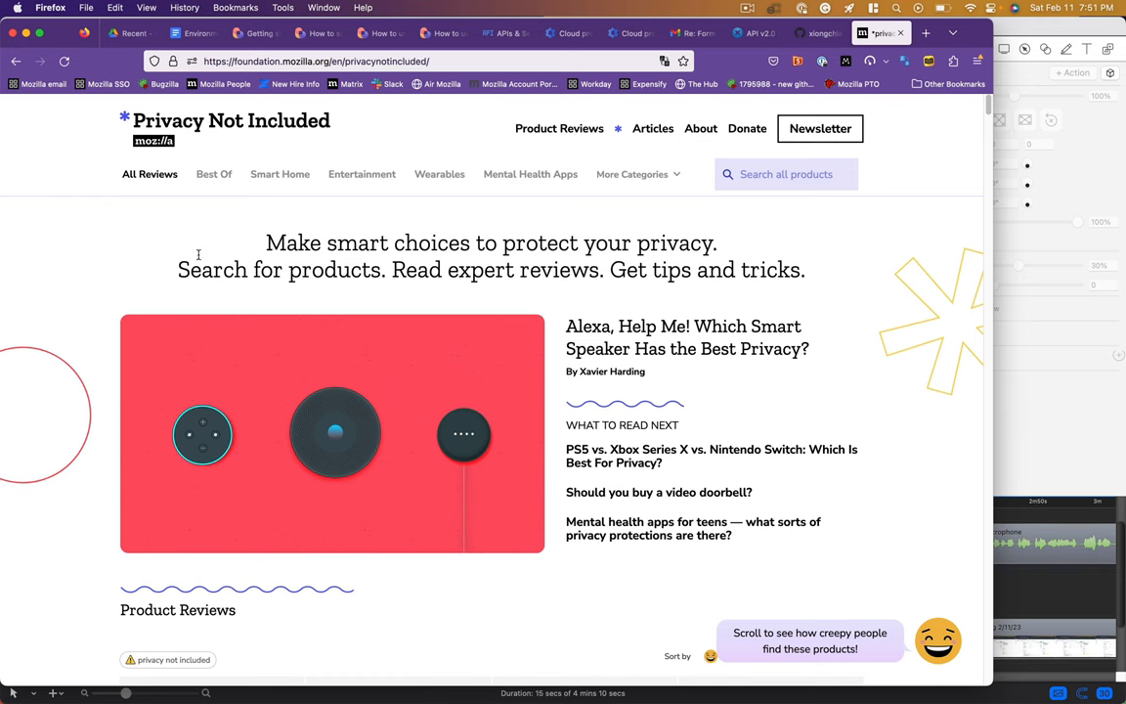
Scroll down the Signal review, view its Security findings, then its A.I. section
{"action": "scroll", "scroll_direction": "down", "scroll_amount": 3}
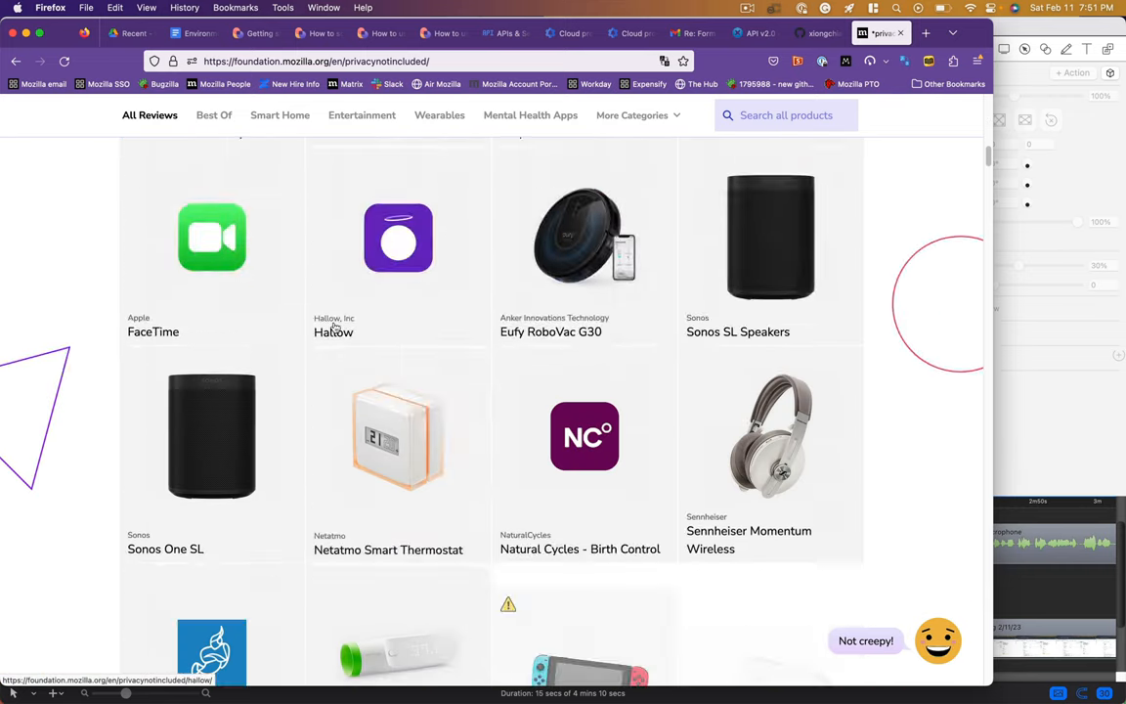
{"action": "scroll", "scroll_direction": "down", "scroll_amount": 3}
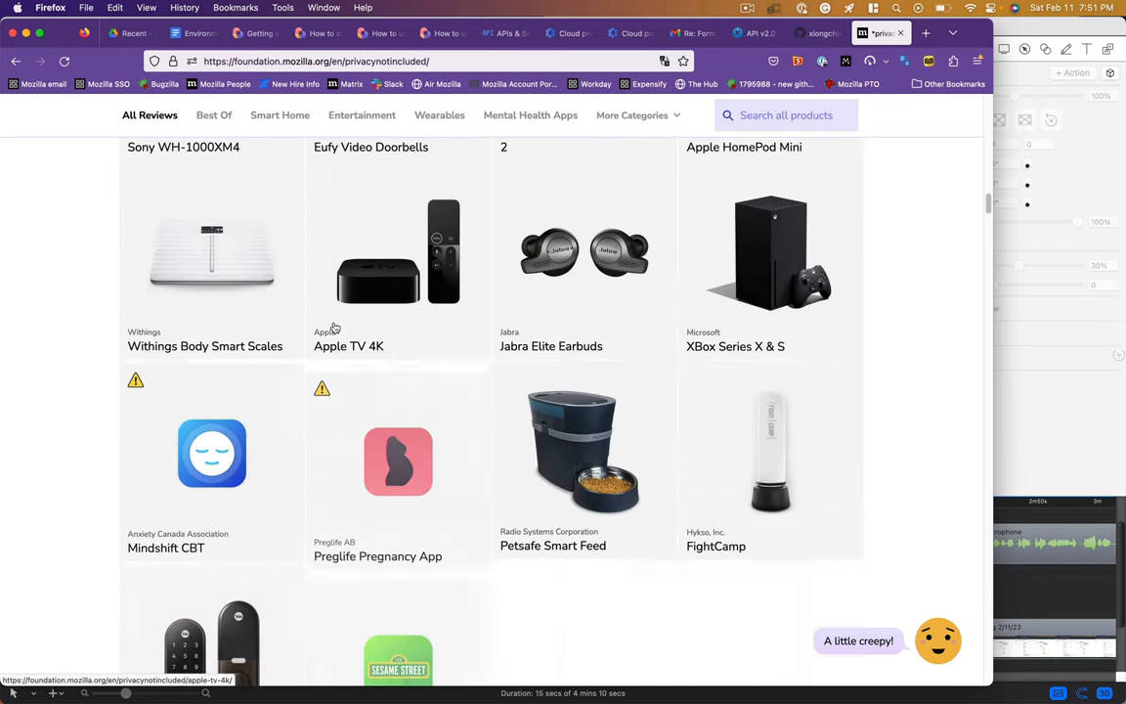
{"action": "scroll", "scroll_direction": "down", "scroll_amount": 3}
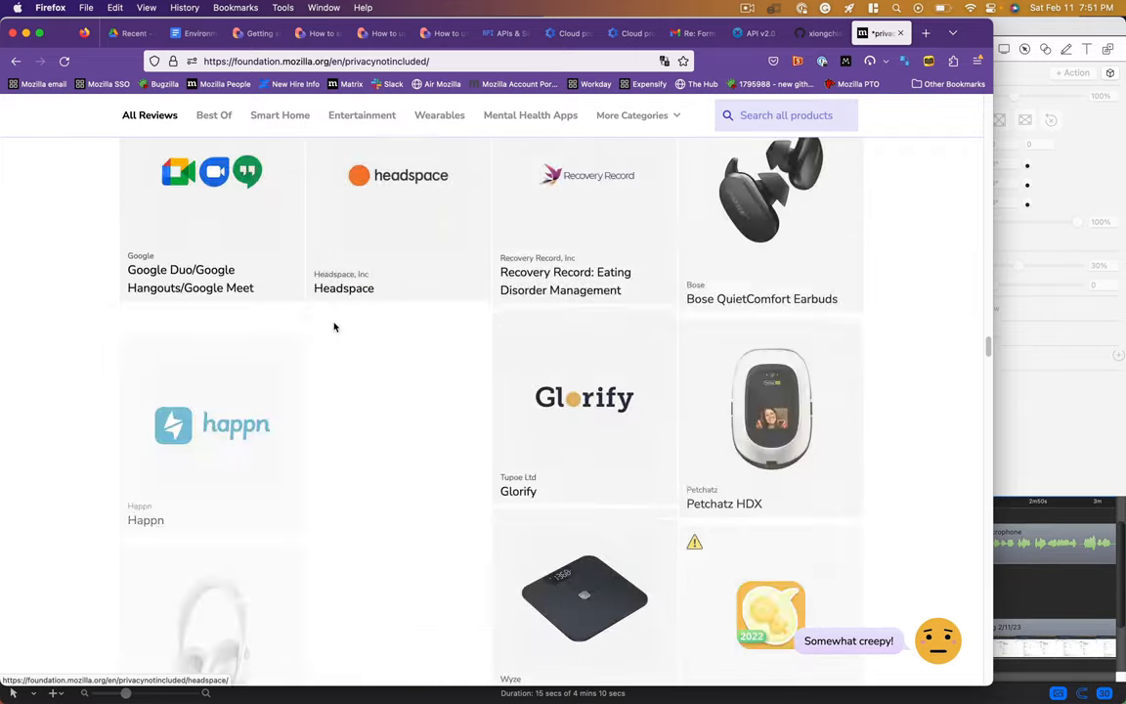
{"action": "scroll", "scroll_direction": "down", "scroll_amount": 3}
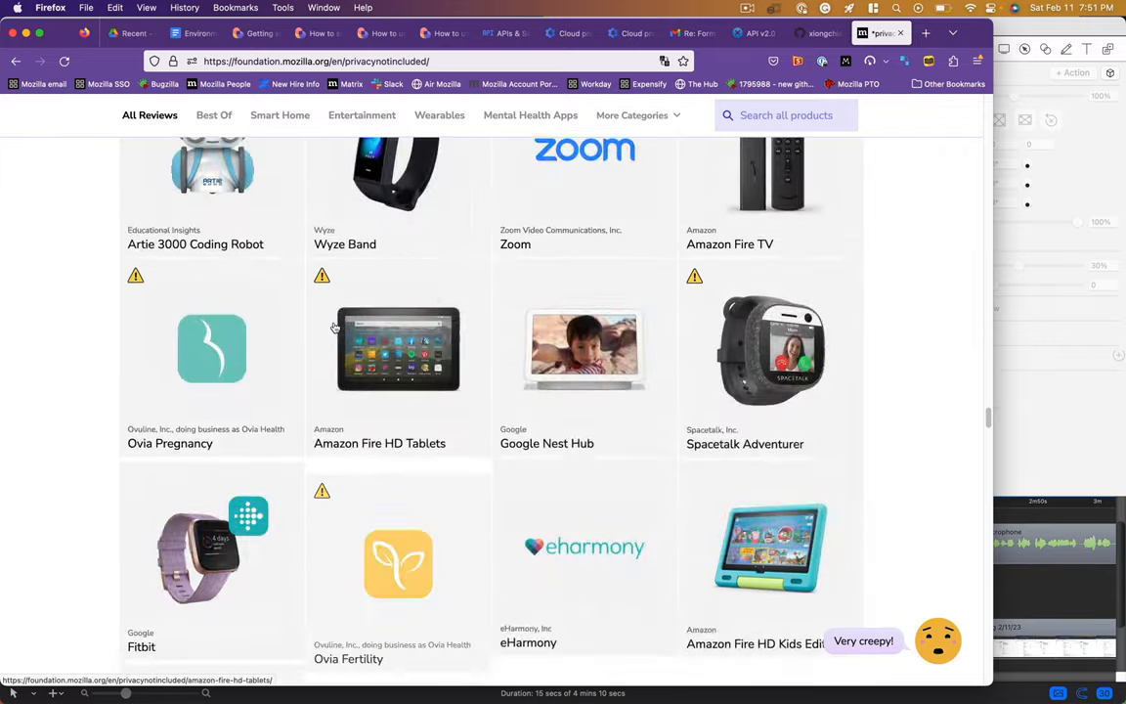
{"action": "scroll", "scroll_direction": "down", "scroll_amount": 3}
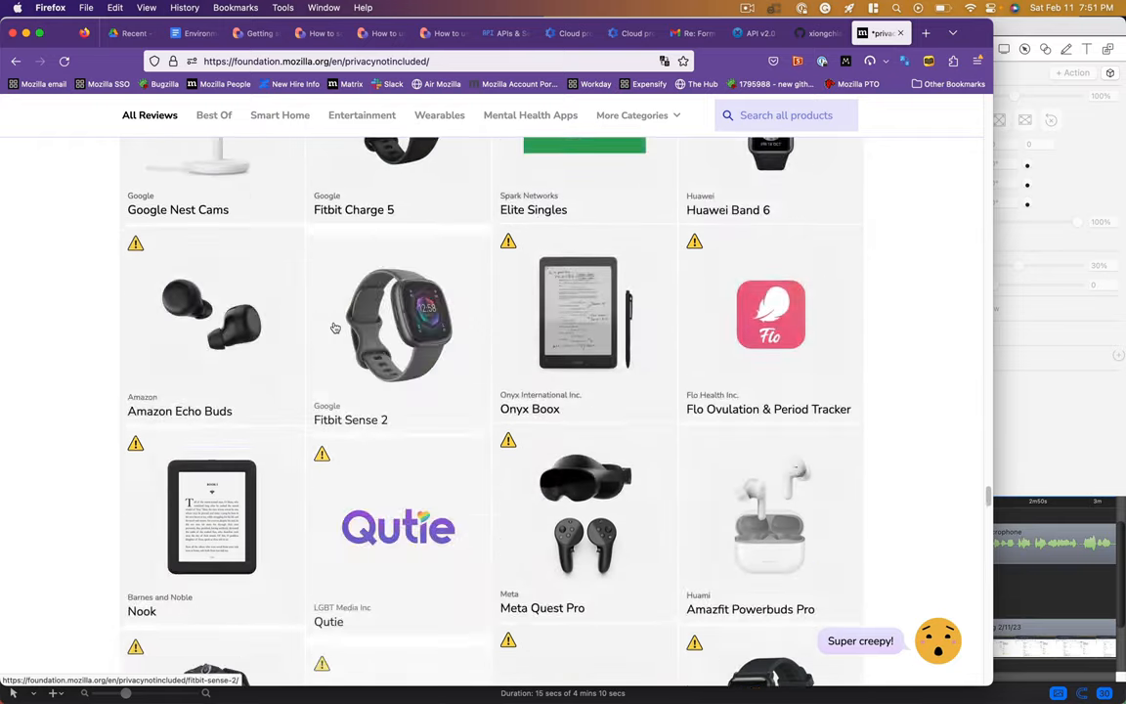
{"action": "scroll", "scroll_direction": "down", "scroll_amount": 3}
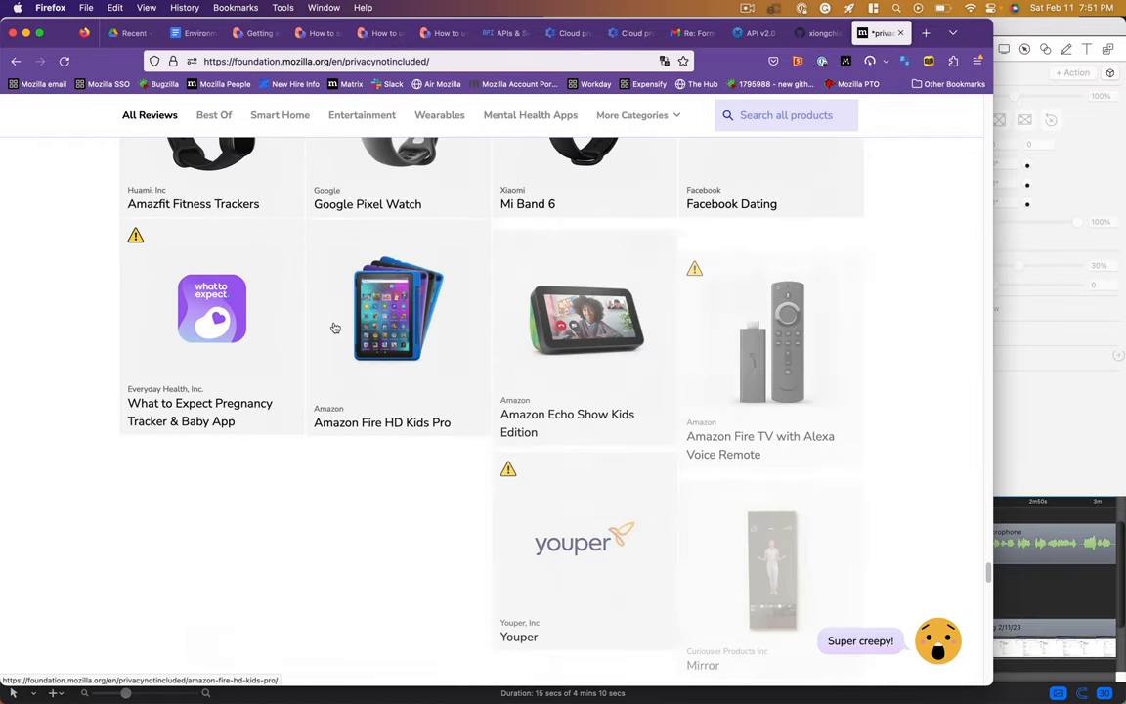
{"action": "scroll", "scroll_direction": "down", "scroll_amount": 3}
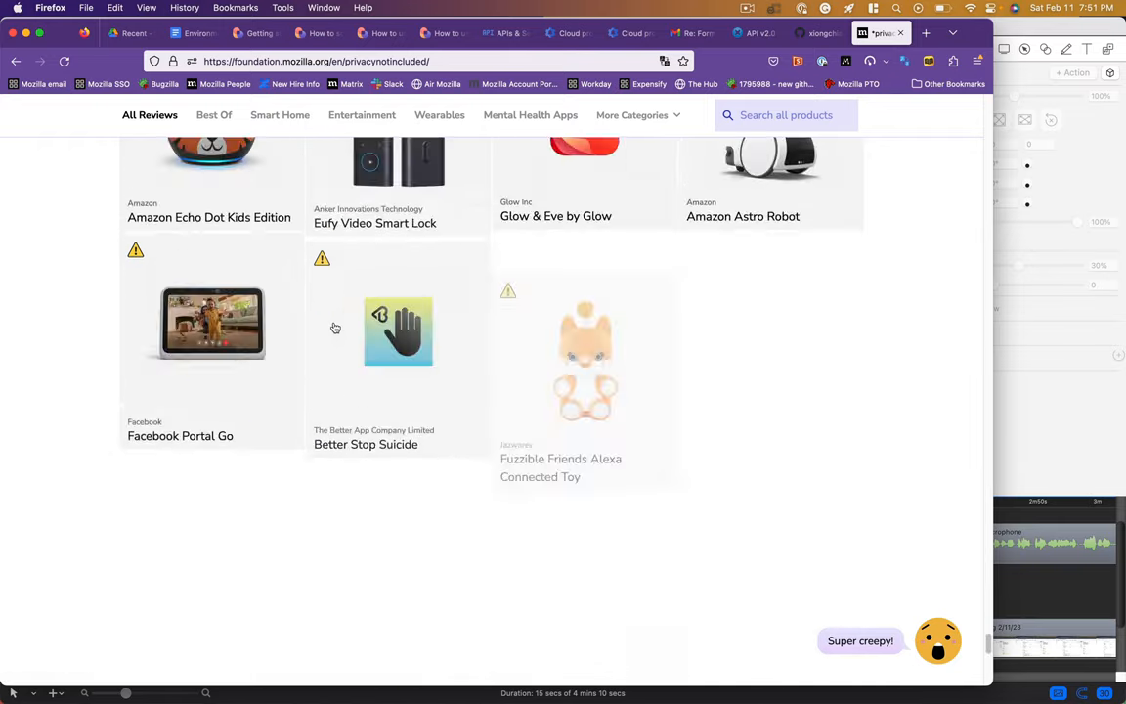
{"action": "scroll", "scroll_direction": "down", "scroll_amount": 3}
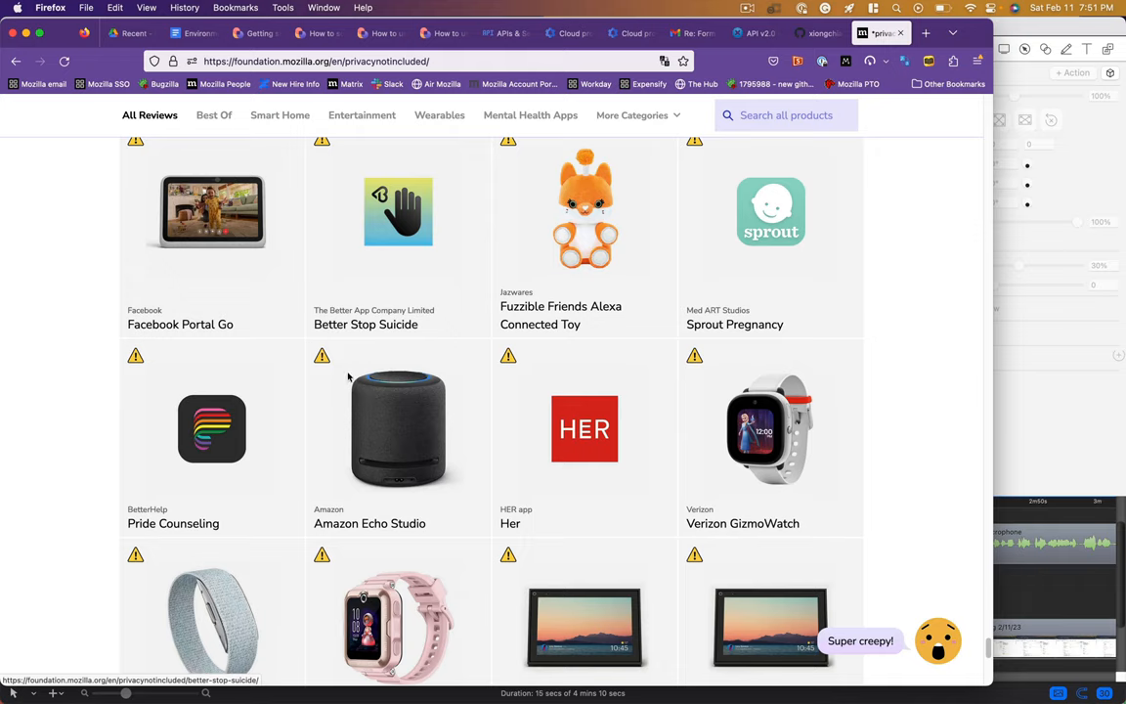
{"action": "scroll", "scroll_direction": "down", "scroll_amount": 3}
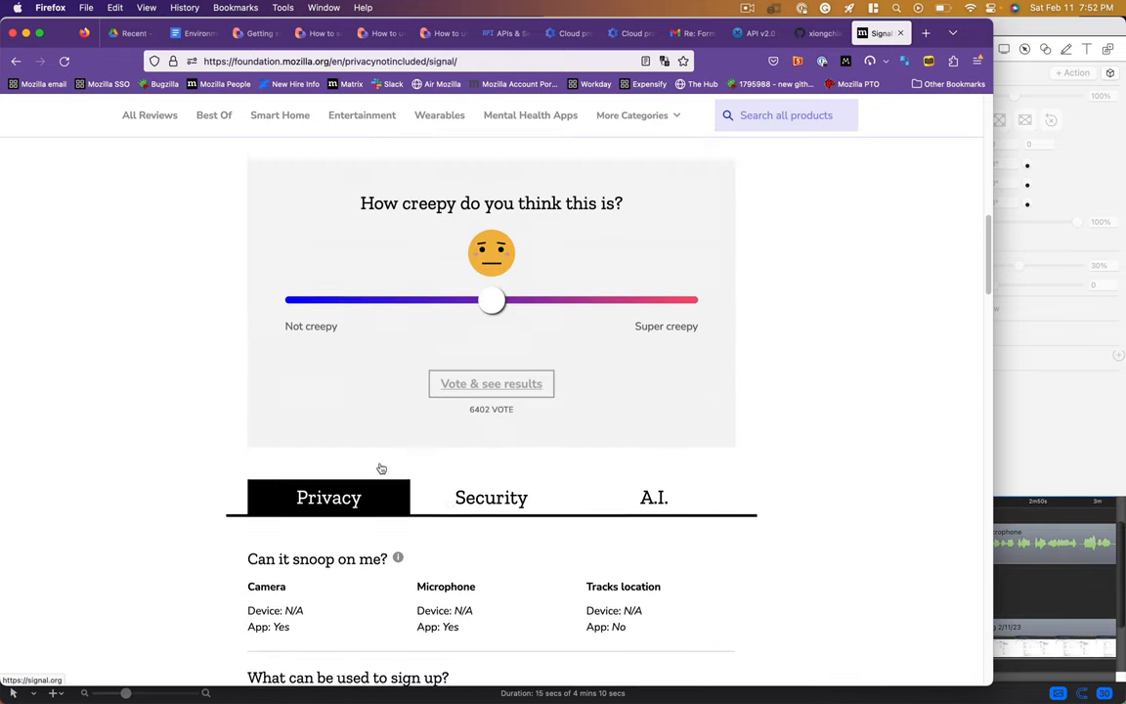
{"action": "scroll", "scroll_direction": "down", "scroll_amount": 3}
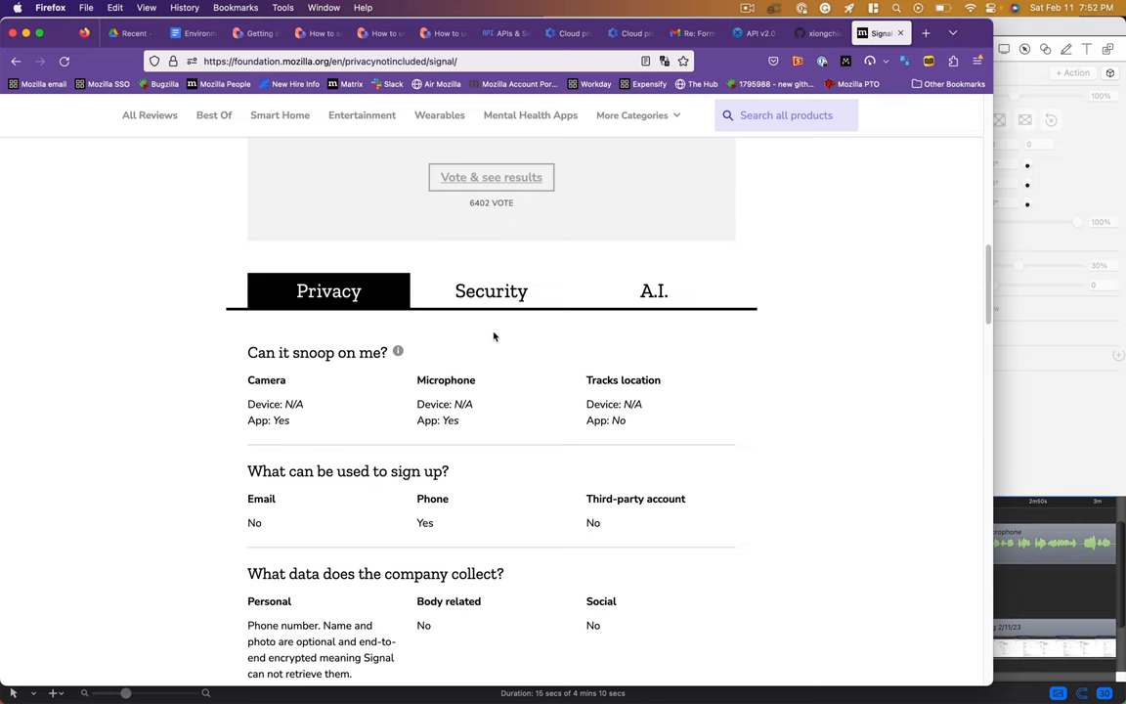
{"action": "scroll", "scroll_direction": "down", "scroll_amount": 3}
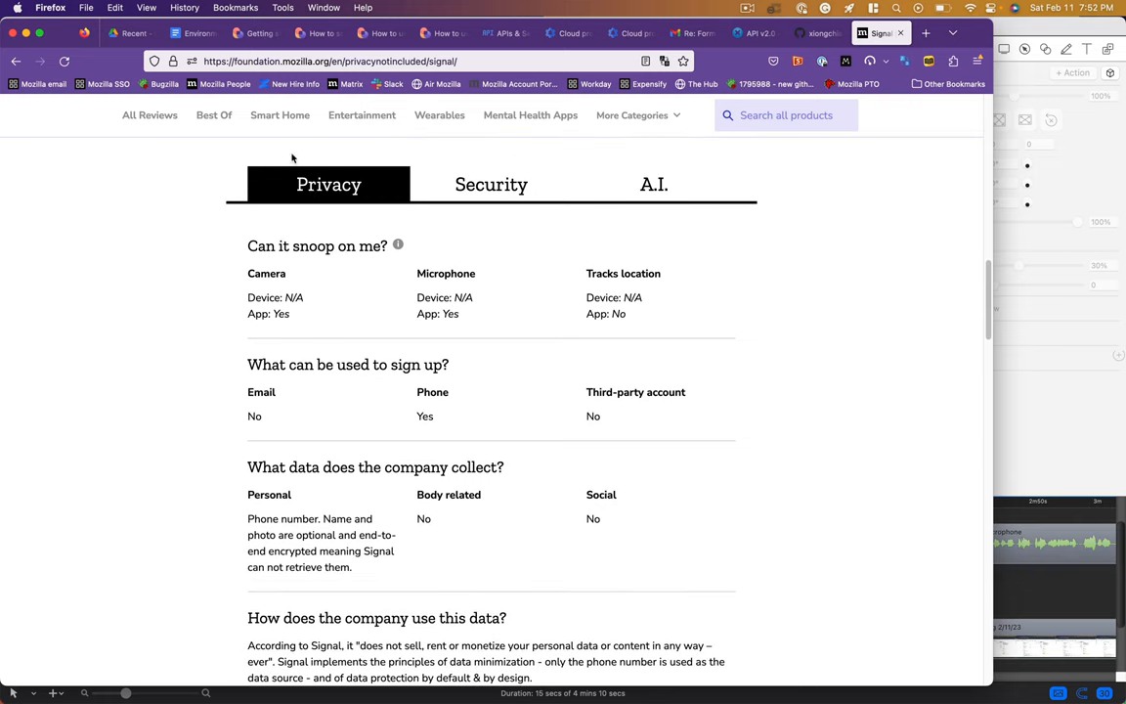
{"action": "left_click", "coordinate": [490, 185]}
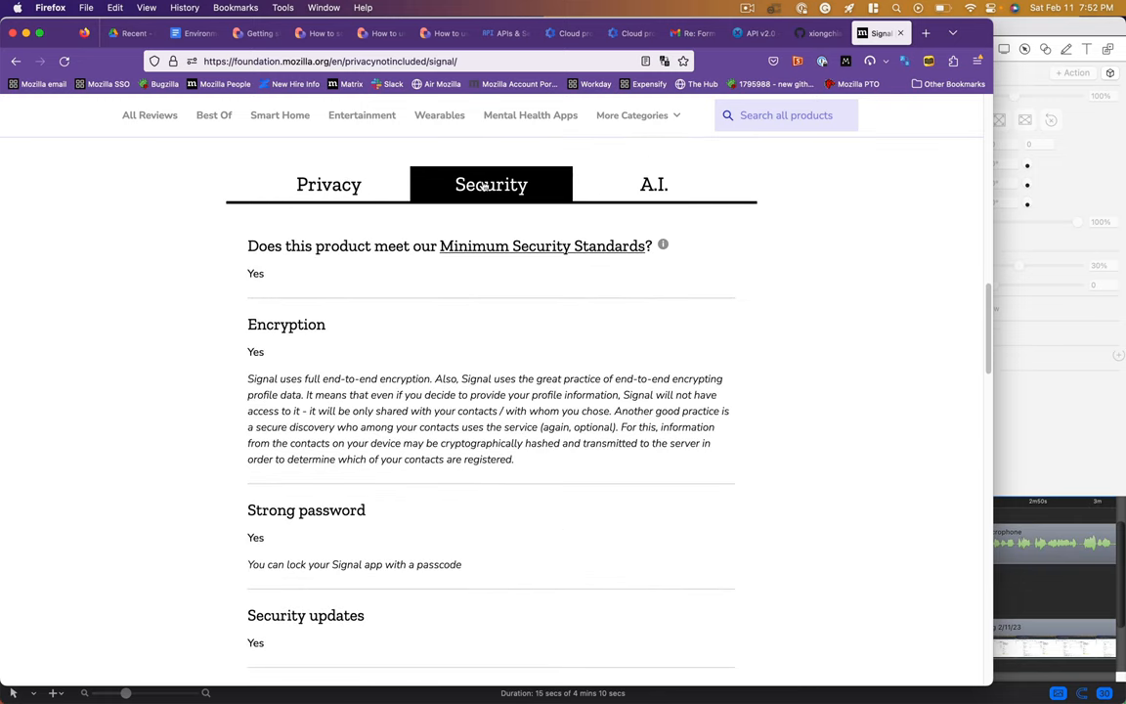
{"action": "left_click", "coordinate": [653, 183]}
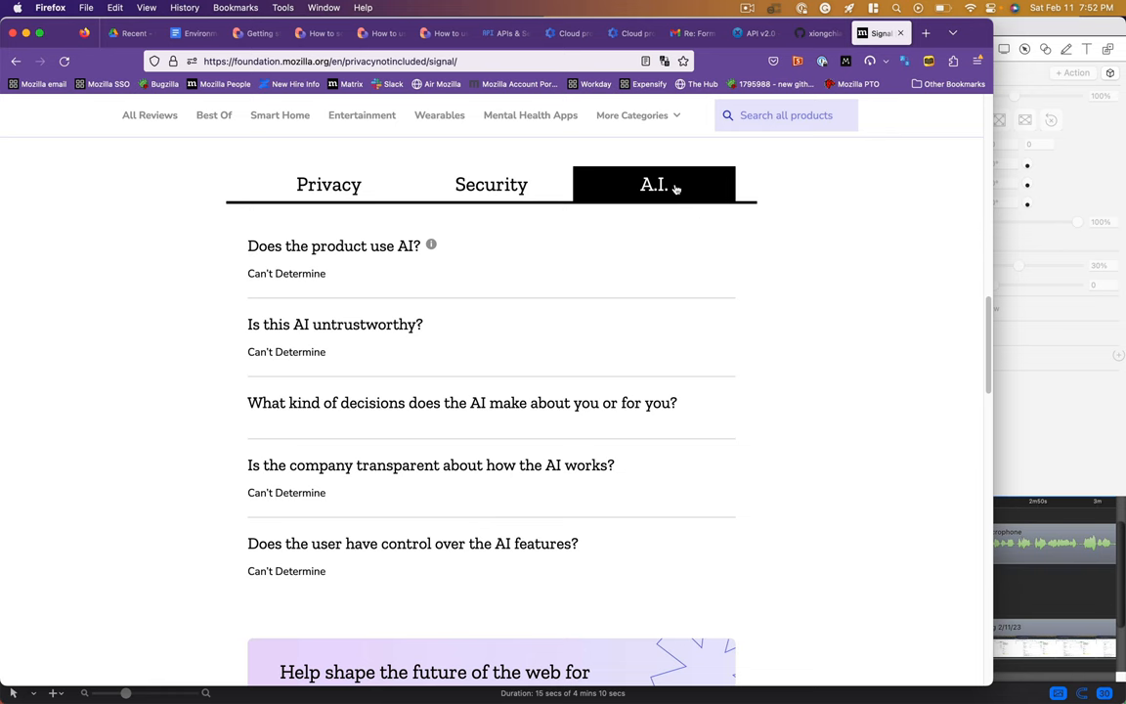
{"action": "mouse_move", "coordinate": [779, 208]}
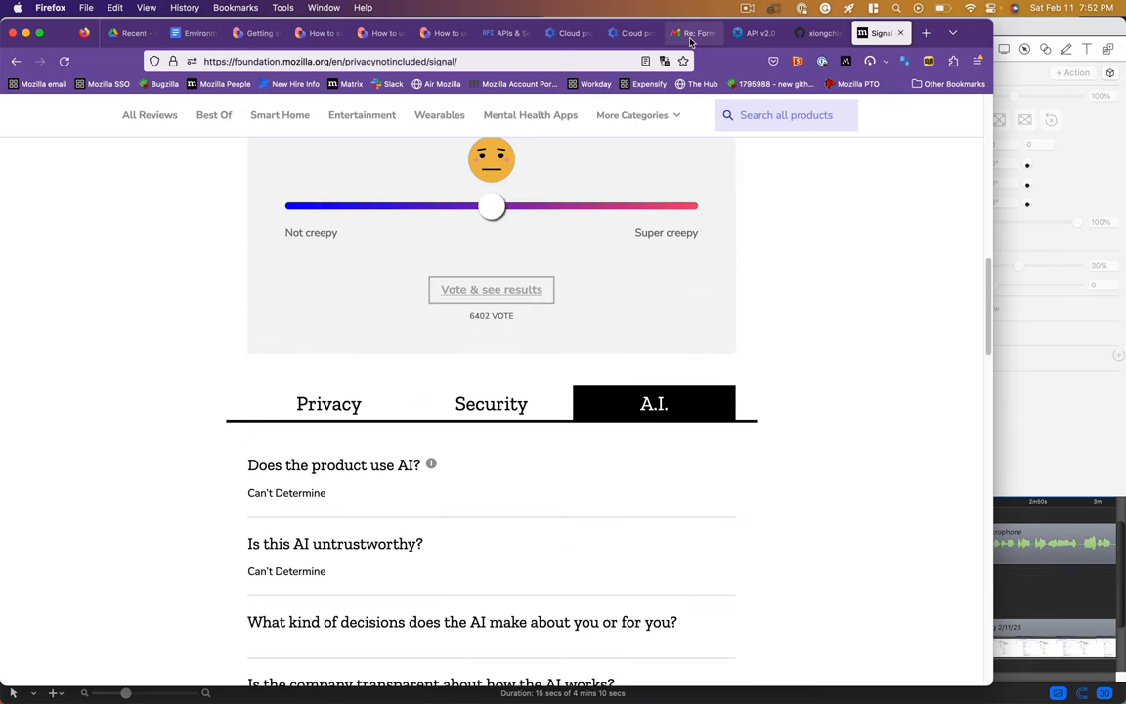
{"action": "mouse_move", "coordinate": [694, 33]}
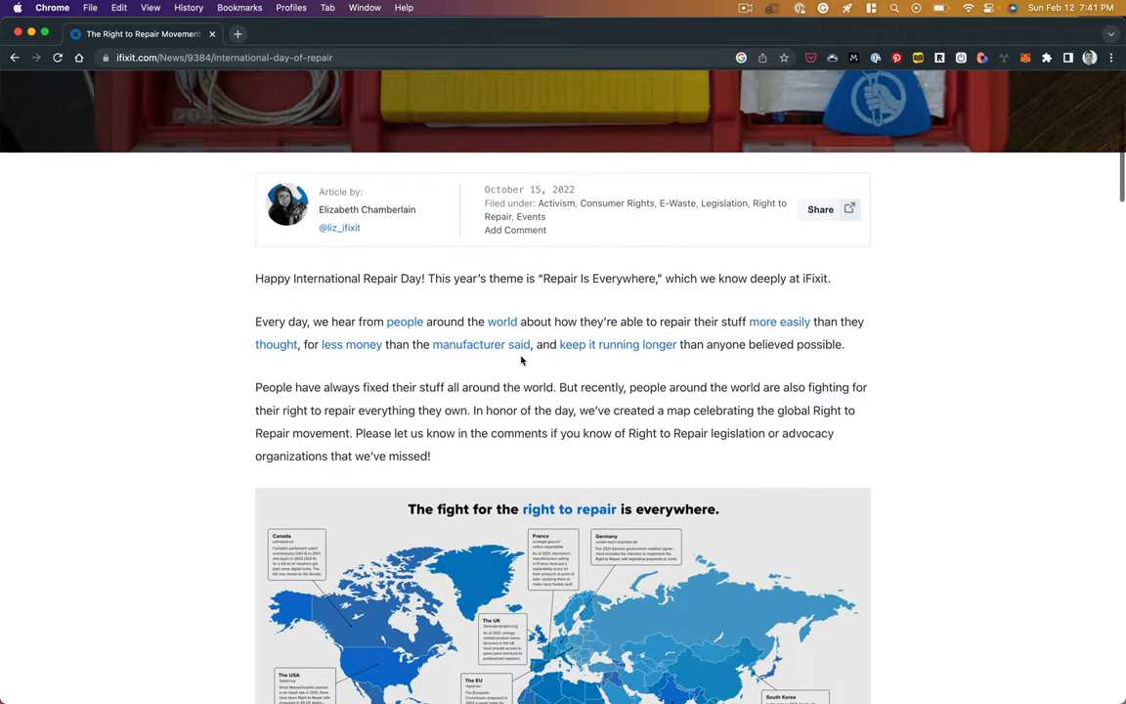
Scroll to France in the iFixit article, open ecologie.gouv.fr/indice-reparabilite and scroll it
{"action": "scroll", "scroll_direction": "down", "scroll_amount": 3}
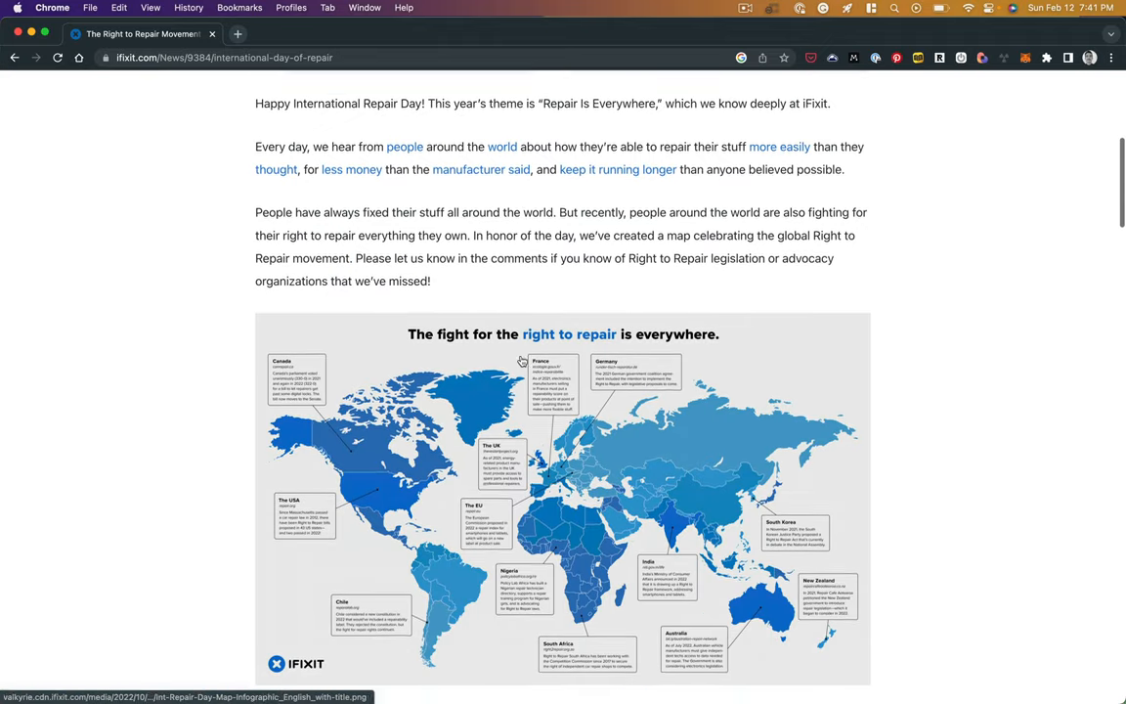
{"action": "scroll", "scroll_direction": "down", "scroll_amount": 3}
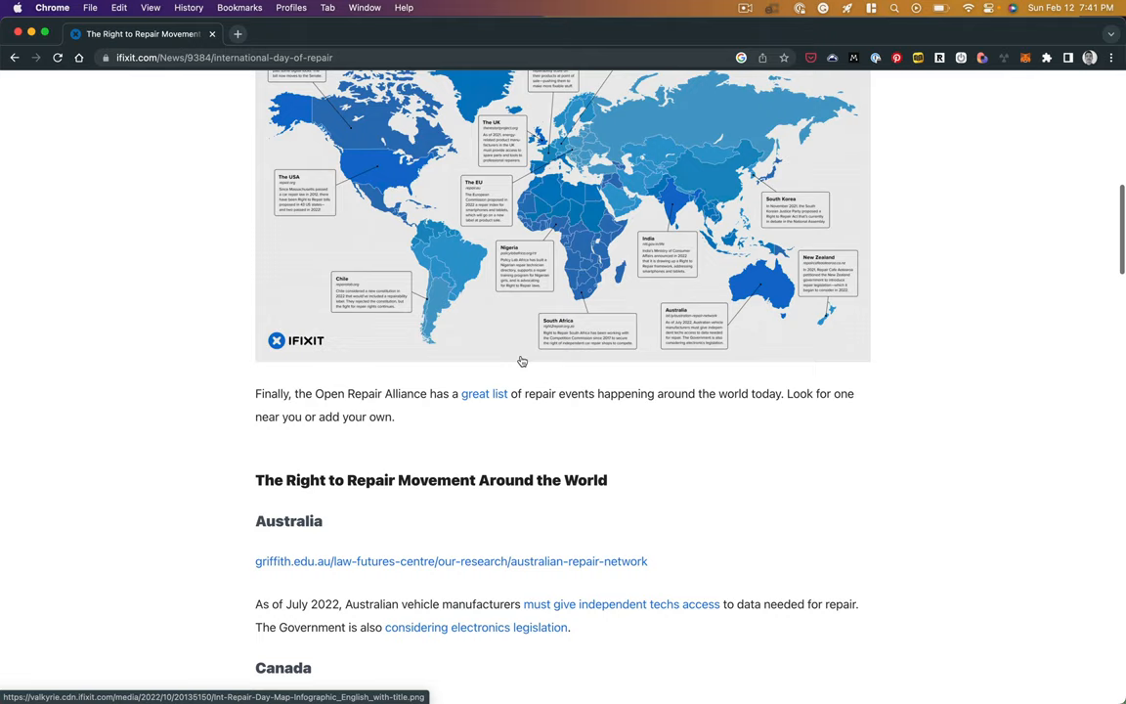
{"action": "scroll", "scroll_direction": "down", "scroll_amount": 3}
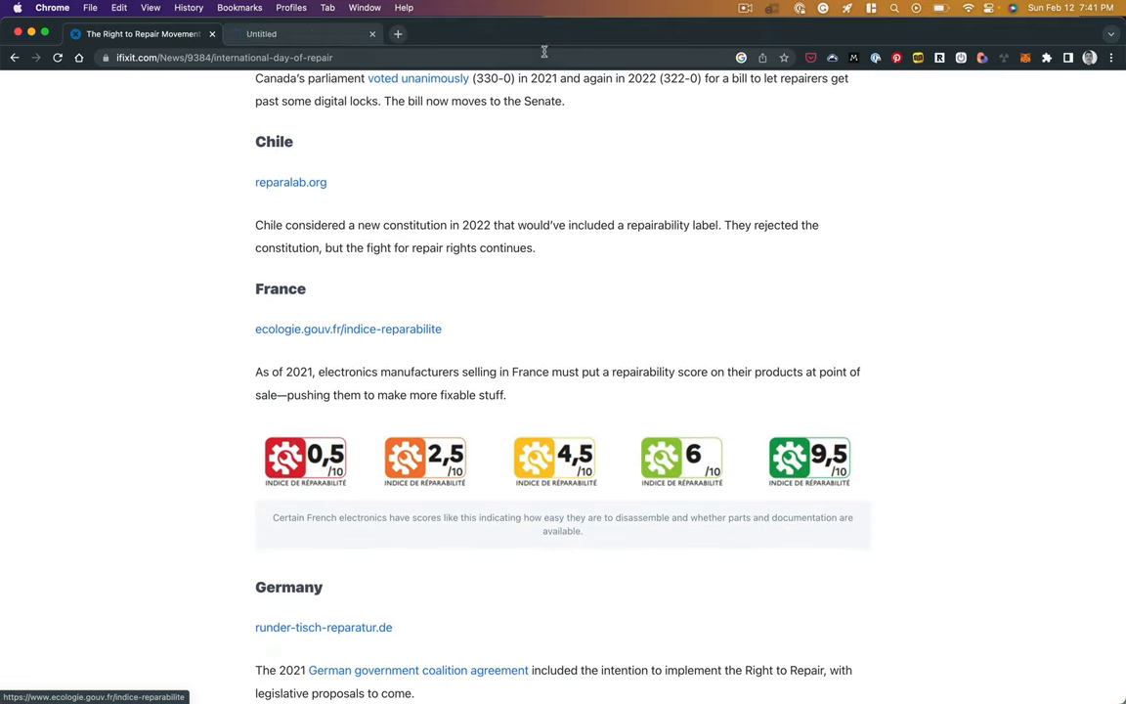
{"action": "left_click", "coordinate": [348, 328]}
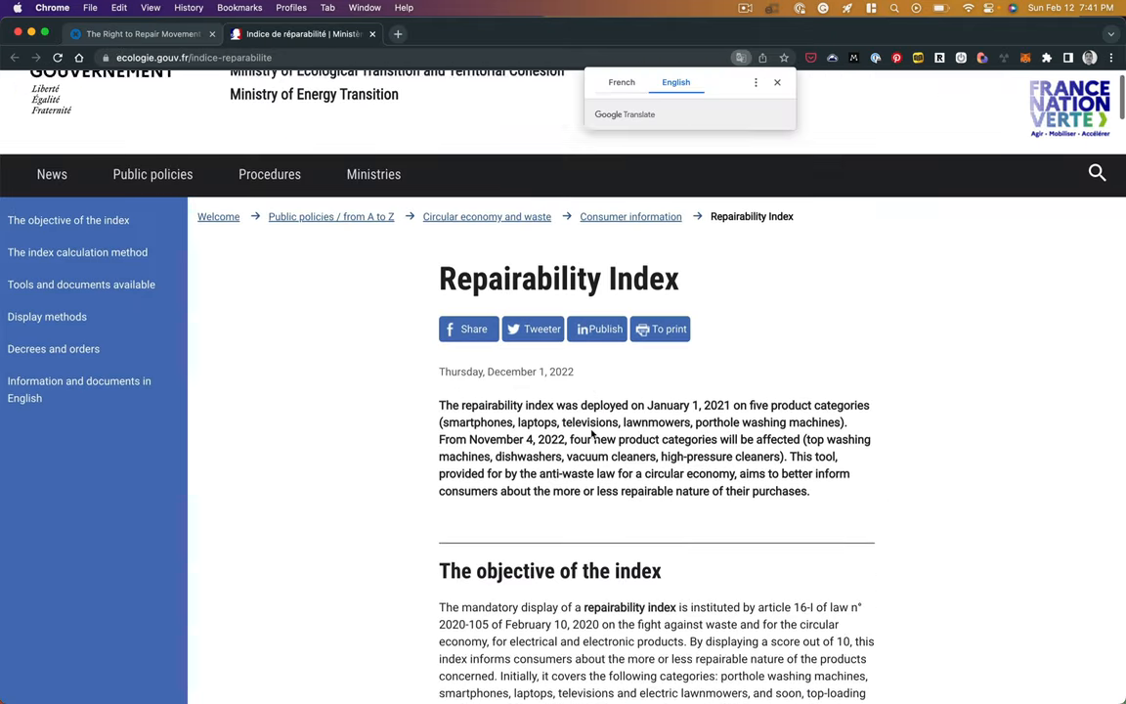
{"action": "scroll", "scroll_direction": "down", "scroll_amount": 3}
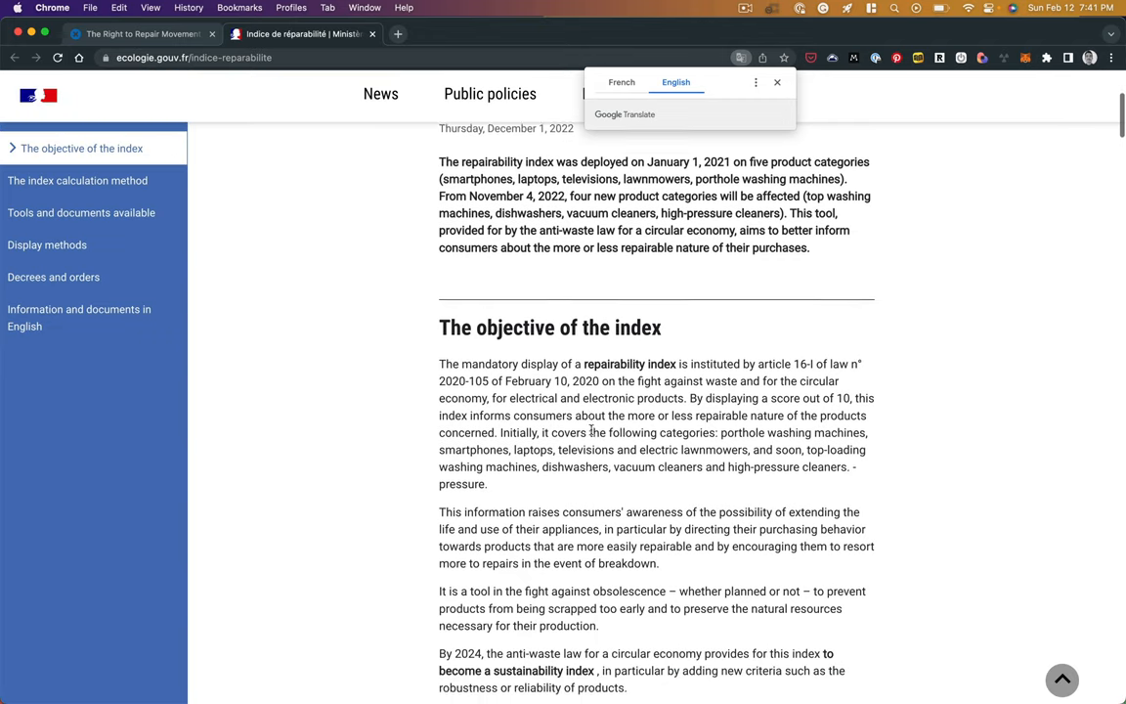
{"action": "scroll", "scroll_direction": "down", "scroll_amount": 3}
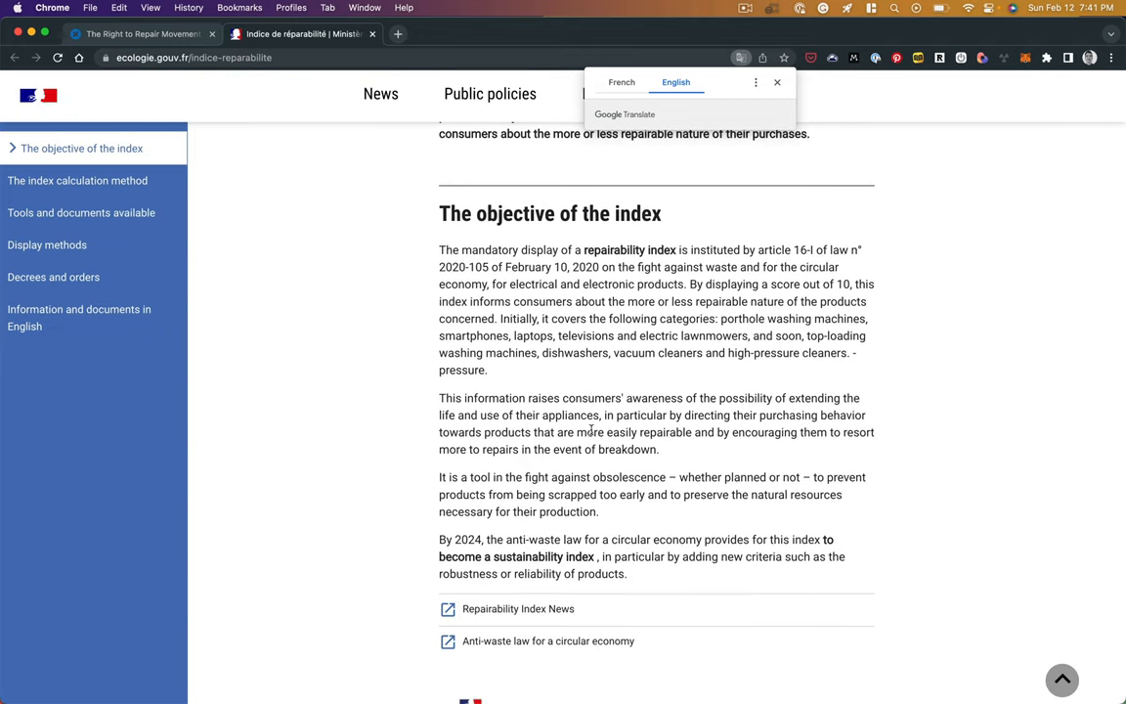
{"action": "scroll", "scroll_direction": "down", "scroll_amount": 3}
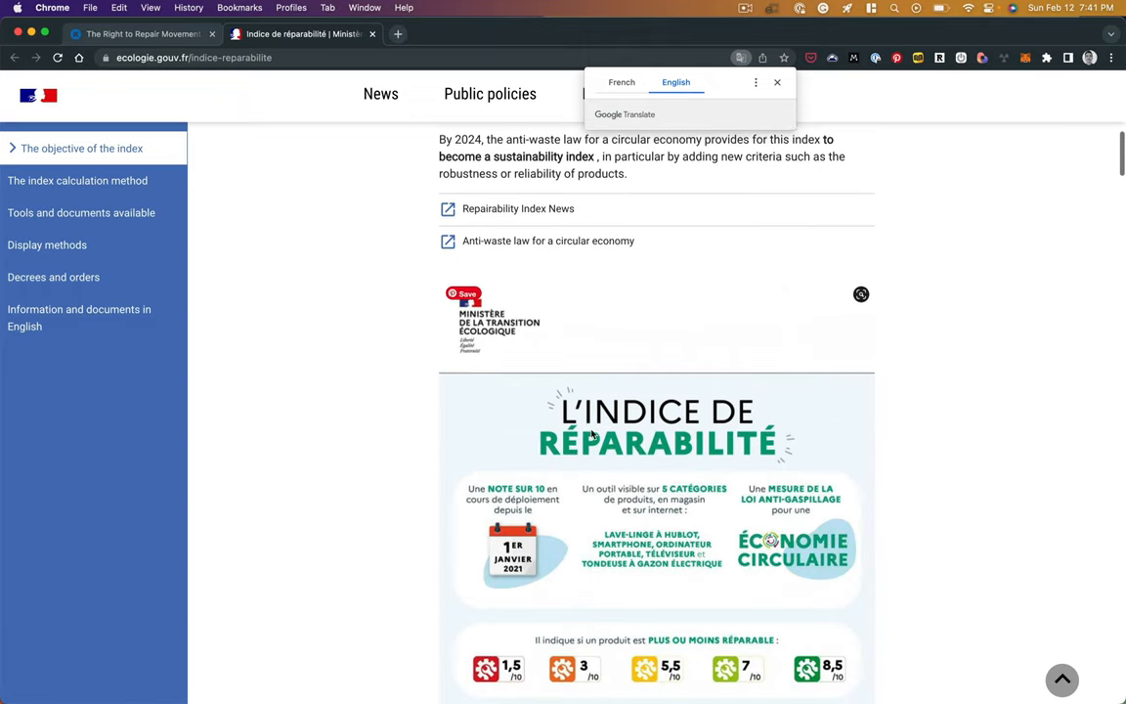
{"action": "scroll", "scroll_direction": "down", "scroll_amount": 3}
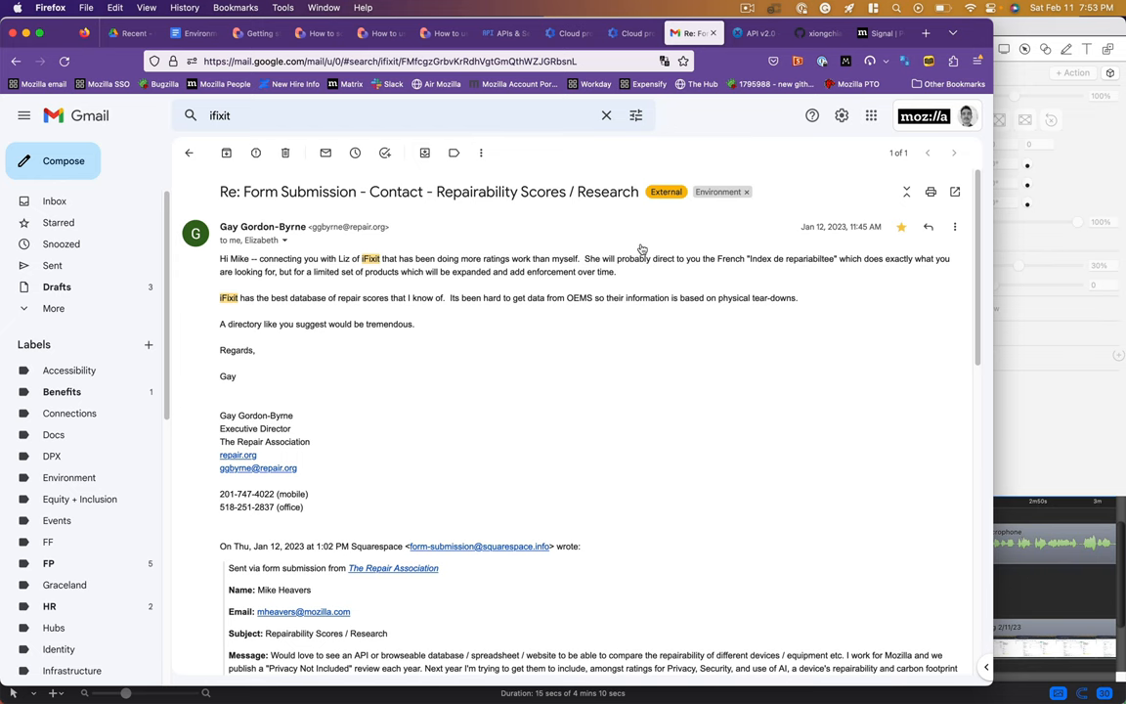
{"action": "mouse_move", "coordinate": [722, 261]}
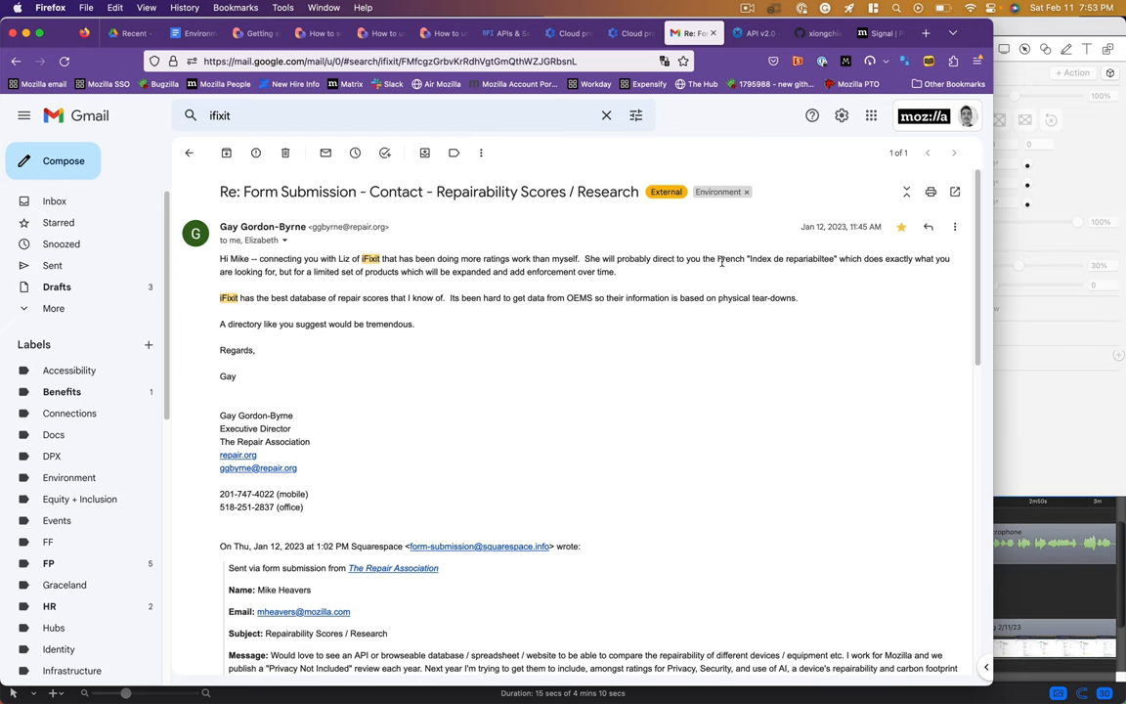
Switch to the iFixit API v2.0 documentation tab and scroll through it
{"action": "left_click", "coordinate": [756, 33]}
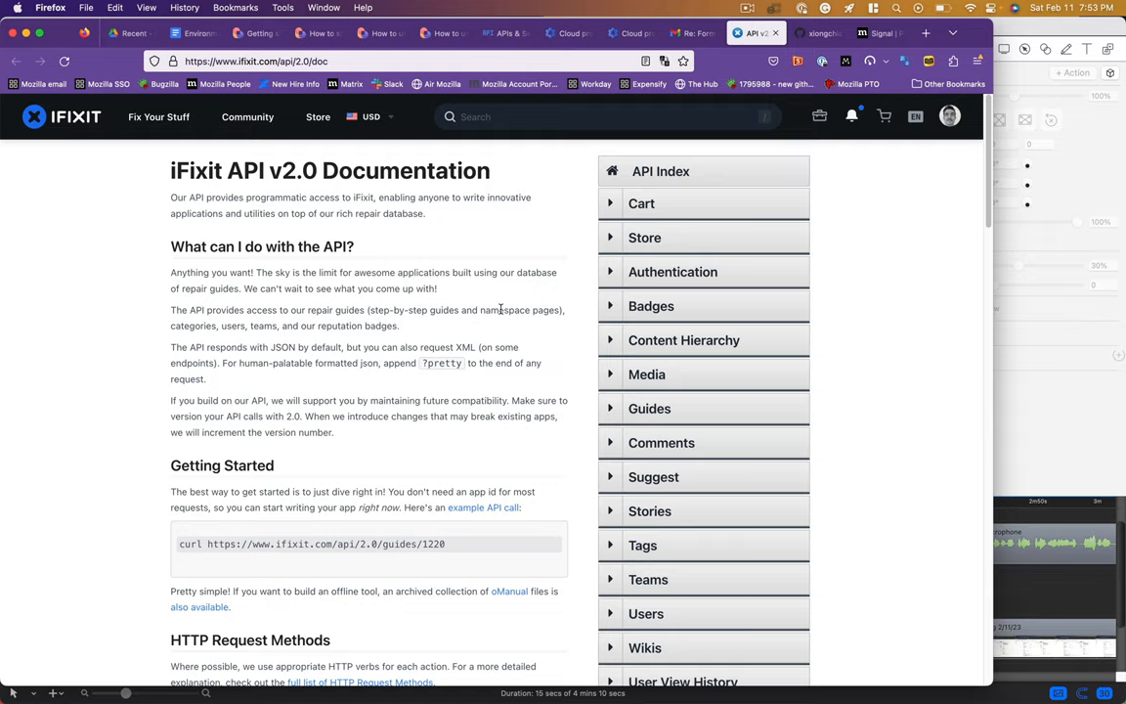
{"action": "scroll", "scroll_direction": "down", "scroll_amount": 3}
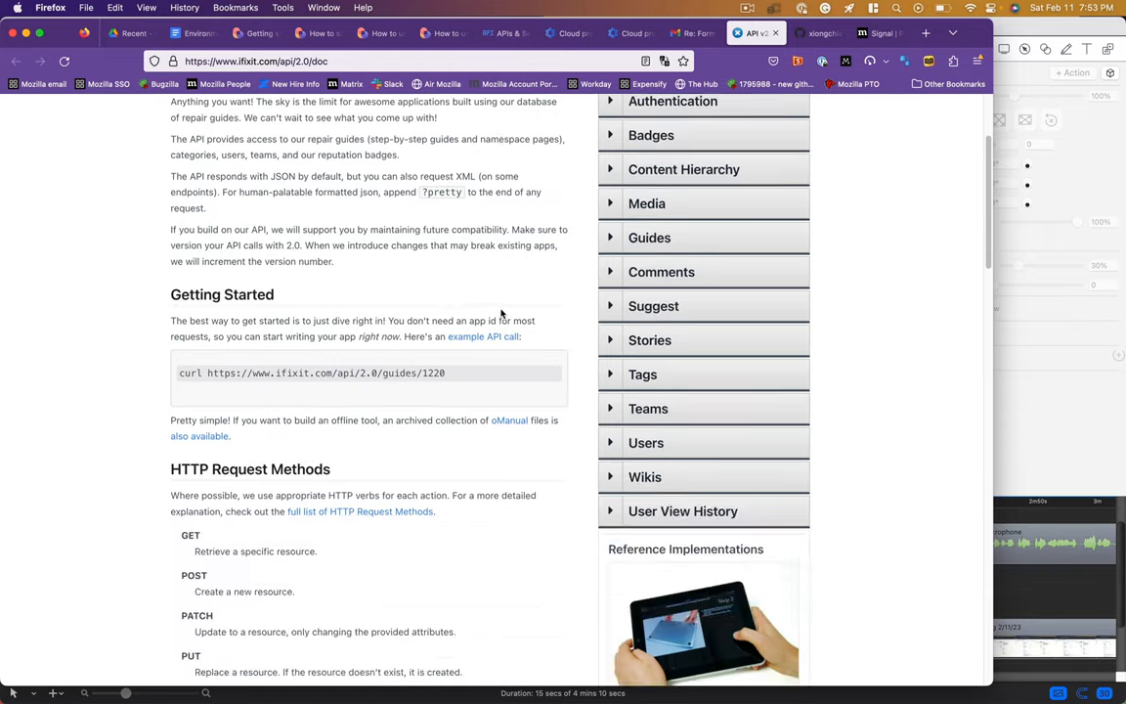
{"action": "scroll", "scroll_direction": "down", "scroll_amount": 3}
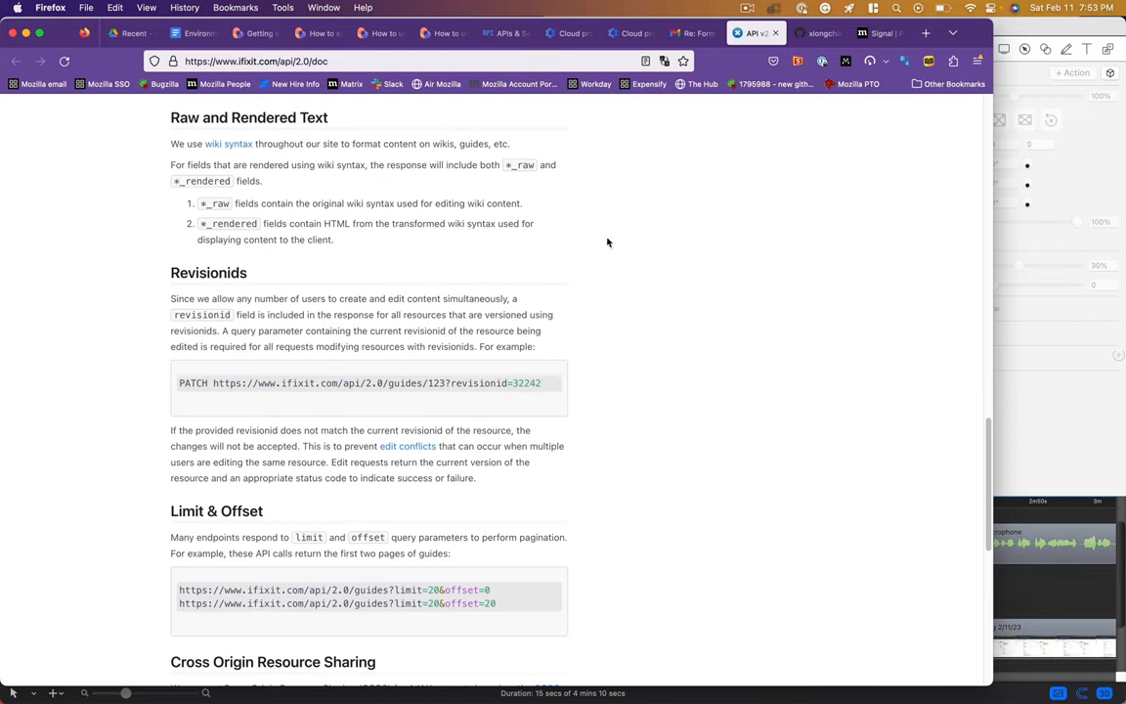
{"action": "left_click", "coordinate": [818, 33]}
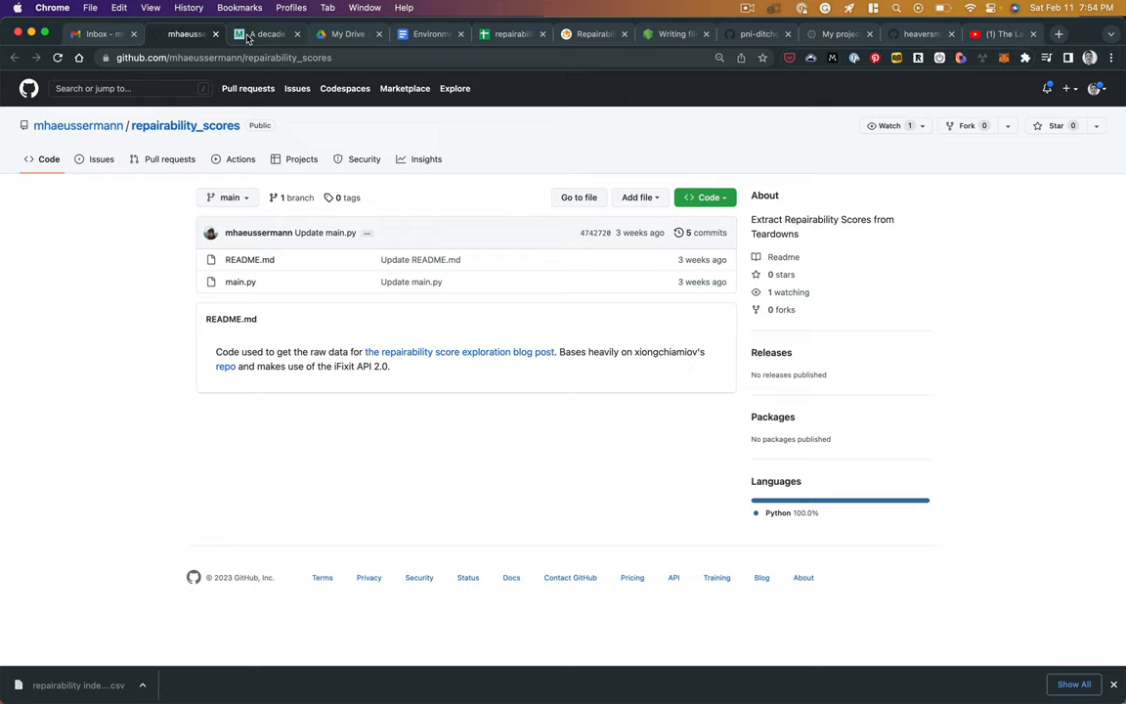
Switch to the repairability scores analysis post and read down to its conclusion and addenda
{"action": "left_click", "coordinate": [264, 34]}
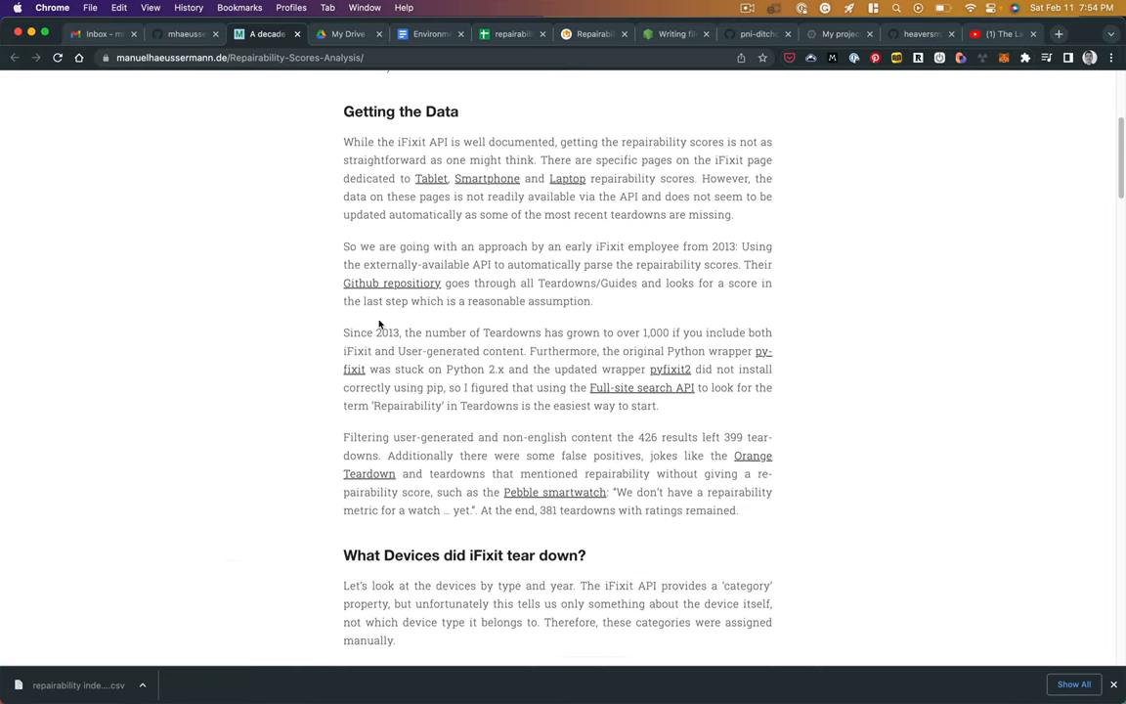
{"action": "scroll", "scroll_direction": "down", "scroll_amount": 3}
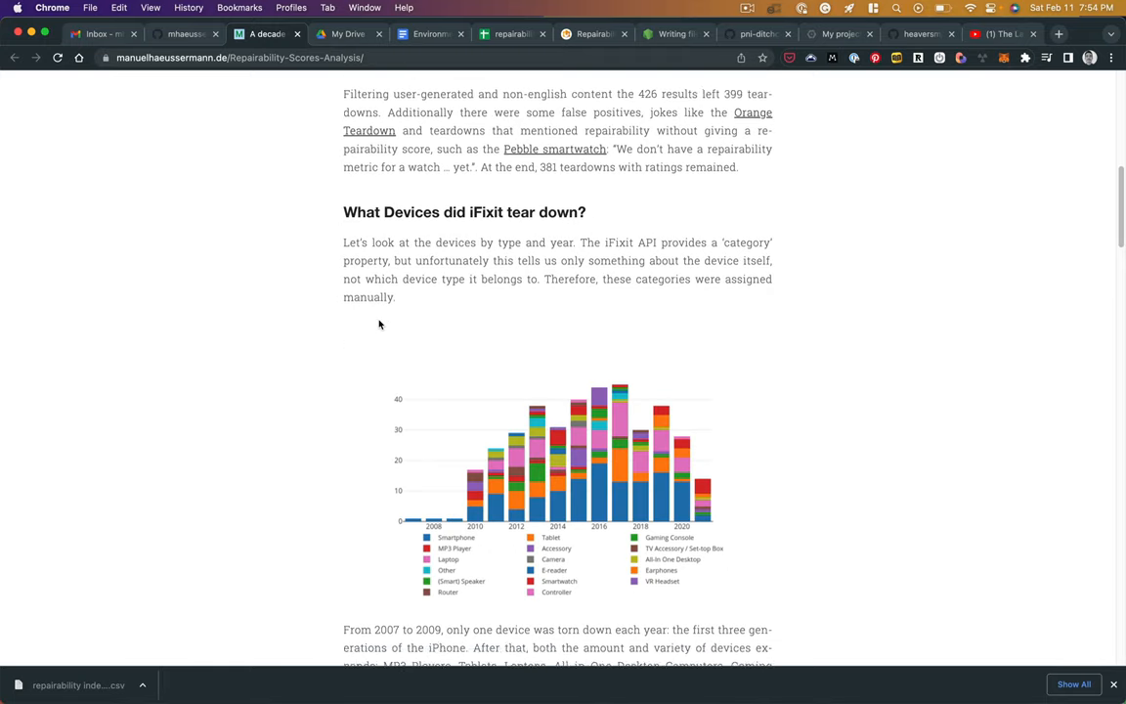
{"action": "scroll", "scroll_direction": "down", "scroll_amount": 3}
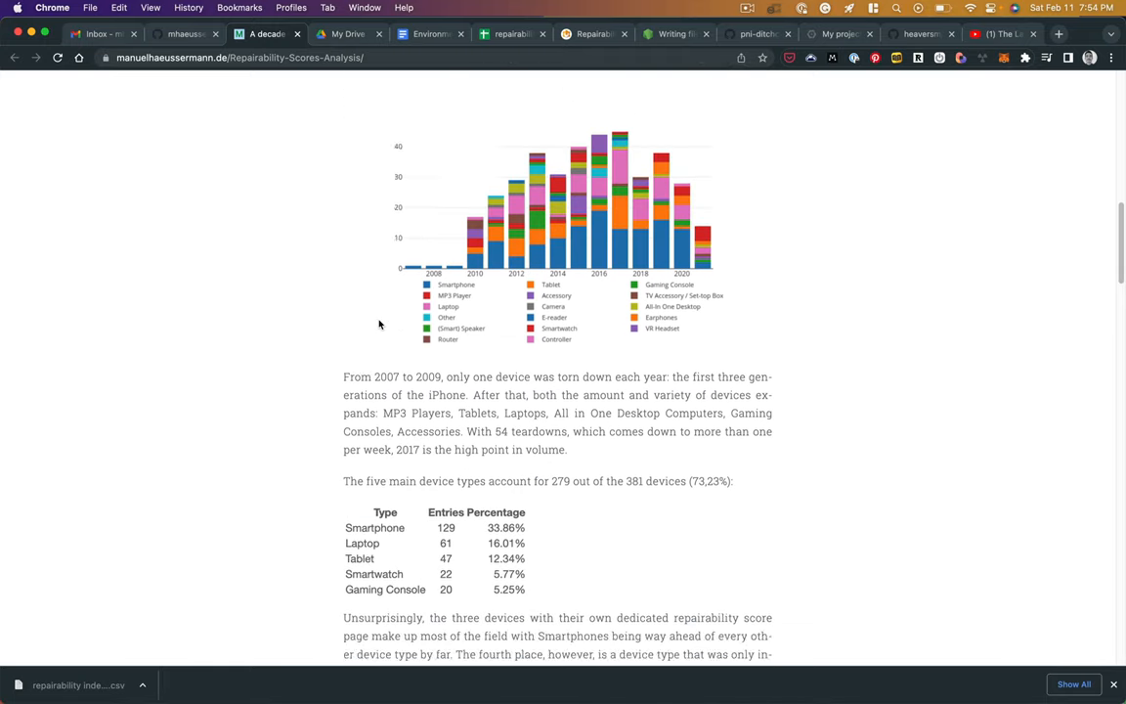
{"action": "scroll", "scroll_direction": "down", "scroll_amount": 3}
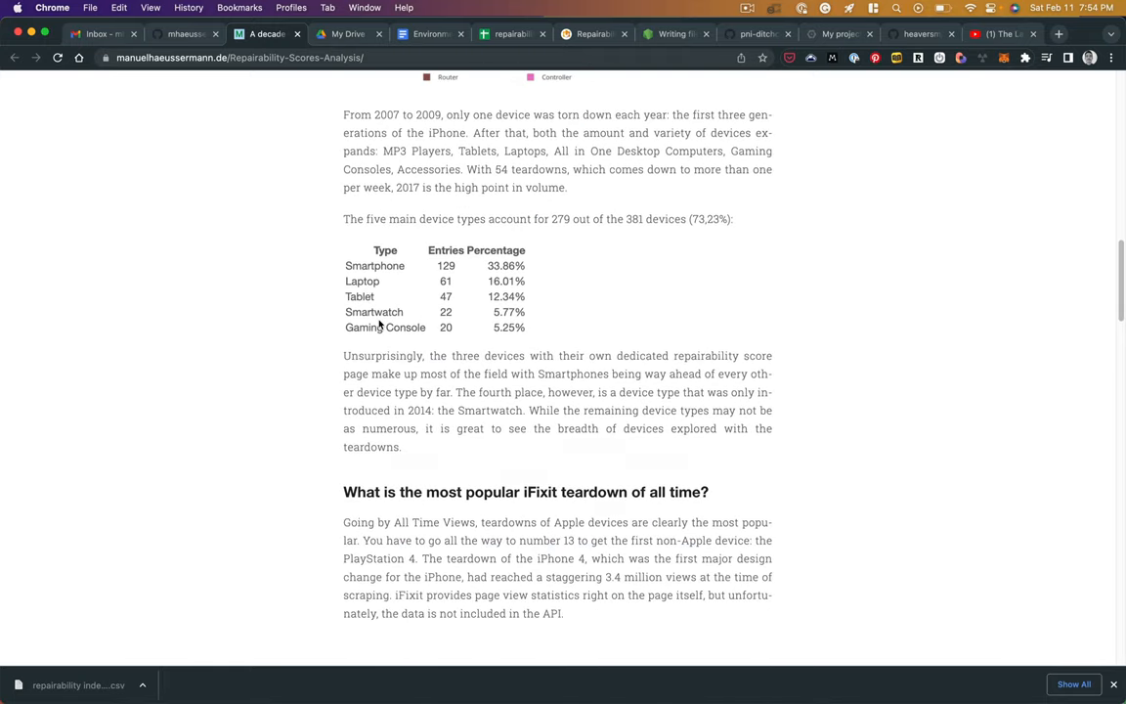
{"action": "scroll", "scroll_direction": "down", "scroll_amount": 3}
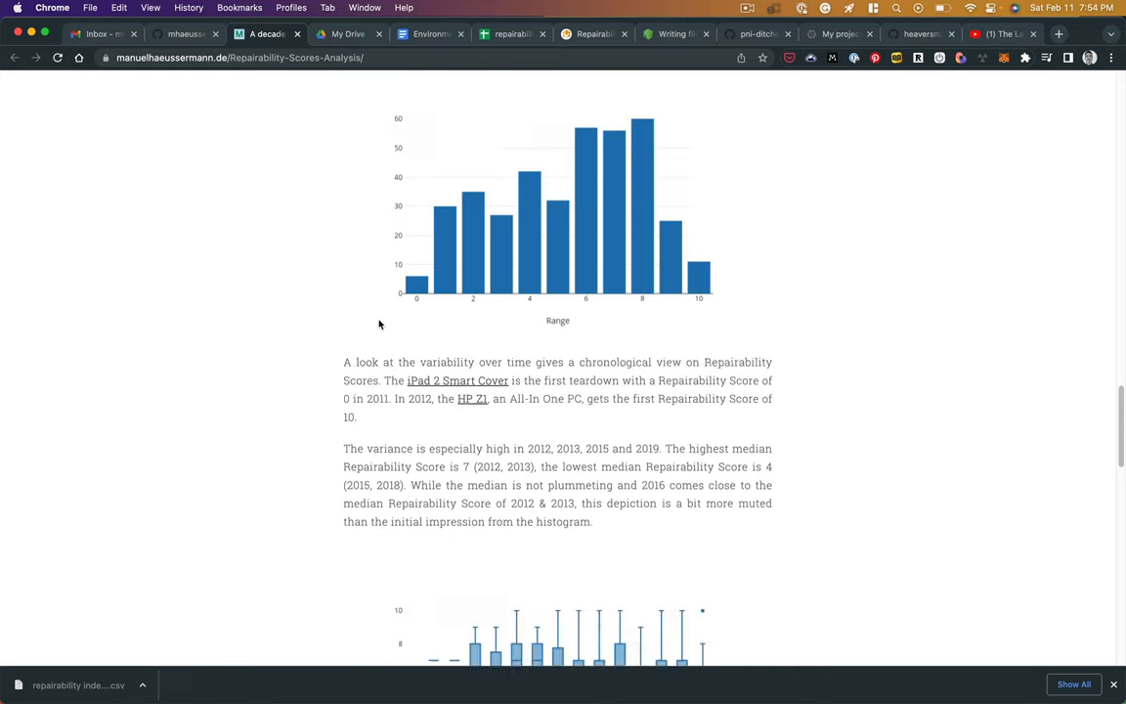
{"action": "scroll", "scroll_direction": "down", "scroll_amount": 3}
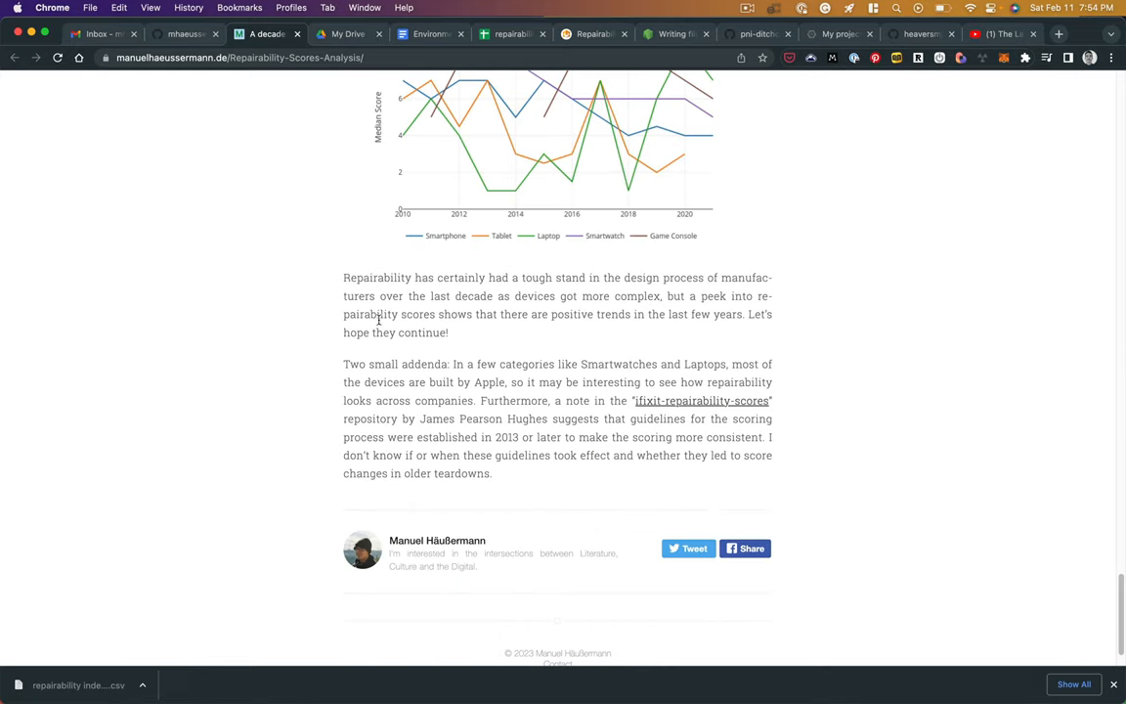
{"action": "mouse_move", "coordinate": [293, 549]}
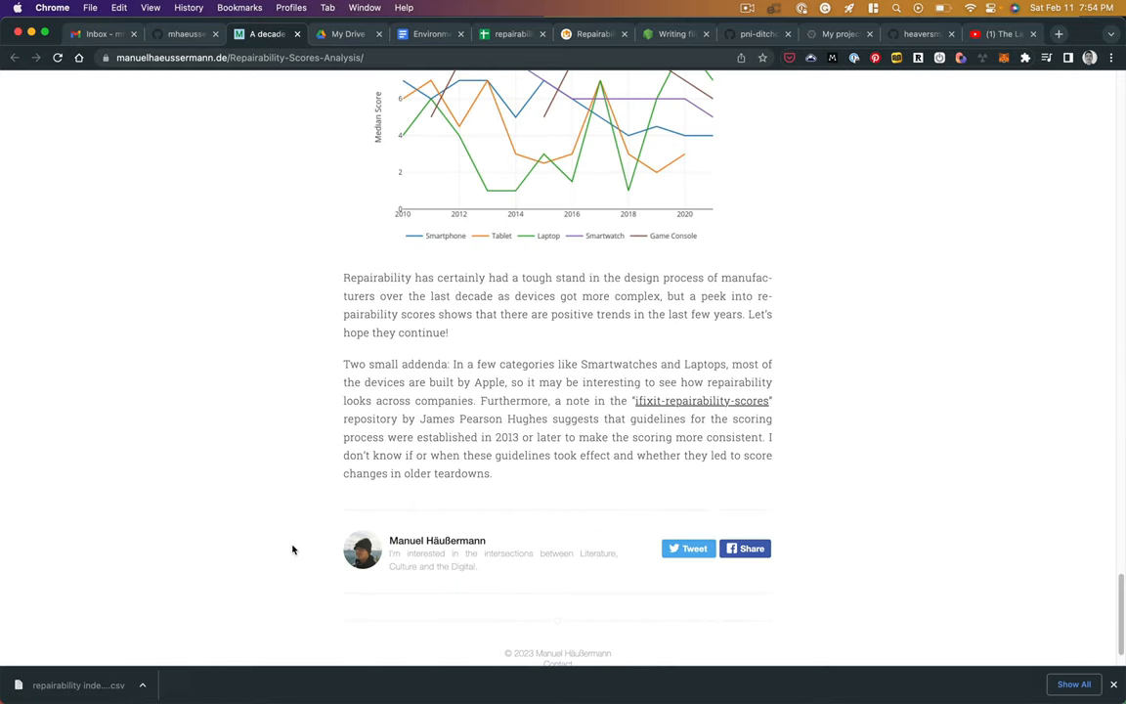
{"action": "mouse_move", "coordinate": [306, 89]}
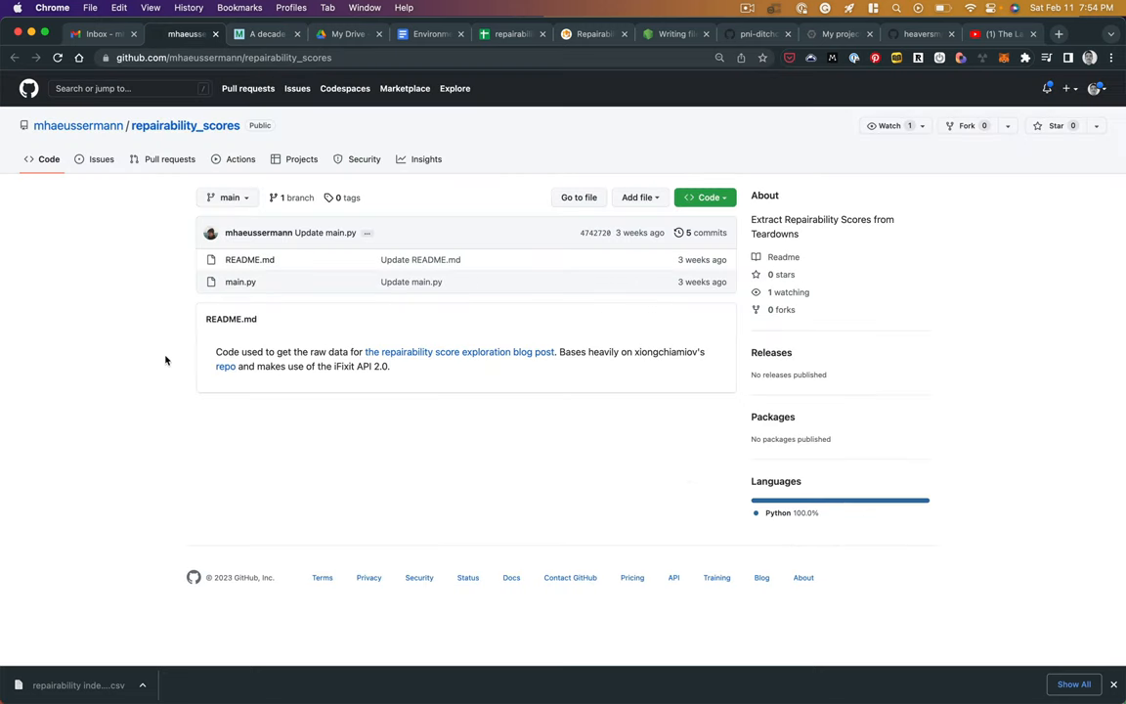
{"action": "mouse_move", "coordinate": [140, 280]}
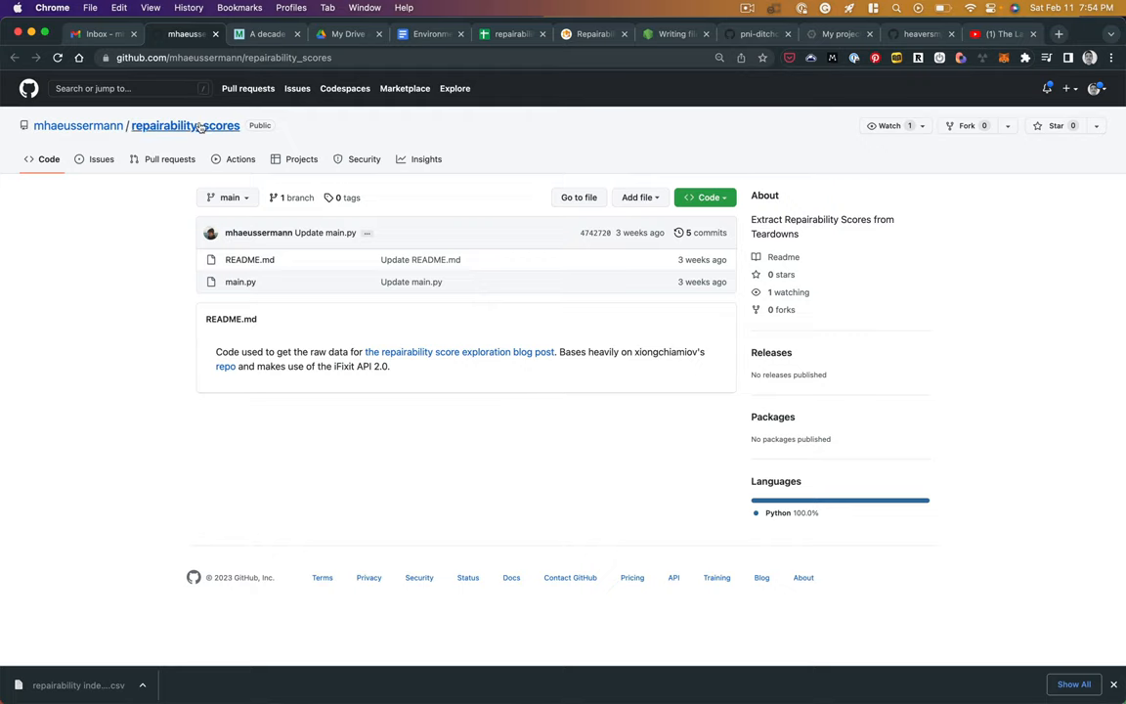
Switch to the indicereparabilite.fr tab and scroll through its homepage
{"action": "left_click", "coordinate": [594, 34]}
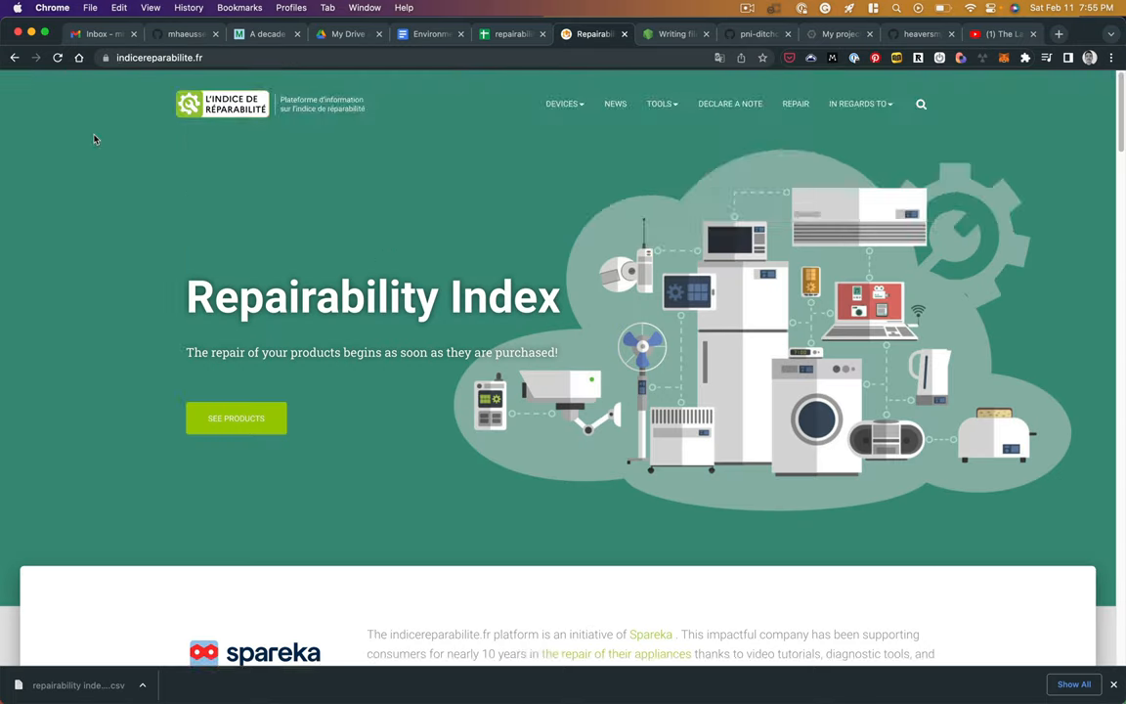
{"action": "scroll", "scroll_direction": "down", "scroll_amount": 3}
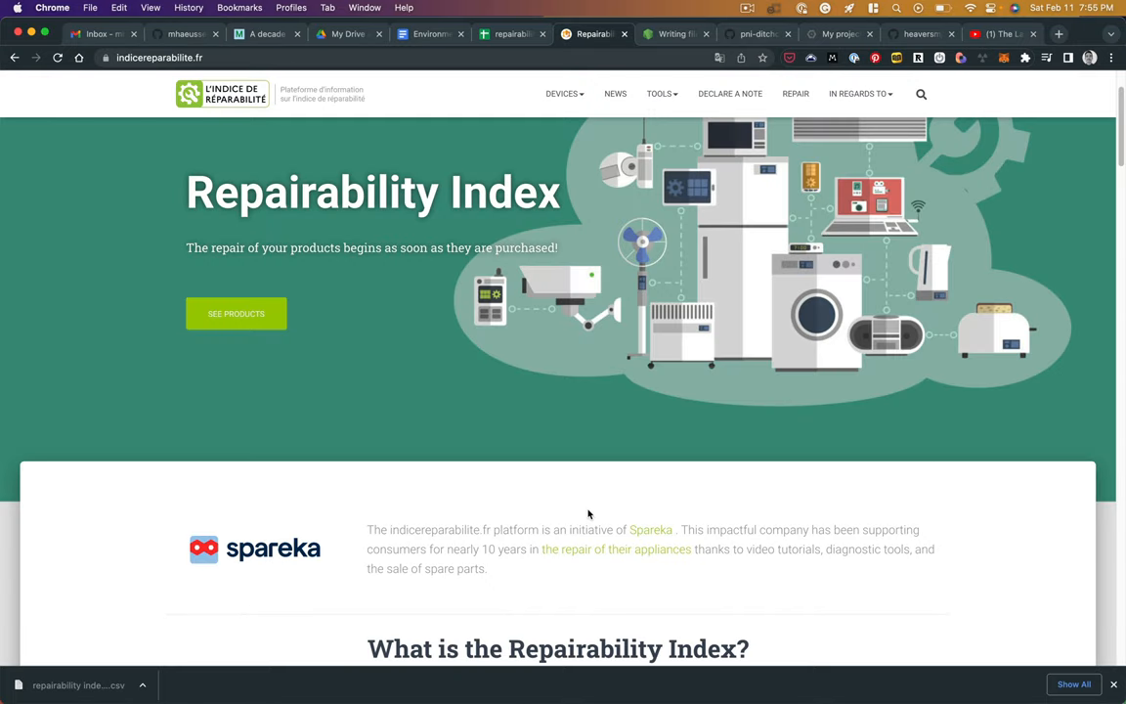
{"action": "scroll", "scroll_direction": "down", "scroll_amount": 3}
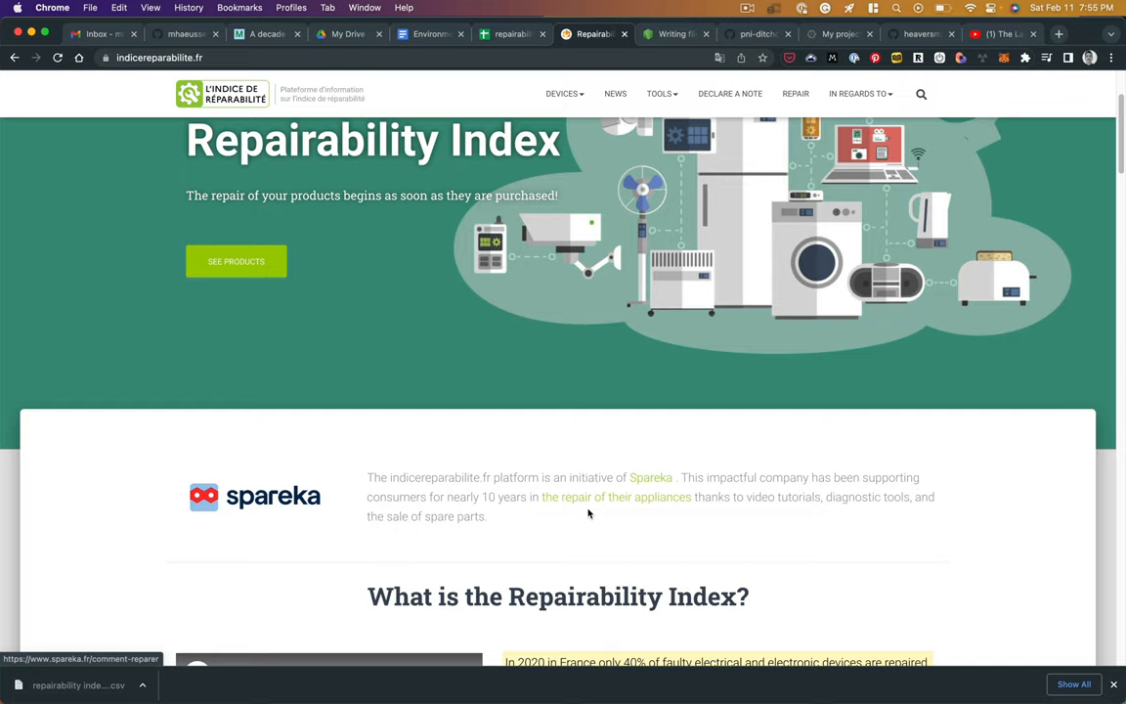
{"action": "scroll", "scroll_direction": "down", "scroll_amount": 3}
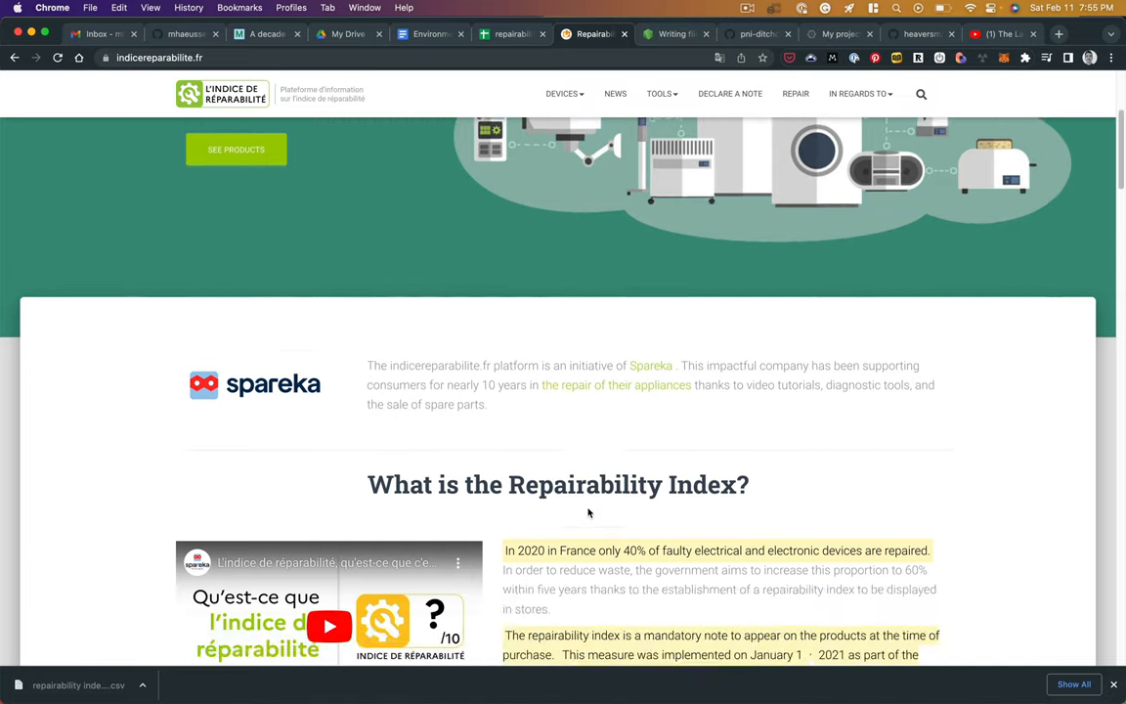
{"action": "scroll", "scroll_direction": "down", "scroll_amount": 3}
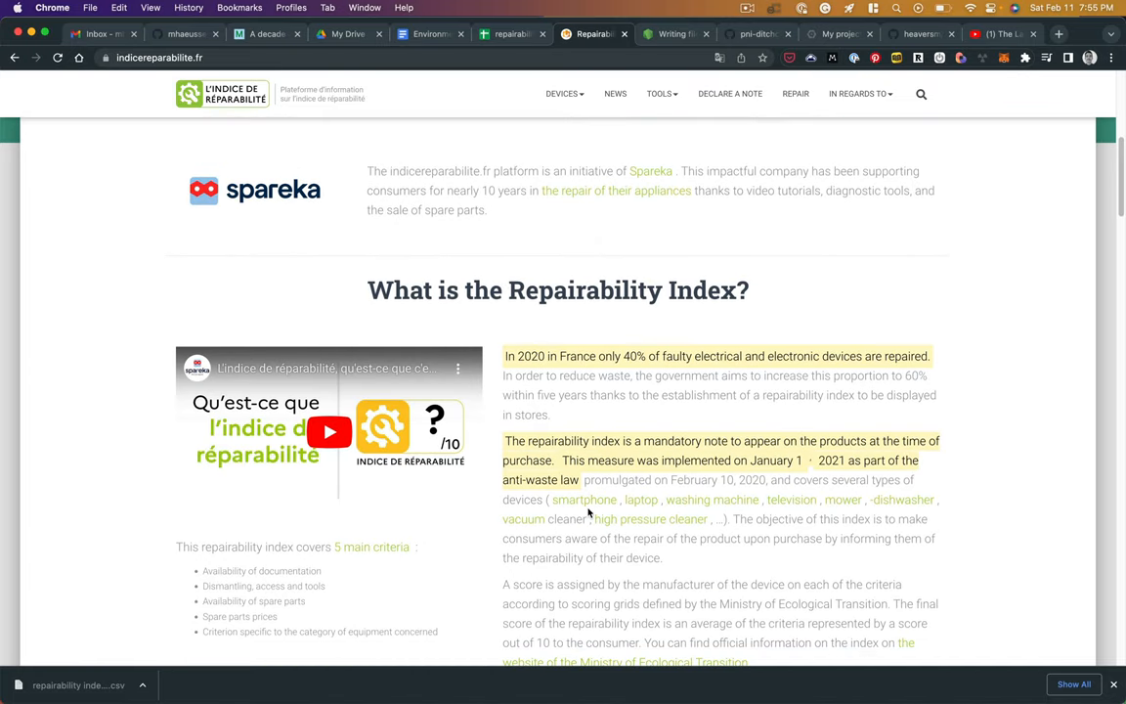
{"action": "scroll", "scroll_direction": "down", "scroll_amount": 3}
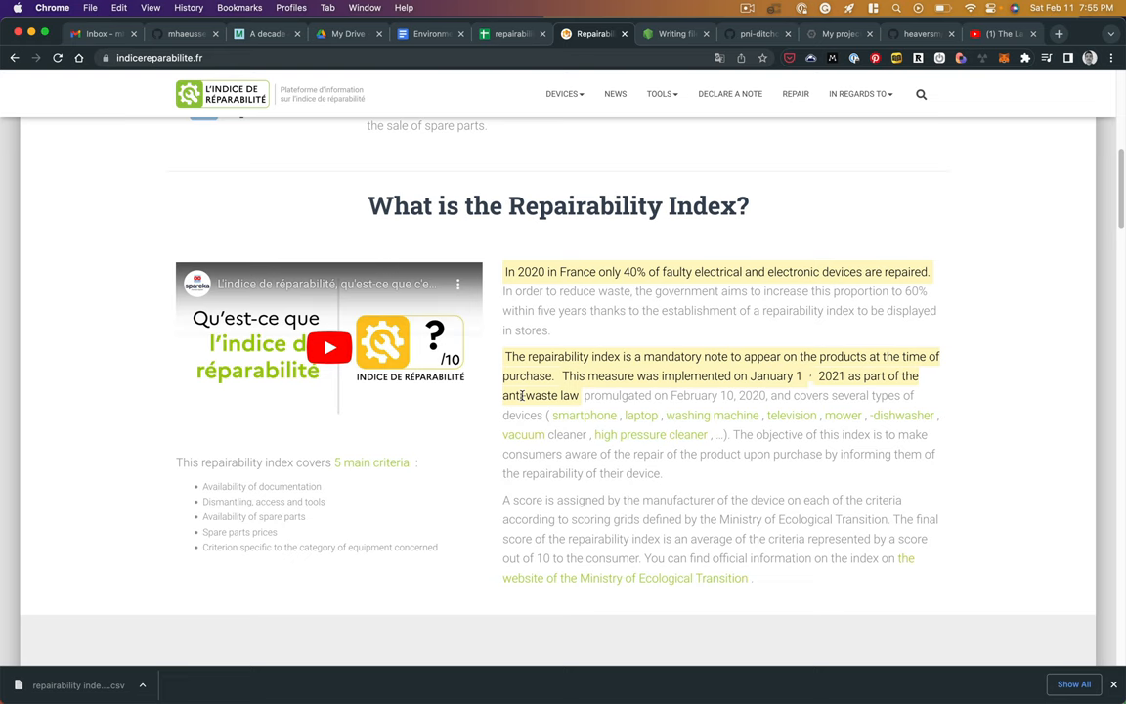
{"action": "scroll", "scroll_direction": "down", "scroll_amount": 3}
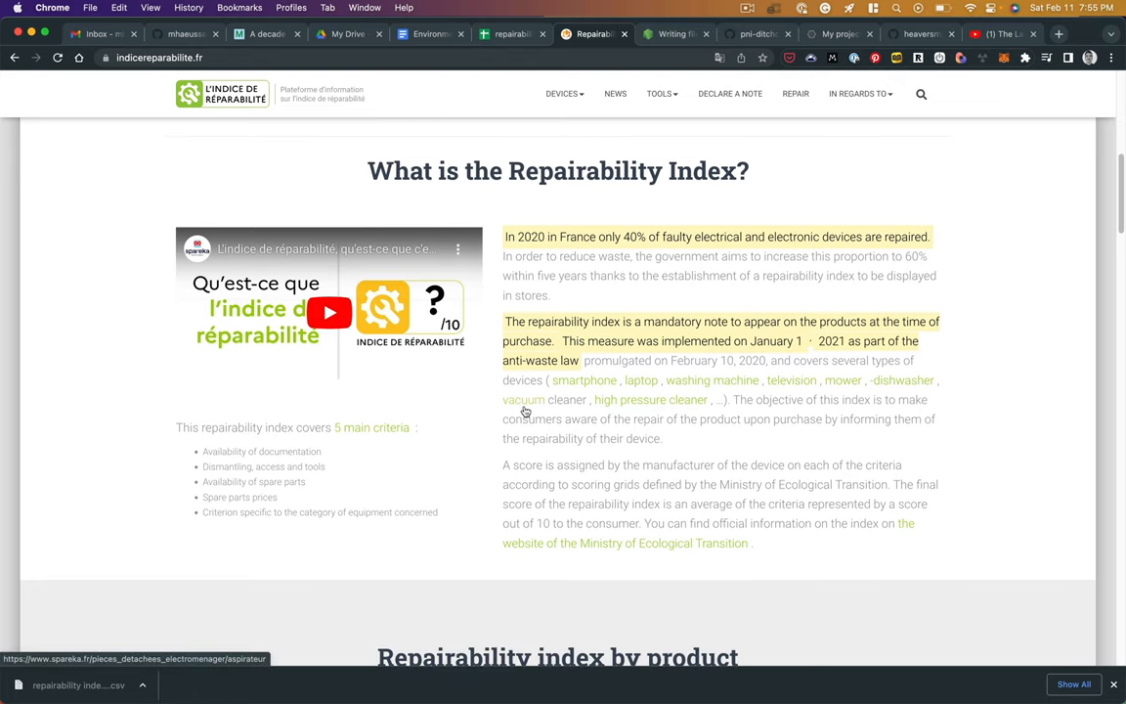
{"action": "scroll", "scroll_direction": "up", "scroll_amount": 3}
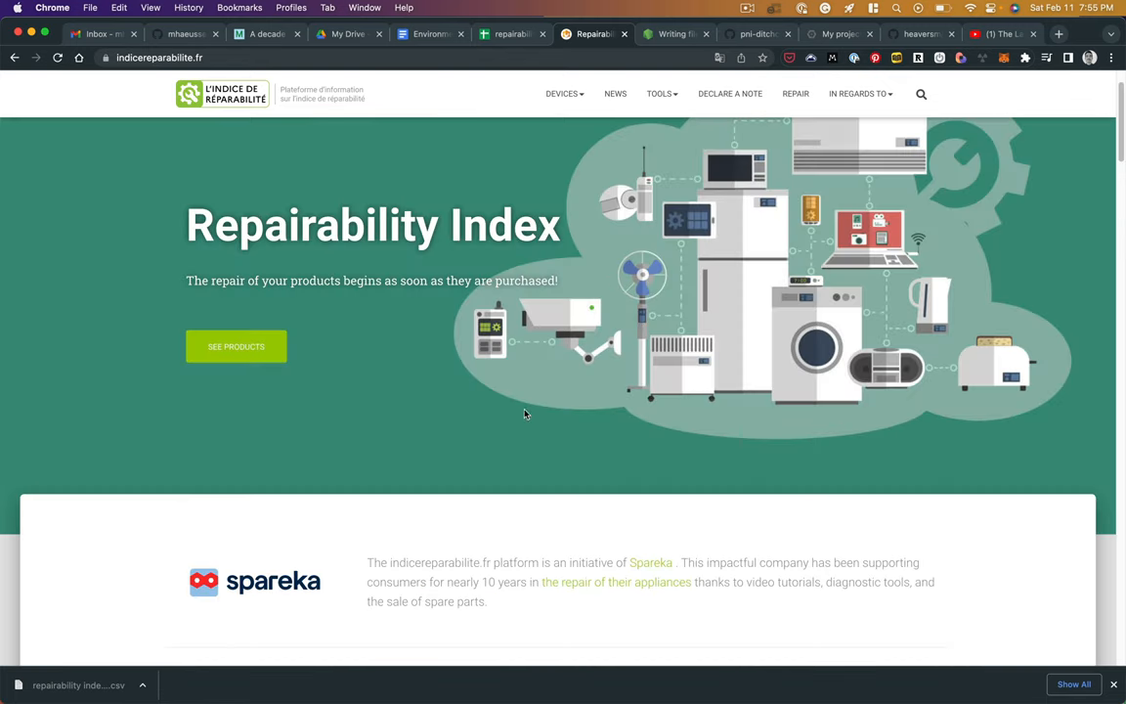
Open the Appareils menu's front-loading washing machine (Lave linge hublot) score listing
{"action": "left_click", "coordinate": [562, 92]}
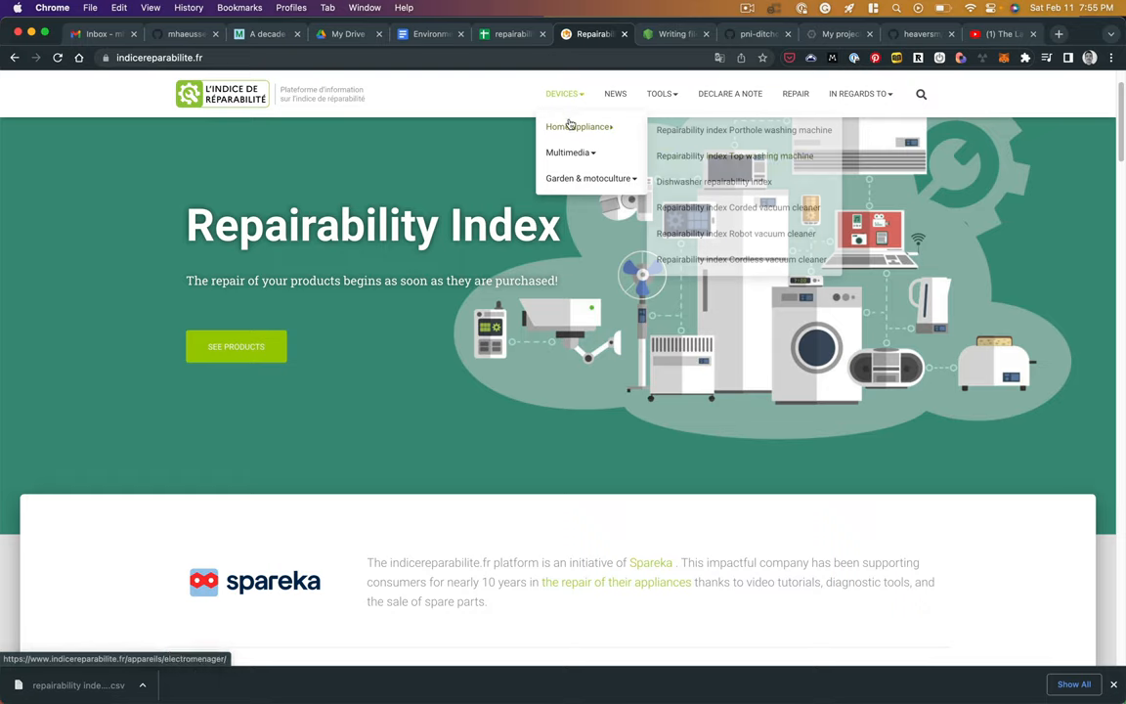
{"action": "left_click", "coordinate": [734, 156]}
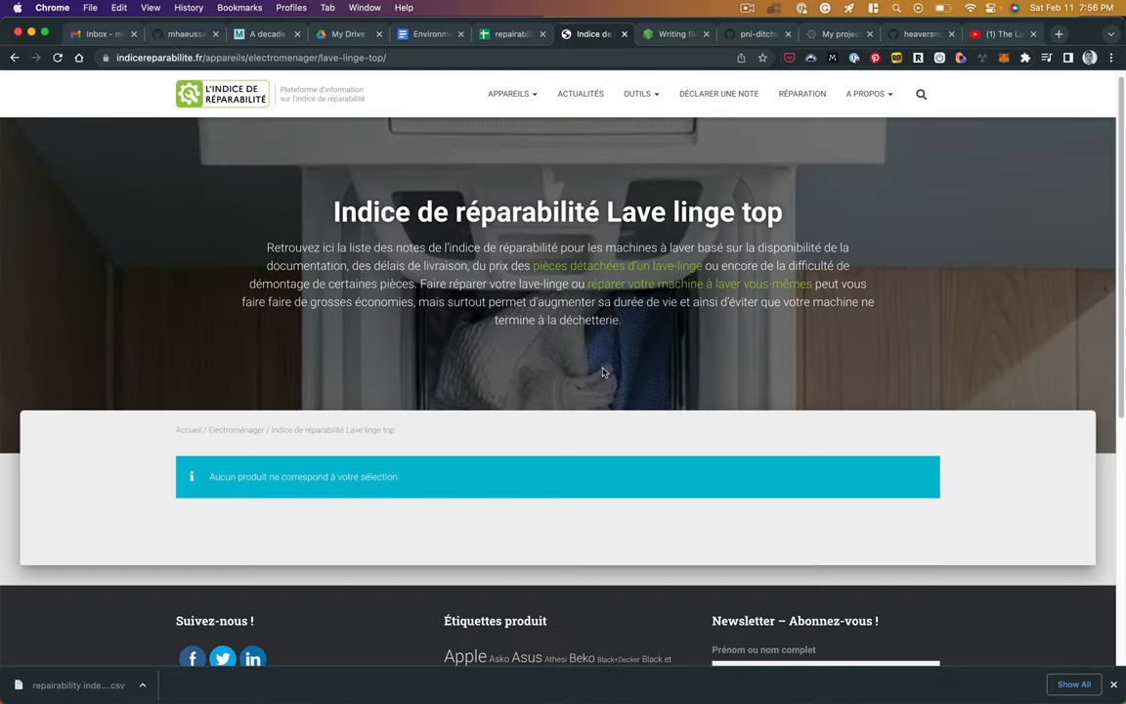
{"action": "left_click", "coordinate": [510, 93]}
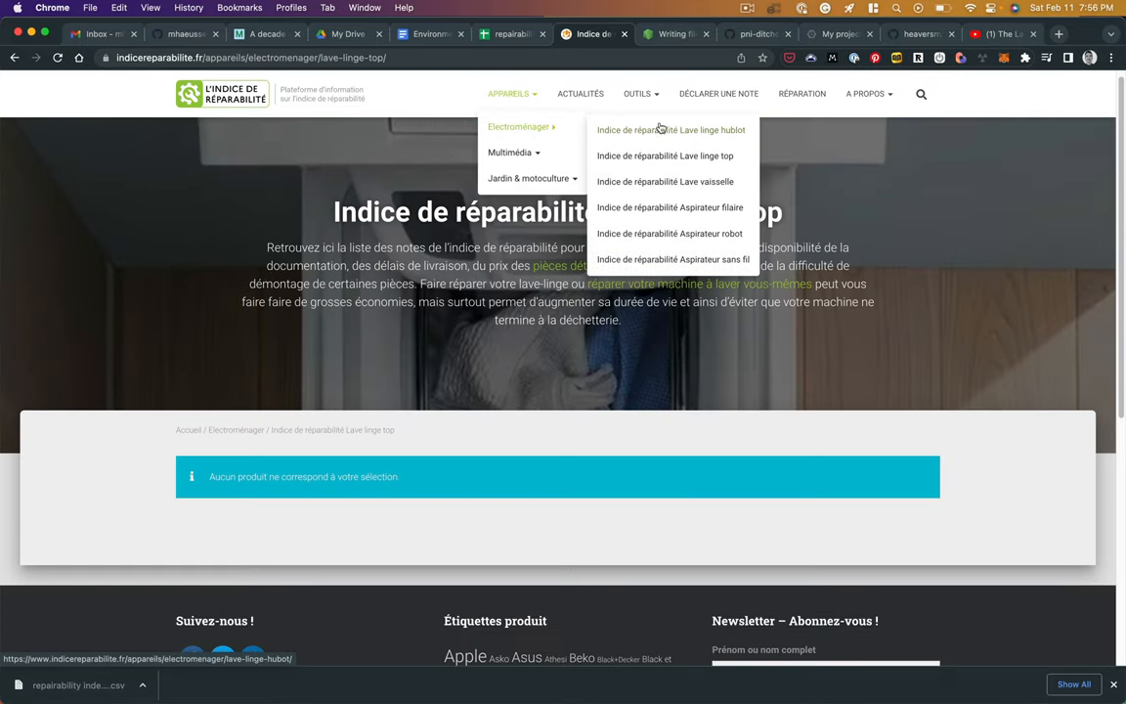
{"action": "left_click", "coordinate": [670, 129]}
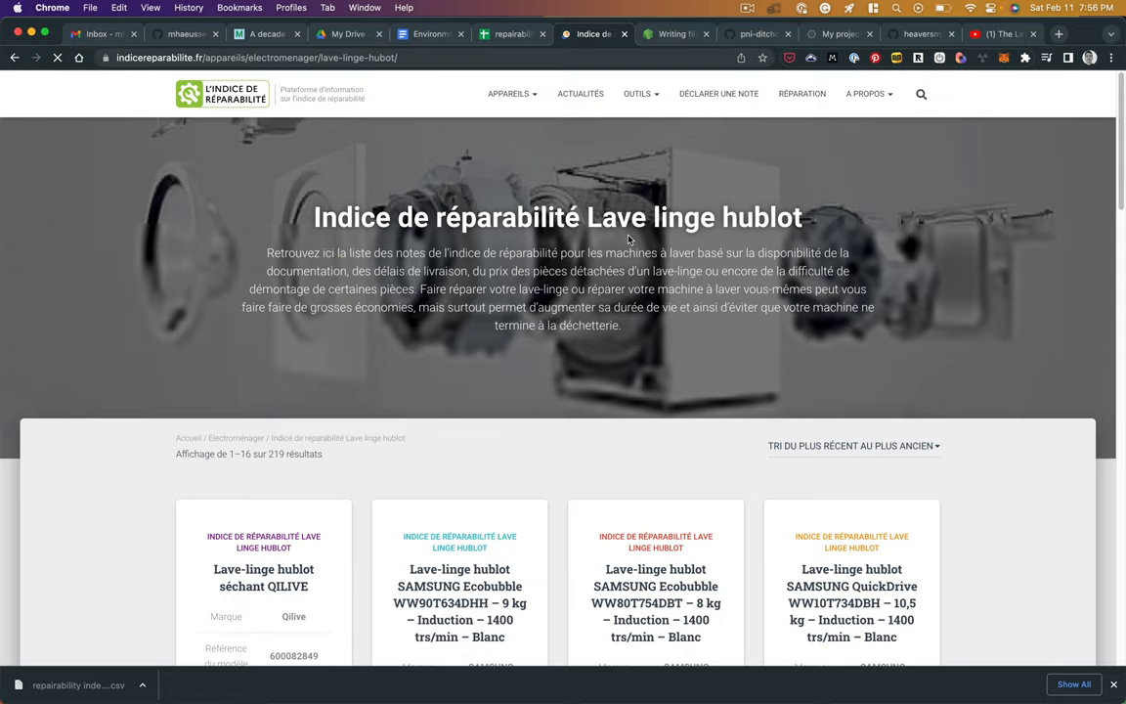
{"action": "scroll", "scroll_direction": "down", "scroll_amount": 3}
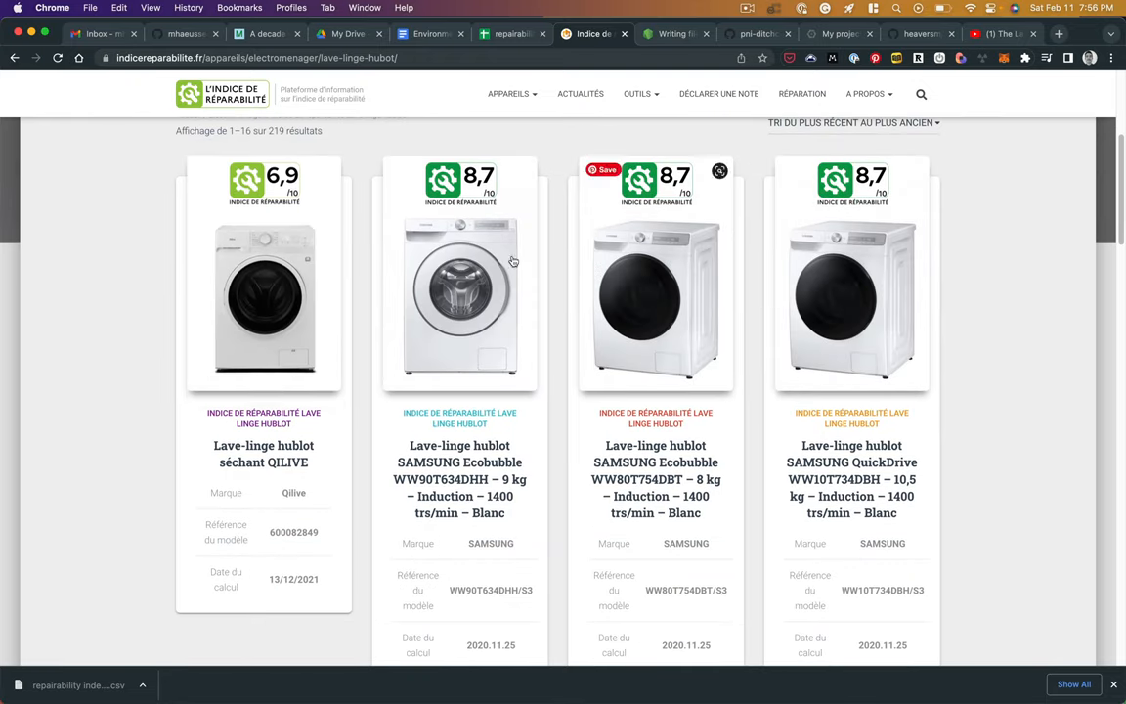
{"action": "mouse_move", "coordinate": [263, 283]}
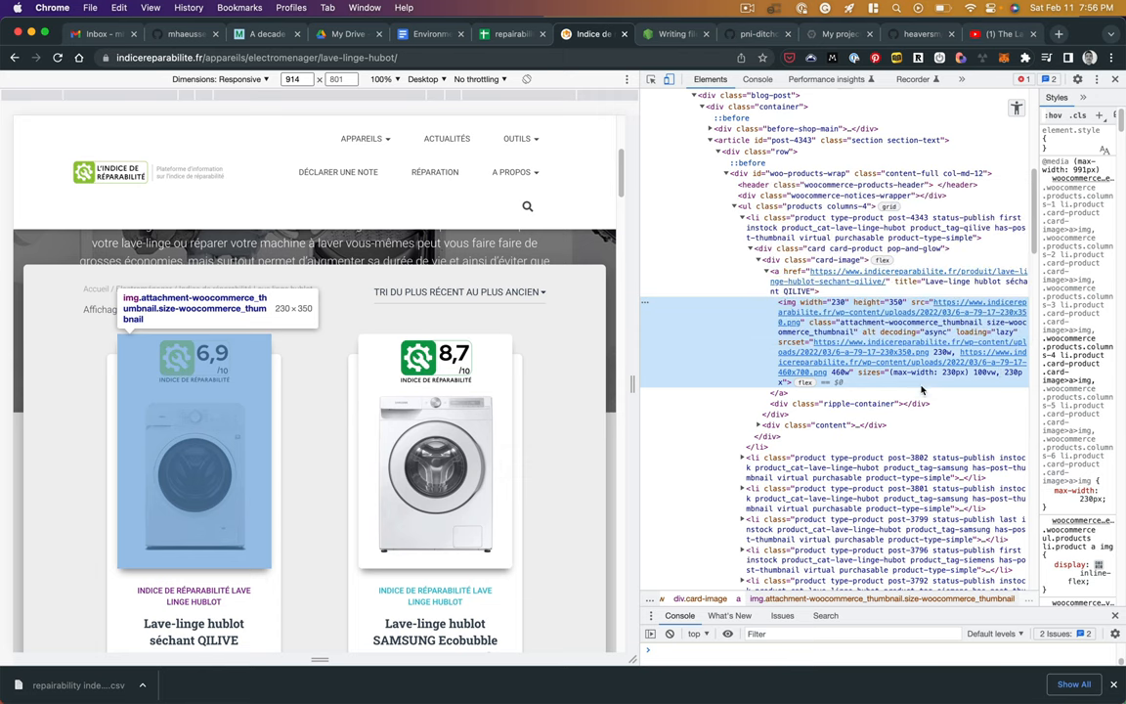
{"action": "mouse_move", "coordinate": [870, 338]}
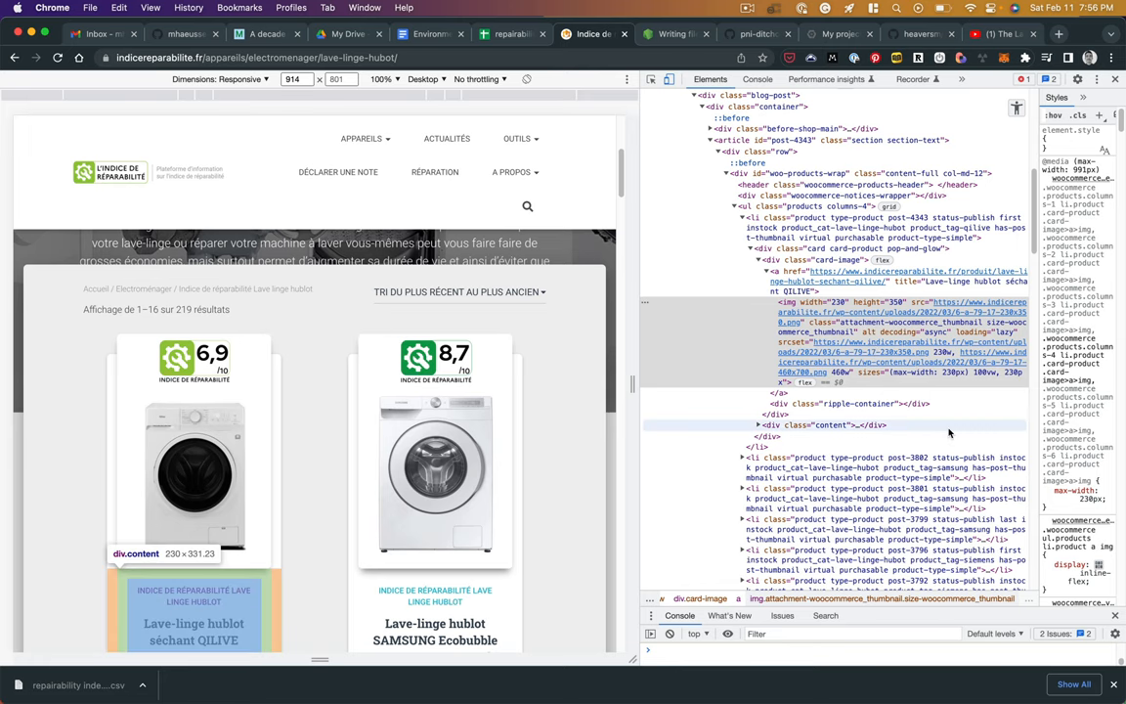
{"action": "mouse_move", "coordinate": [941, 427]}
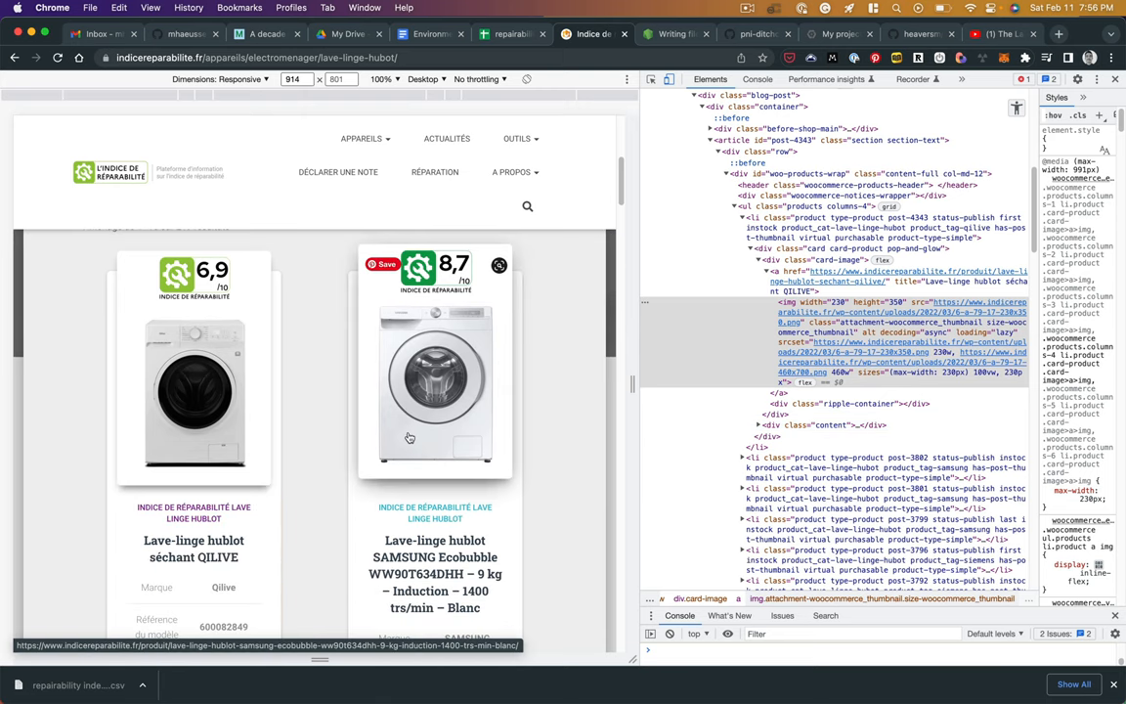
Scroll the washing machine listing while examining product card markup in DevTools
{"action": "scroll", "scroll_direction": "down", "scroll_amount": 3}
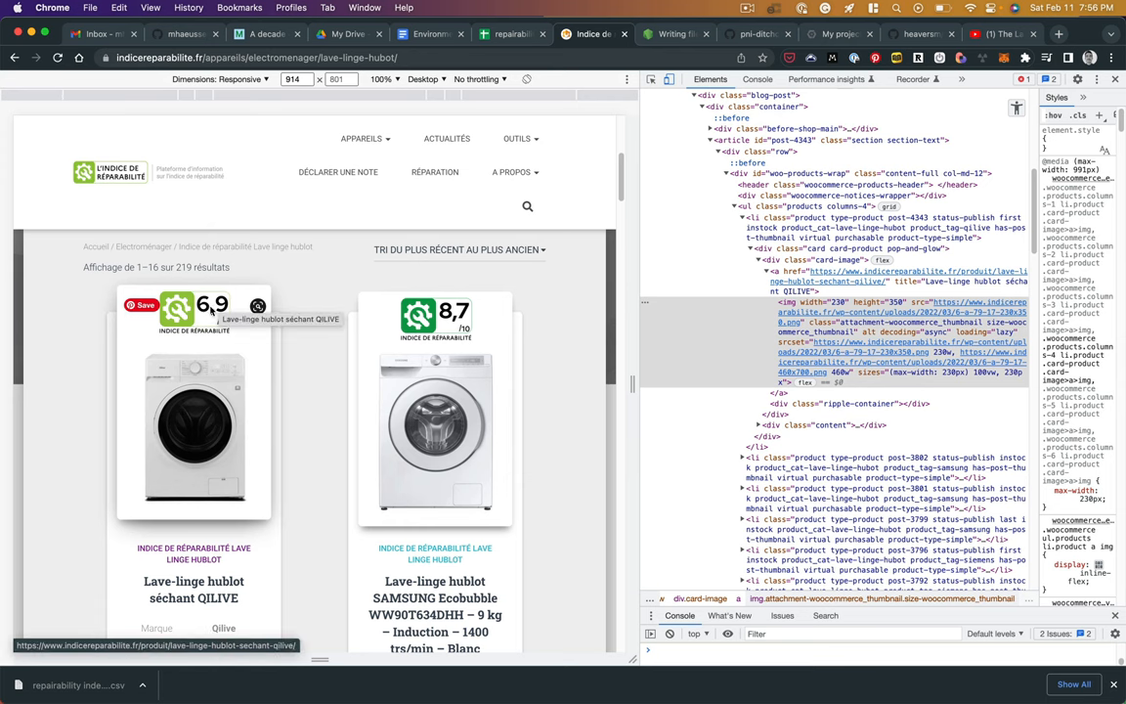
{"action": "mouse_move", "coordinate": [301, 420]}
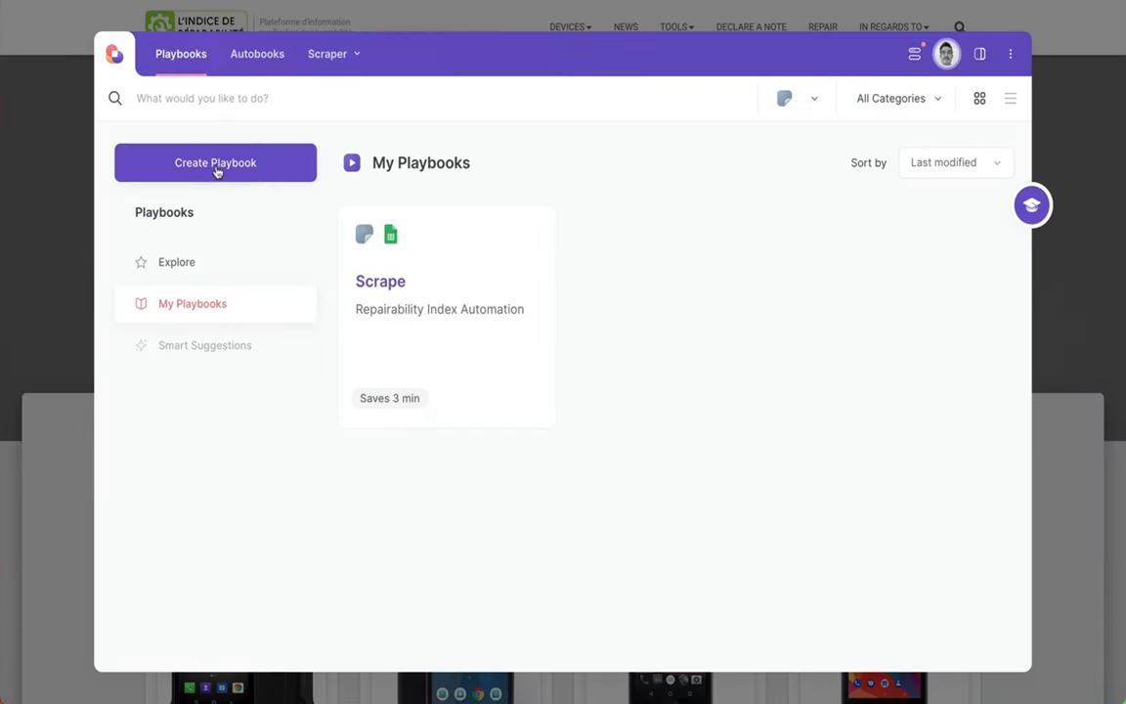
Create a playbook with a new scraper template, picking a list item and Click Pagination
{"action": "left_click", "coordinate": [215, 163]}
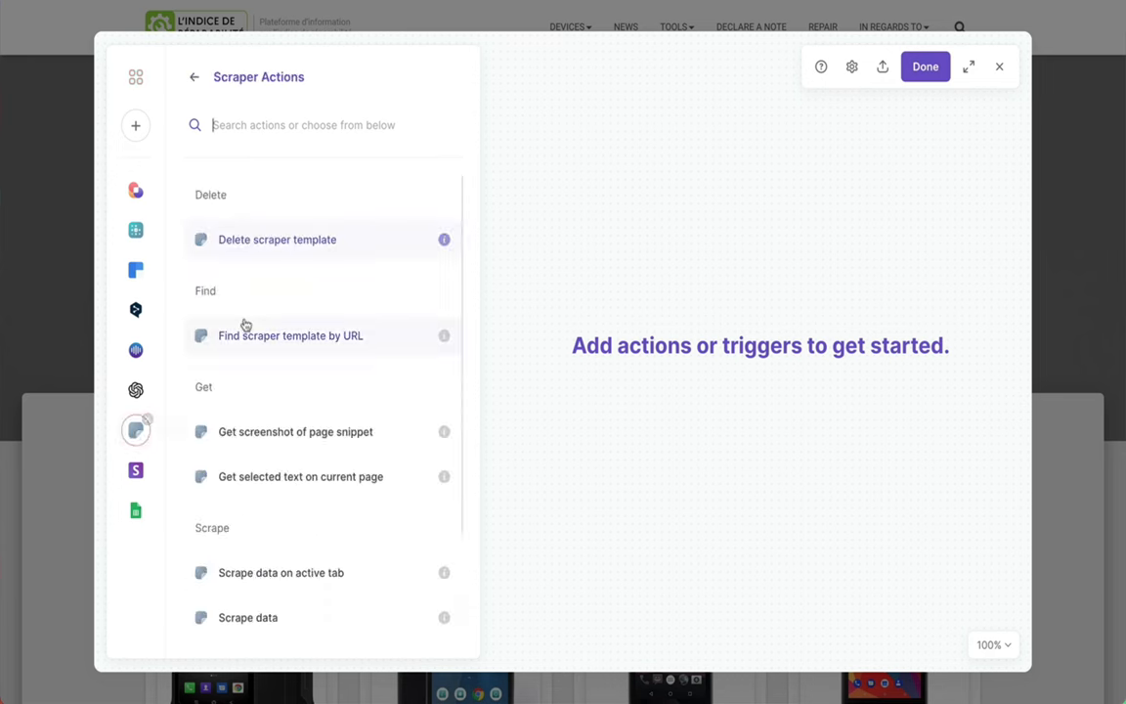
{"action": "left_click", "coordinate": [281, 572]}
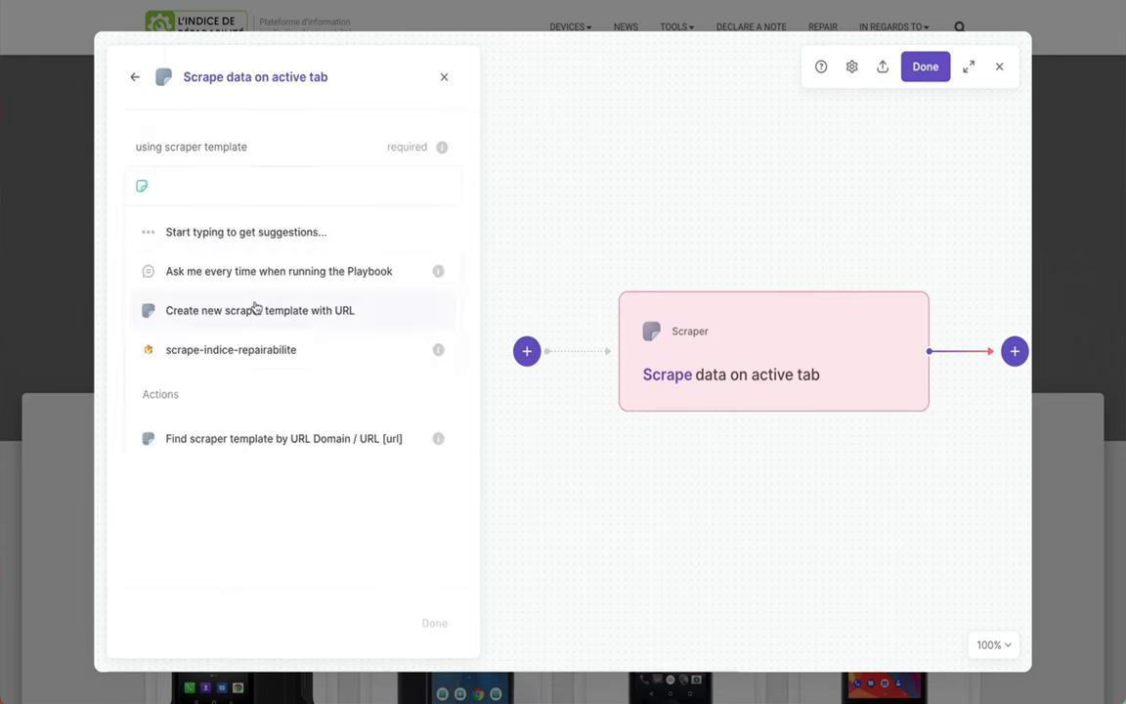
{"action": "left_click", "coordinate": [260, 310]}
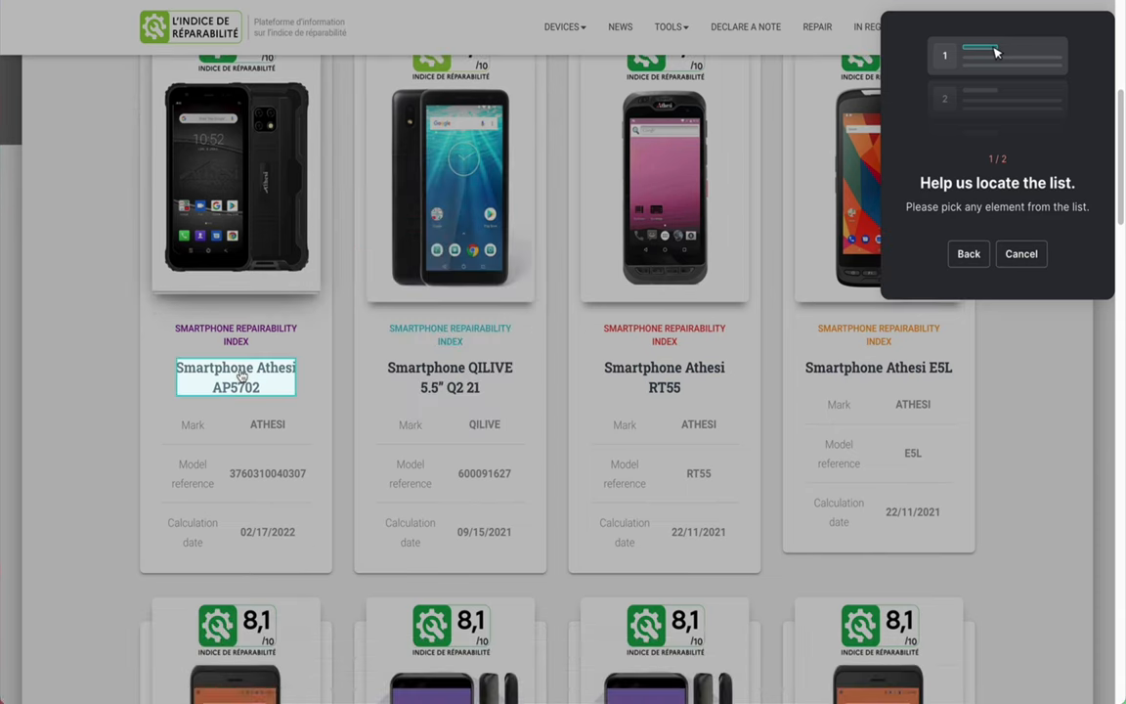
{"action": "left_click", "coordinate": [234, 378]}
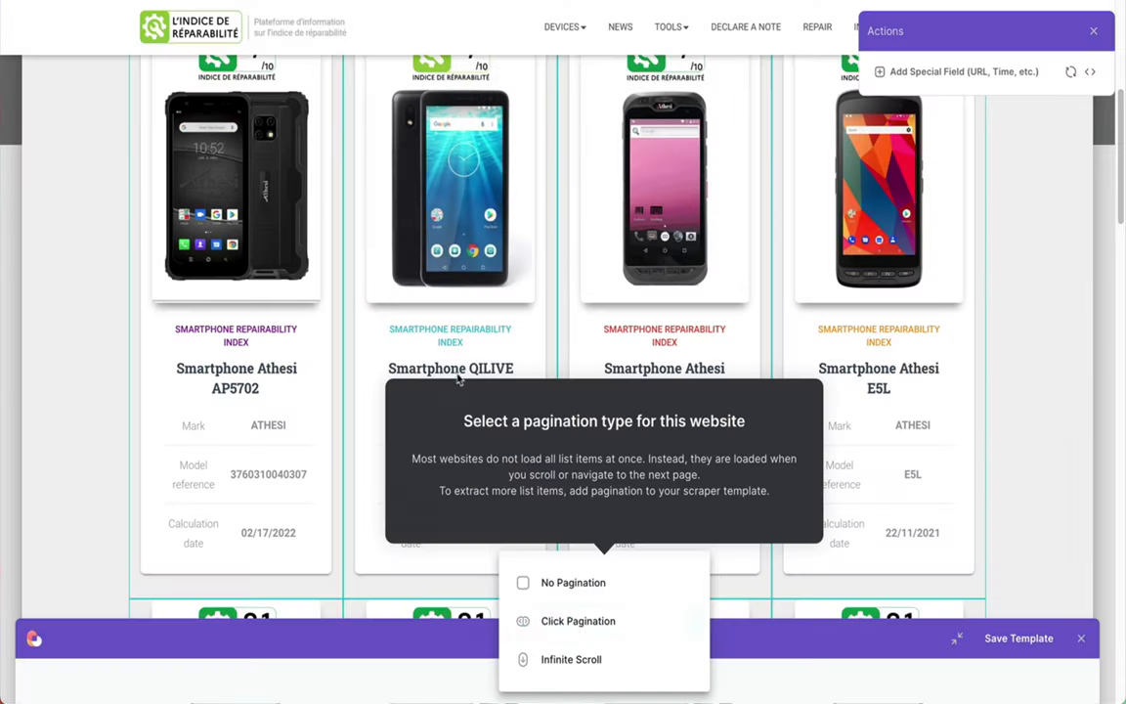
{"action": "left_click", "coordinate": [577, 620]}
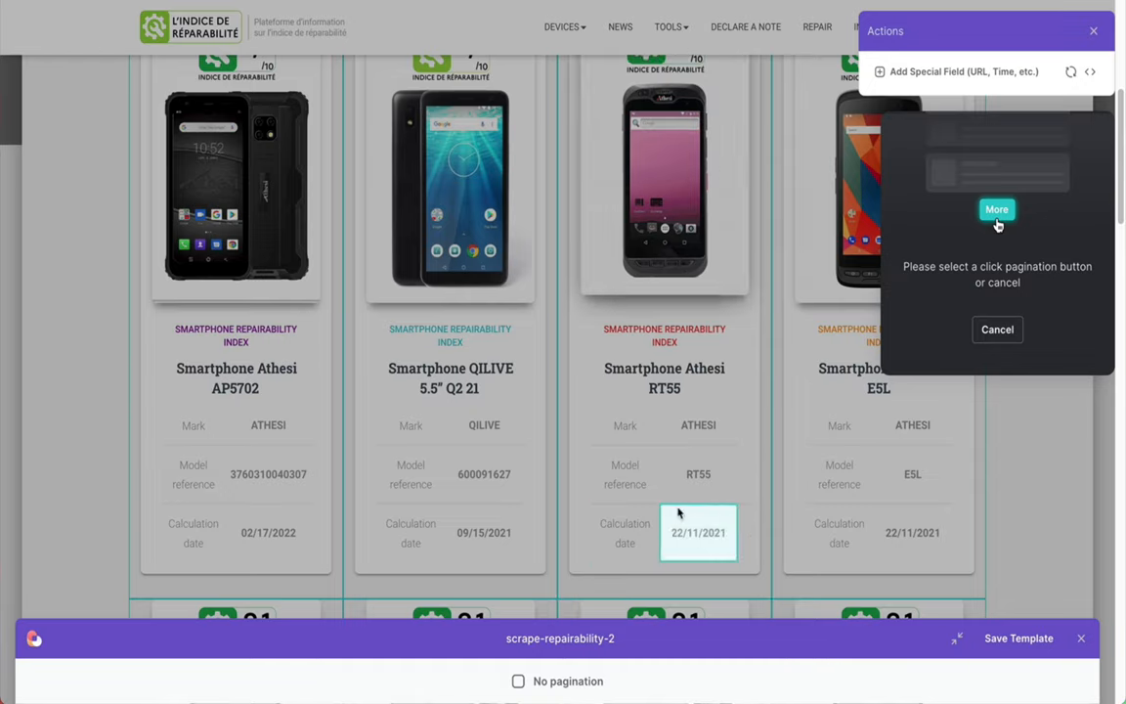
Add Product Name and Product Image fields to the scraper template
{"action": "scroll", "scroll_direction": "down", "scroll_amount": 3}
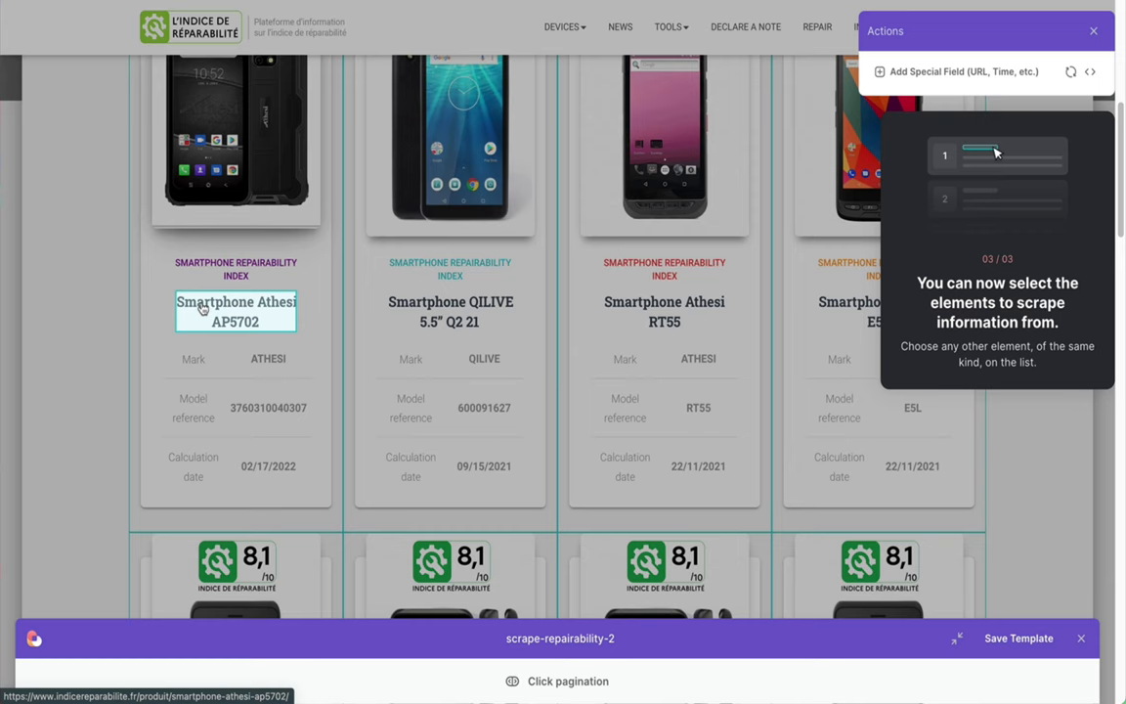
{"action": "left_click", "coordinate": [235, 311]}
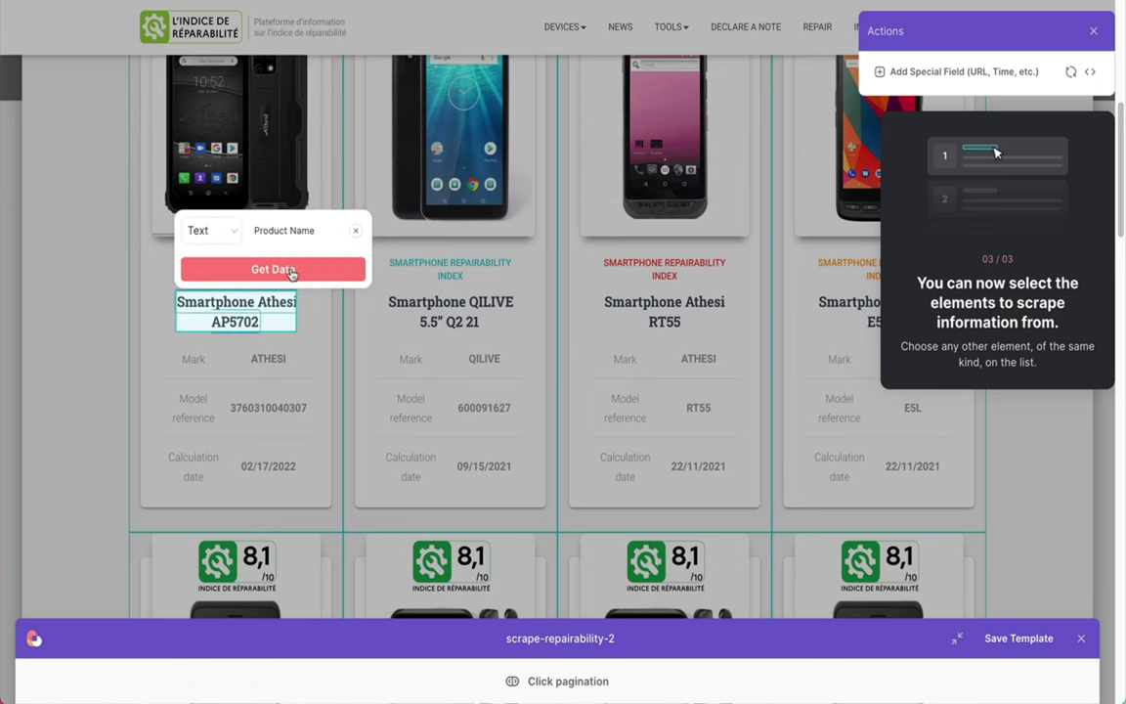
{"action": "left_click", "coordinate": [273, 269]}
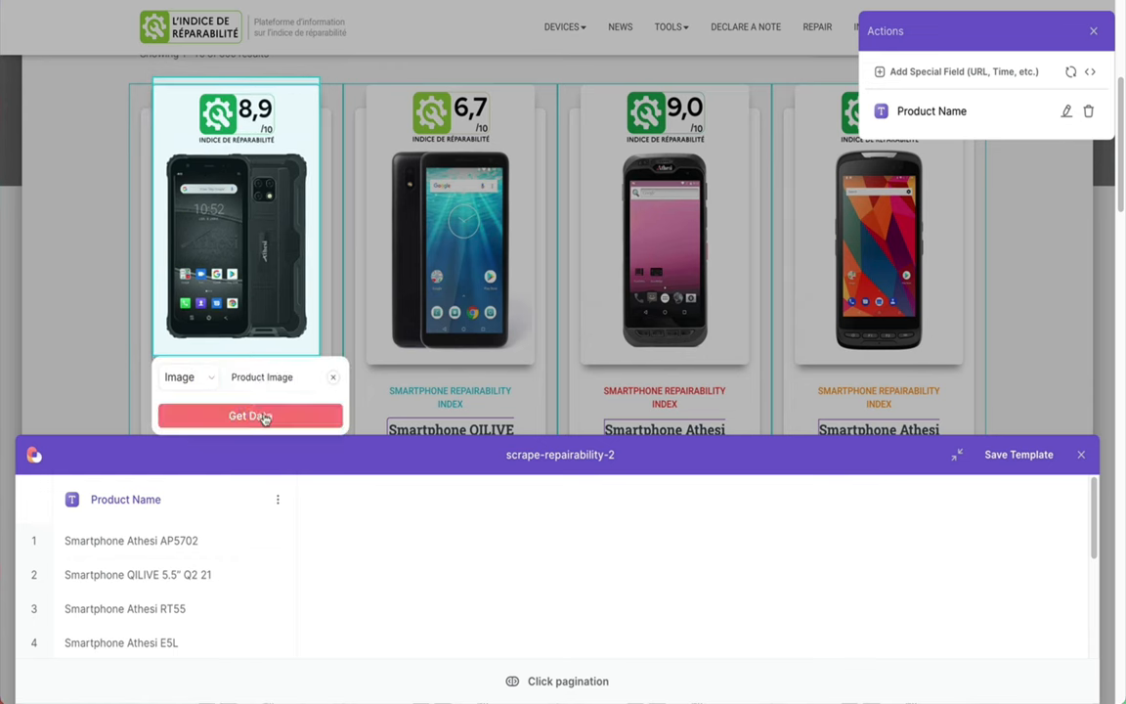
{"action": "left_click", "coordinate": [249, 416]}
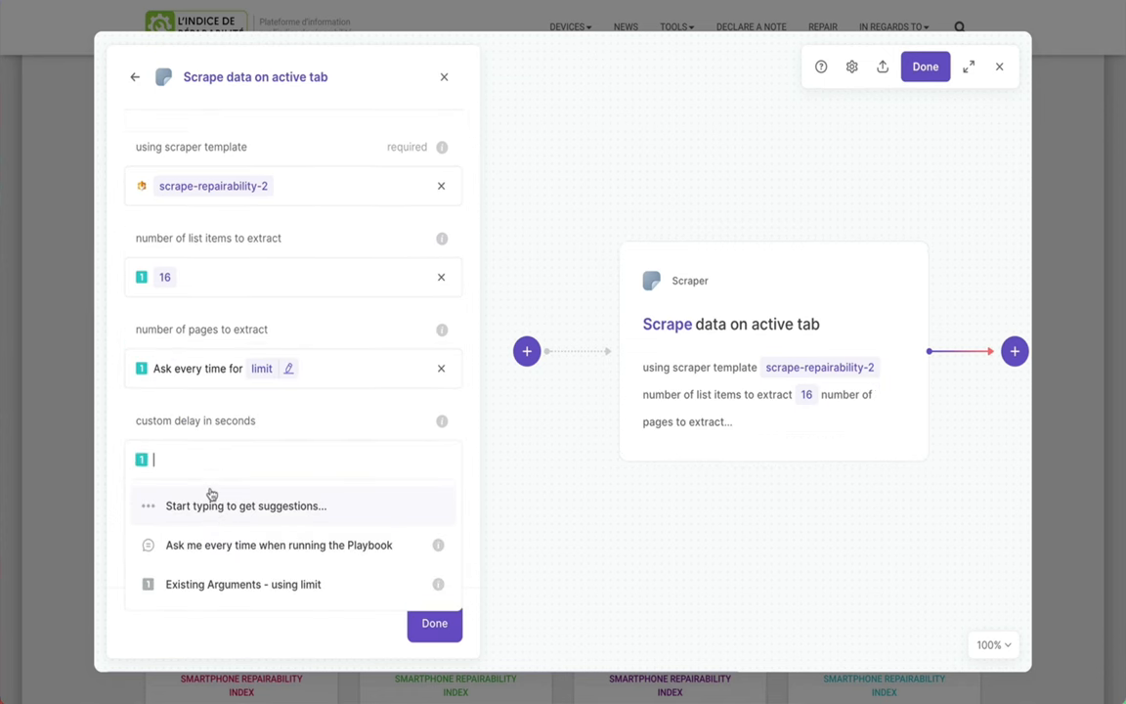
Add an 'Add rows to Google Sheet' step after the scraper, targeting 'repairability index'
{"action": "left_click", "coordinate": [278, 544]}
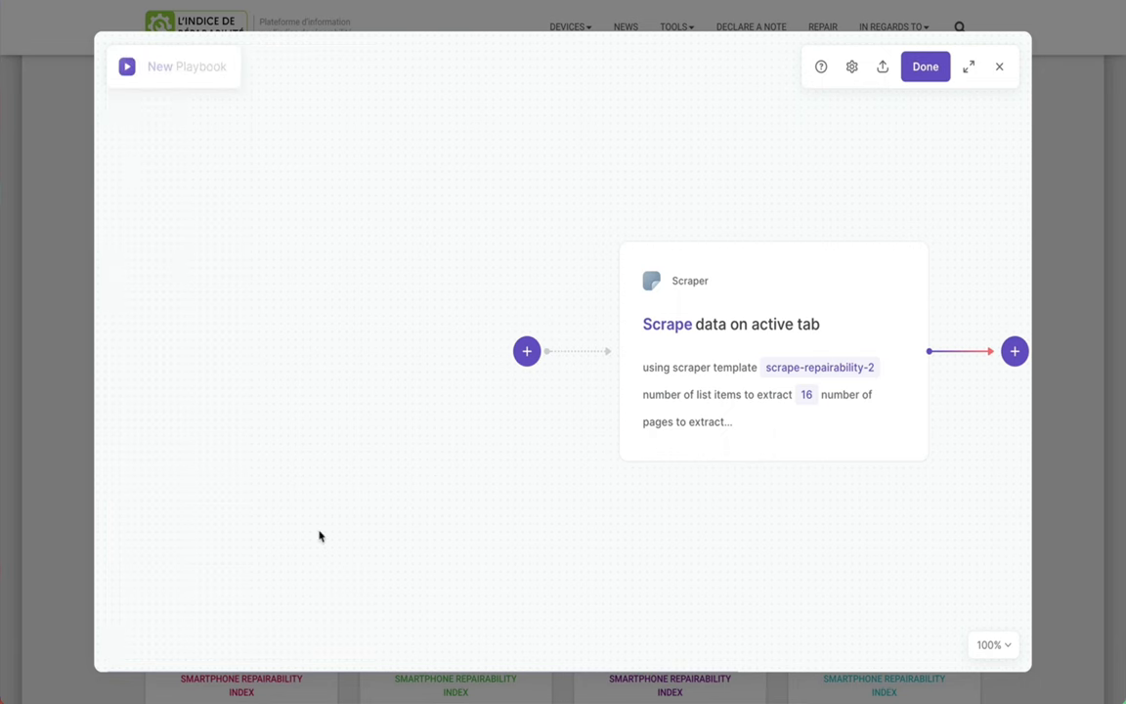
{"action": "left_click", "coordinate": [1014, 351]}
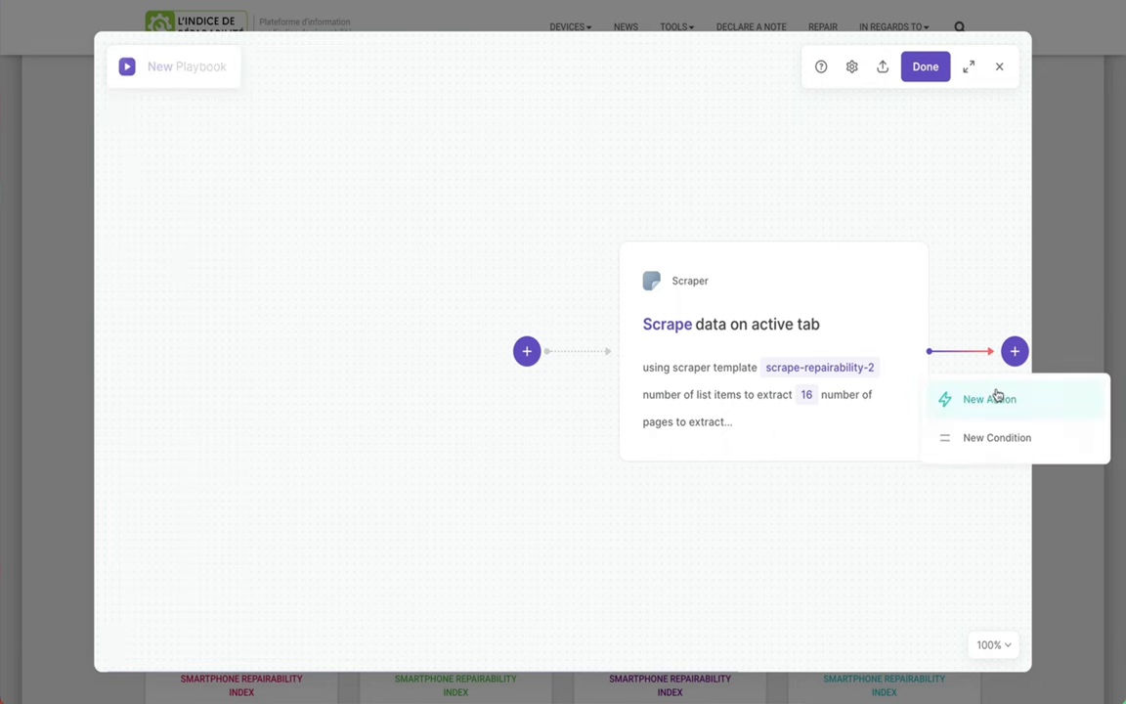
{"action": "left_click", "coordinate": [989, 399]}
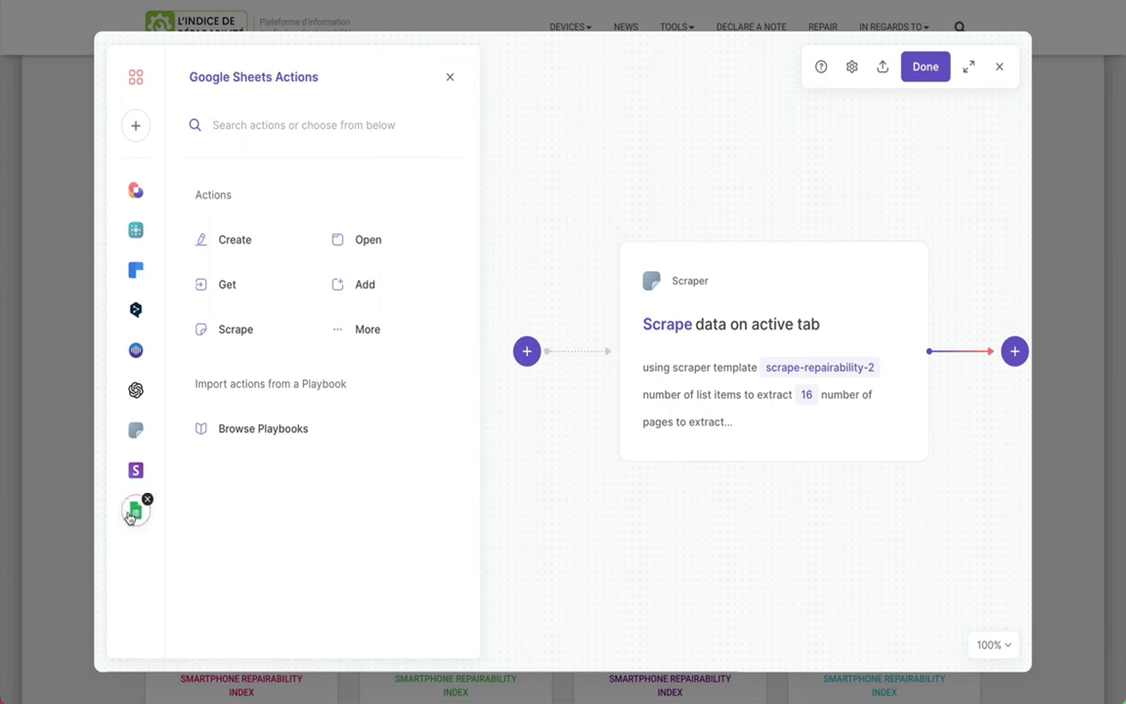
{"action": "left_click", "coordinate": [364, 283]}
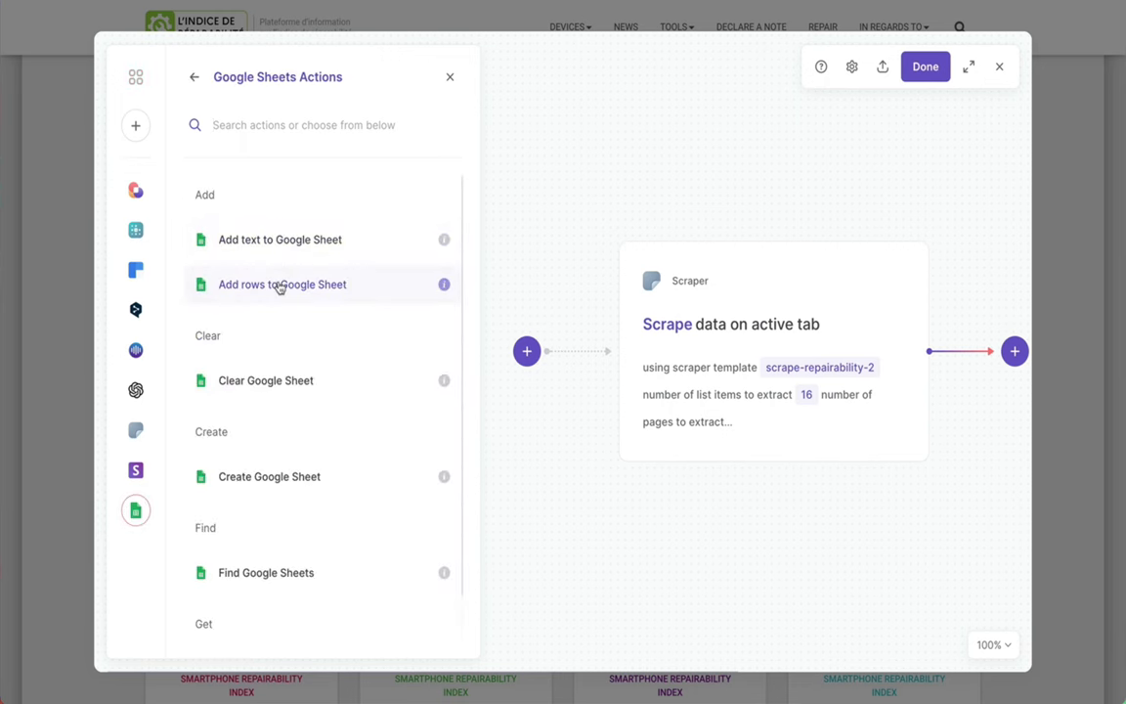
{"action": "left_click", "coordinate": [282, 284]}
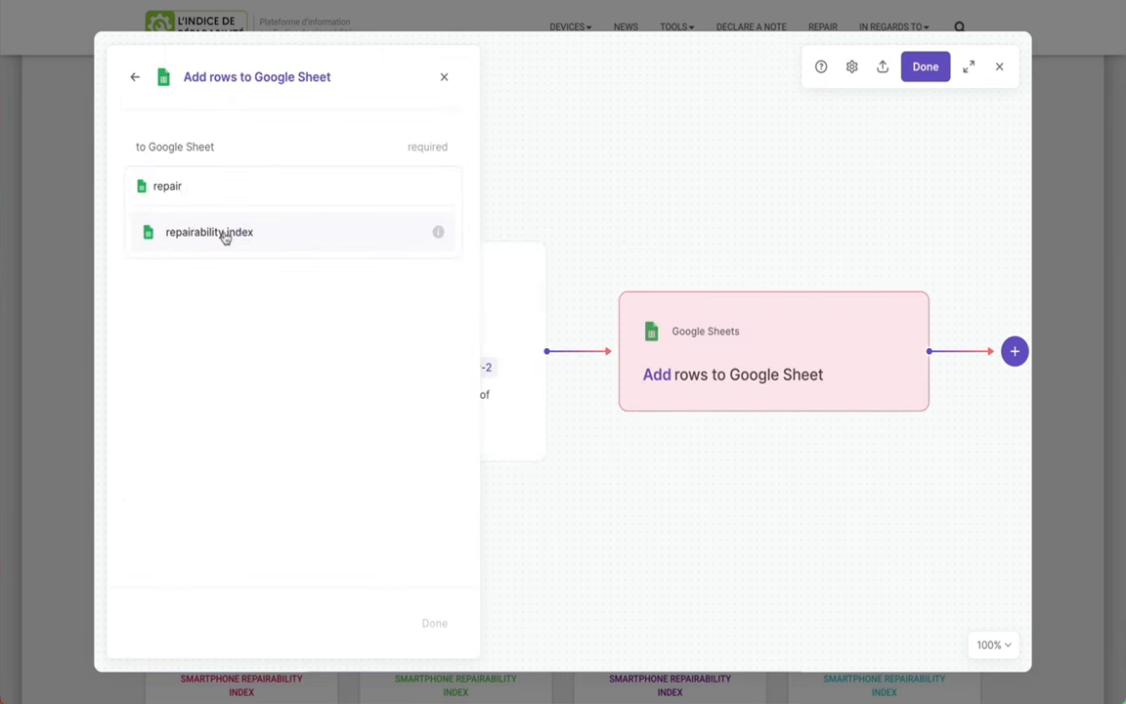
{"action": "left_click", "coordinate": [208, 232]}
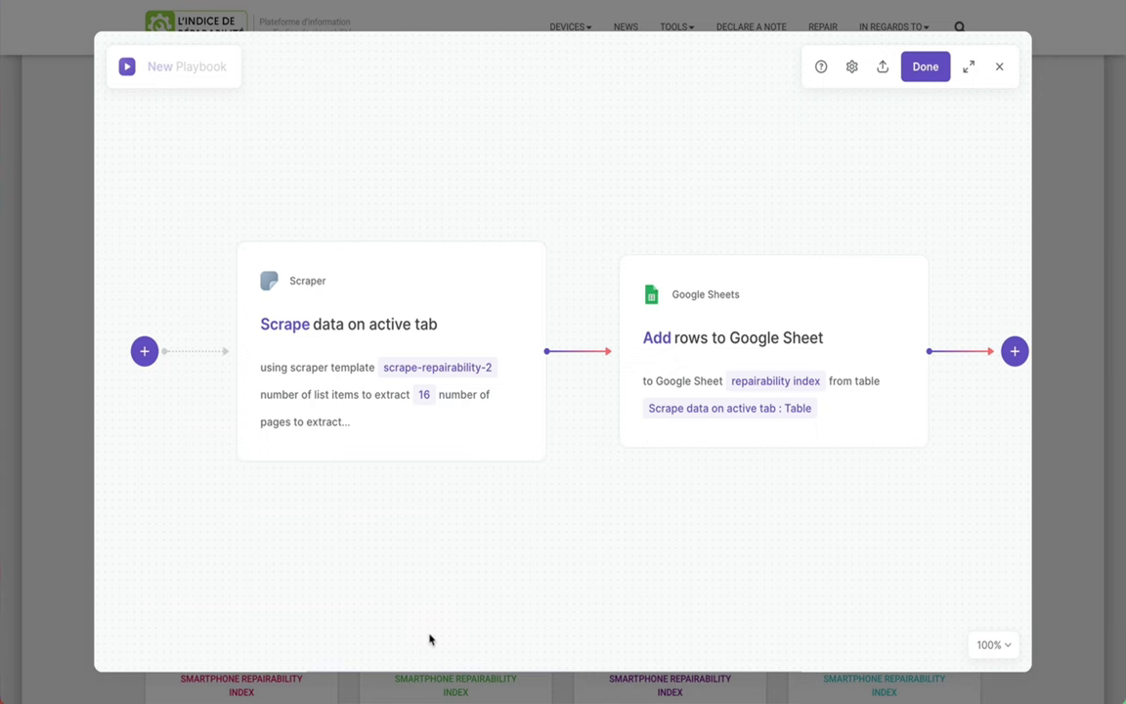
Save the playbook under the name 'scrape-repairability-to-sheets'
{"action": "left_click", "coordinate": [924, 66]}
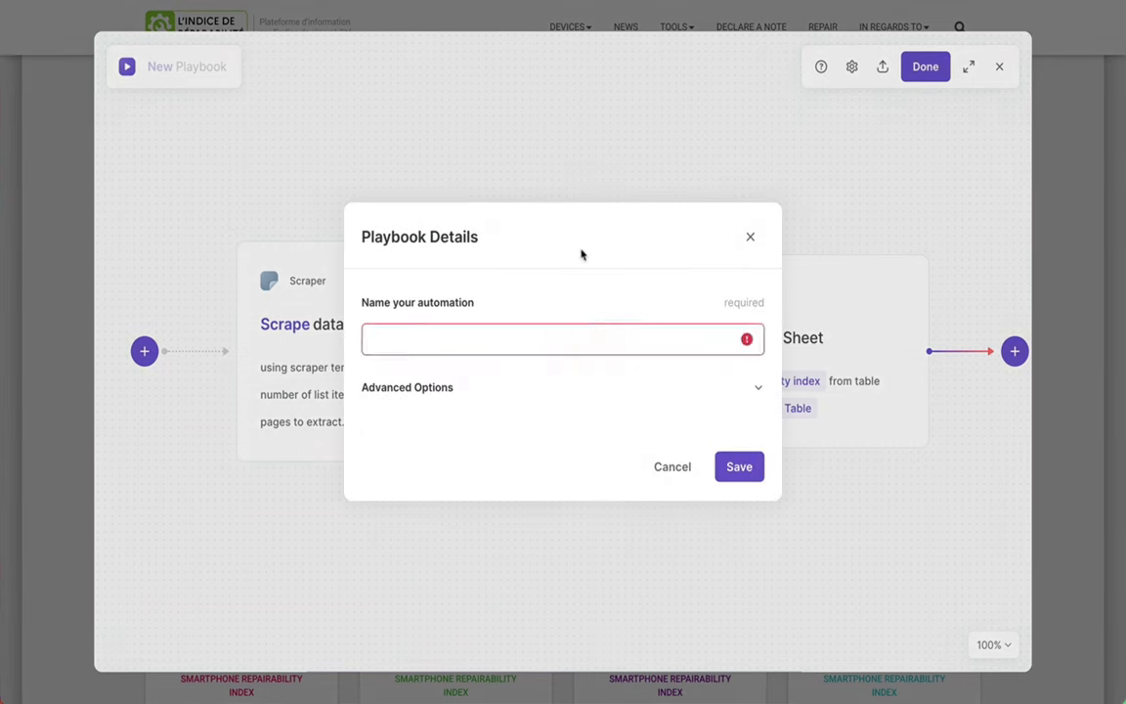
{"action": "type", "text": "scrape-repairability-to-sheets"}
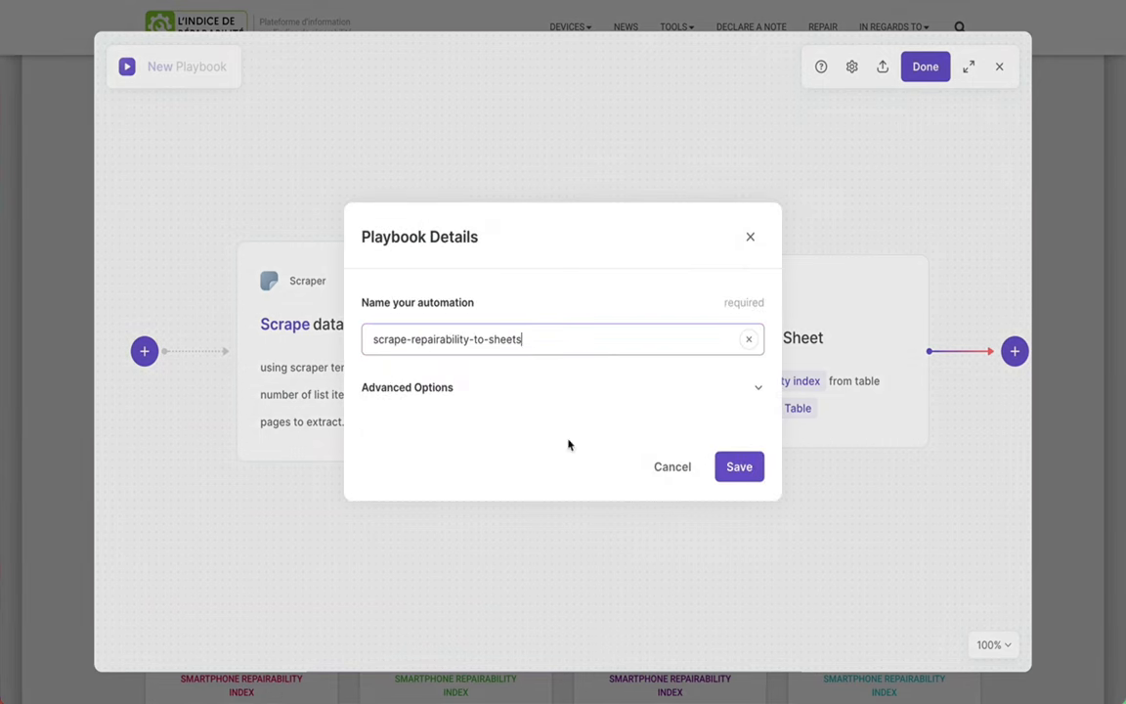
{"action": "left_click", "coordinate": [739, 467]}
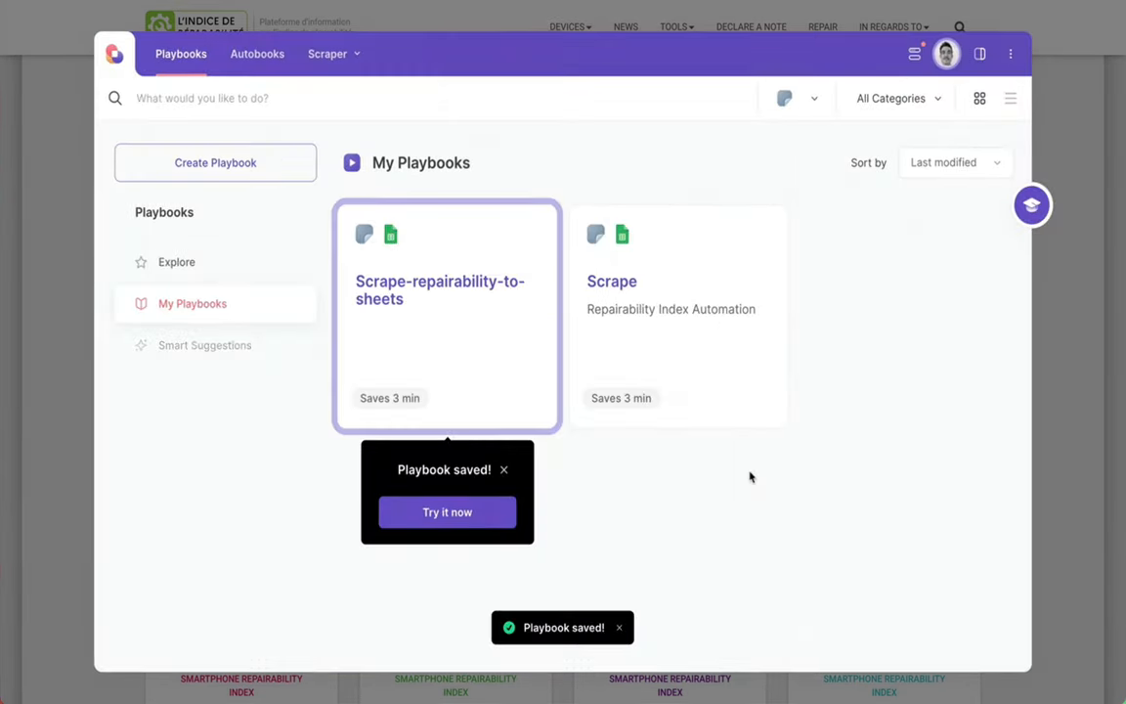
{"action": "mouse_move", "coordinate": [447, 513]}
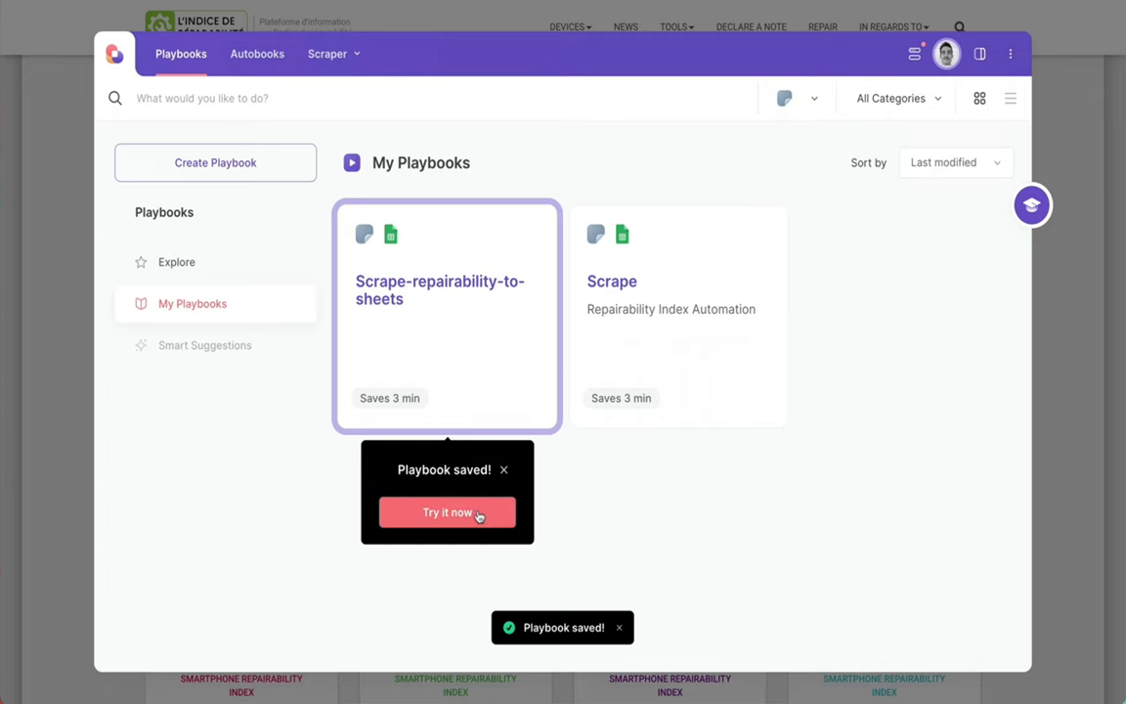
Run the saved playbook with Try it now and Run Playbook
{"action": "left_click", "coordinate": [447, 512]}
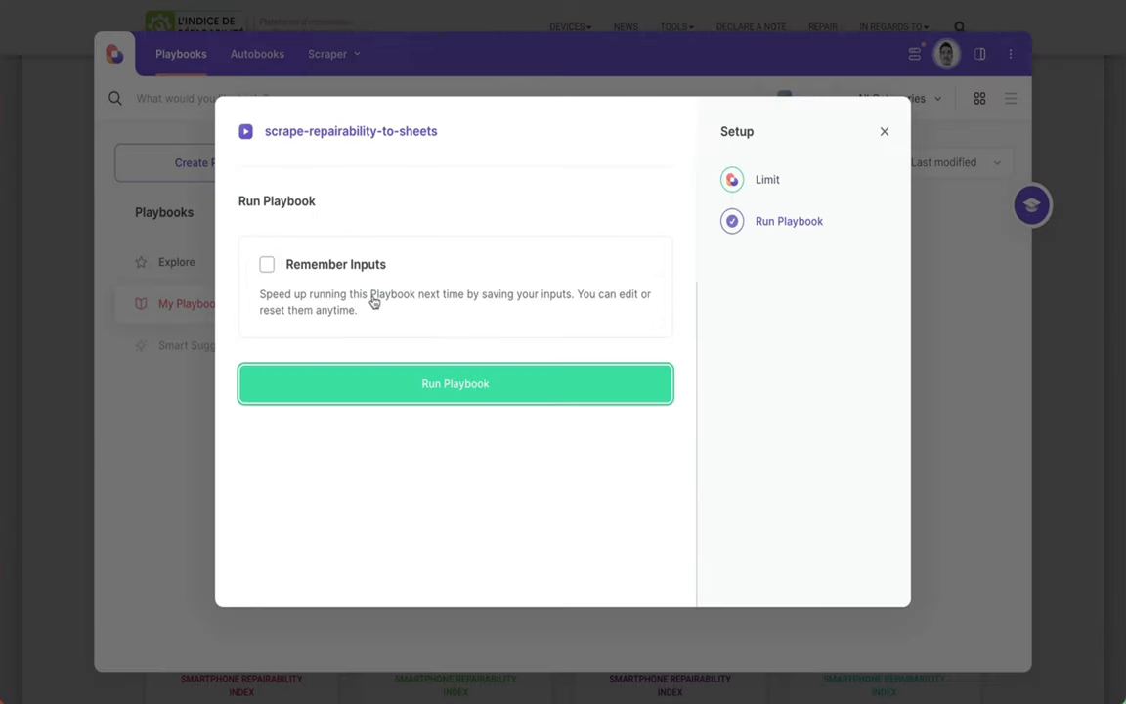
{"action": "left_click", "coordinate": [454, 383]}
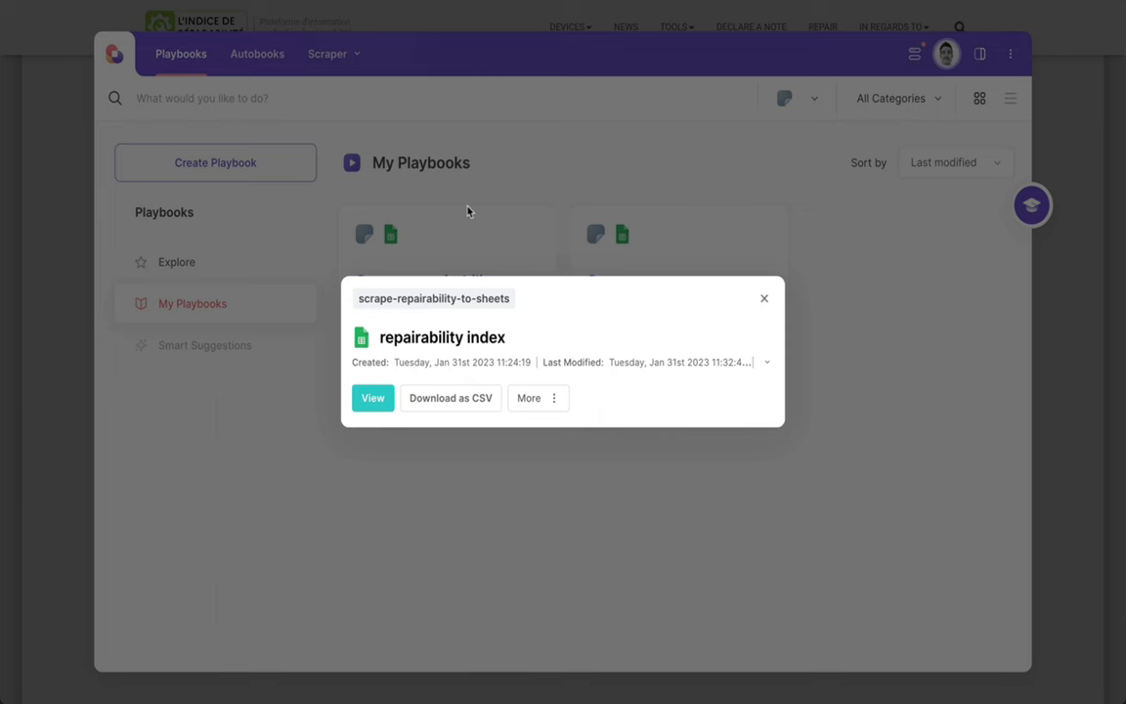
{"action": "left_click", "coordinate": [373, 397]}
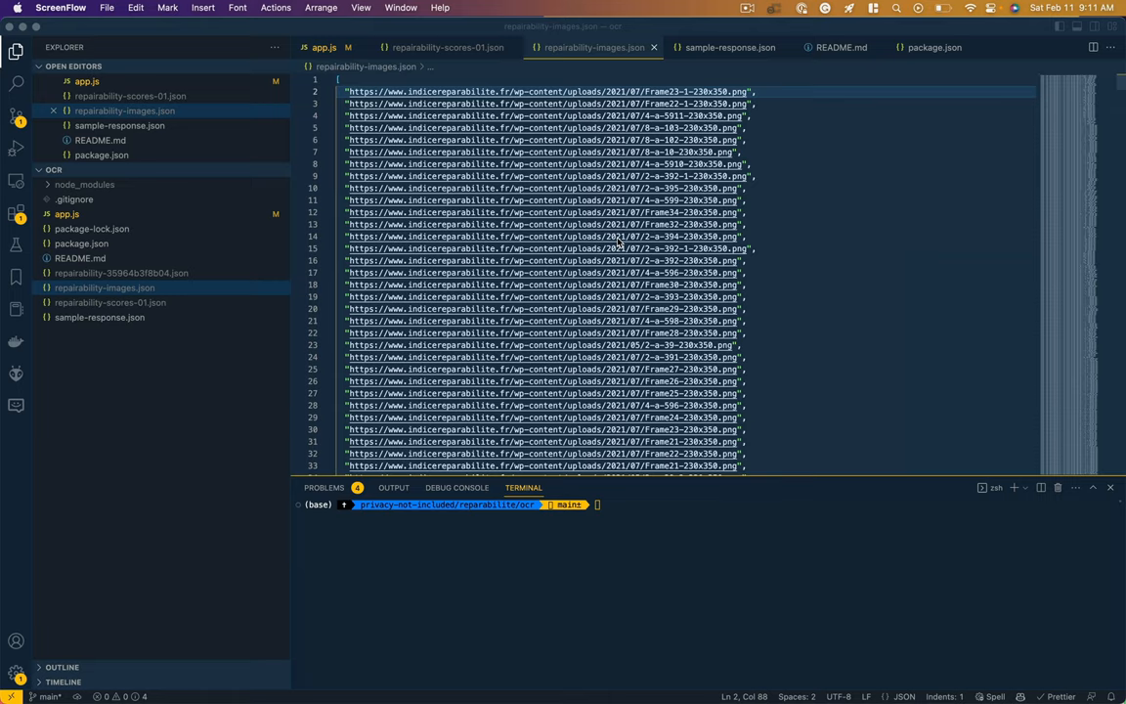
Scroll through repairability-scores.json and the terminal's OCR score output in VS Code
{"action": "scroll", "scroll_direction": "down", "scroll_amount": 3}
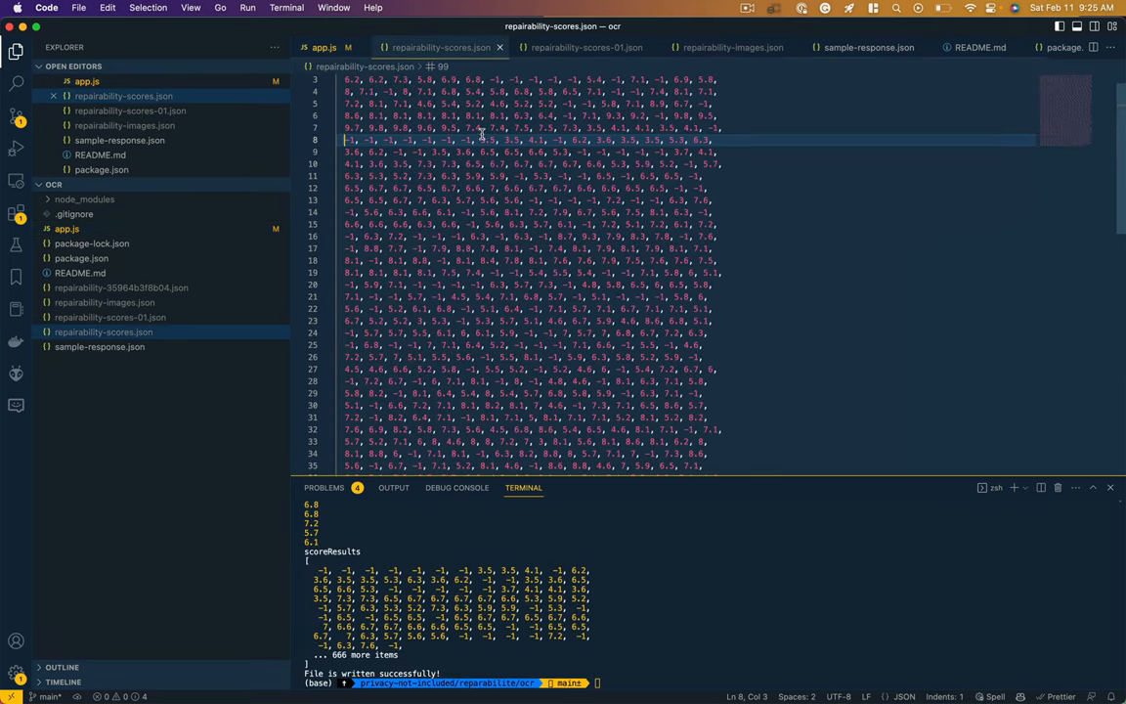
{"action": "scroll", "scroll_direction": "down", "scroll_amount": 3}
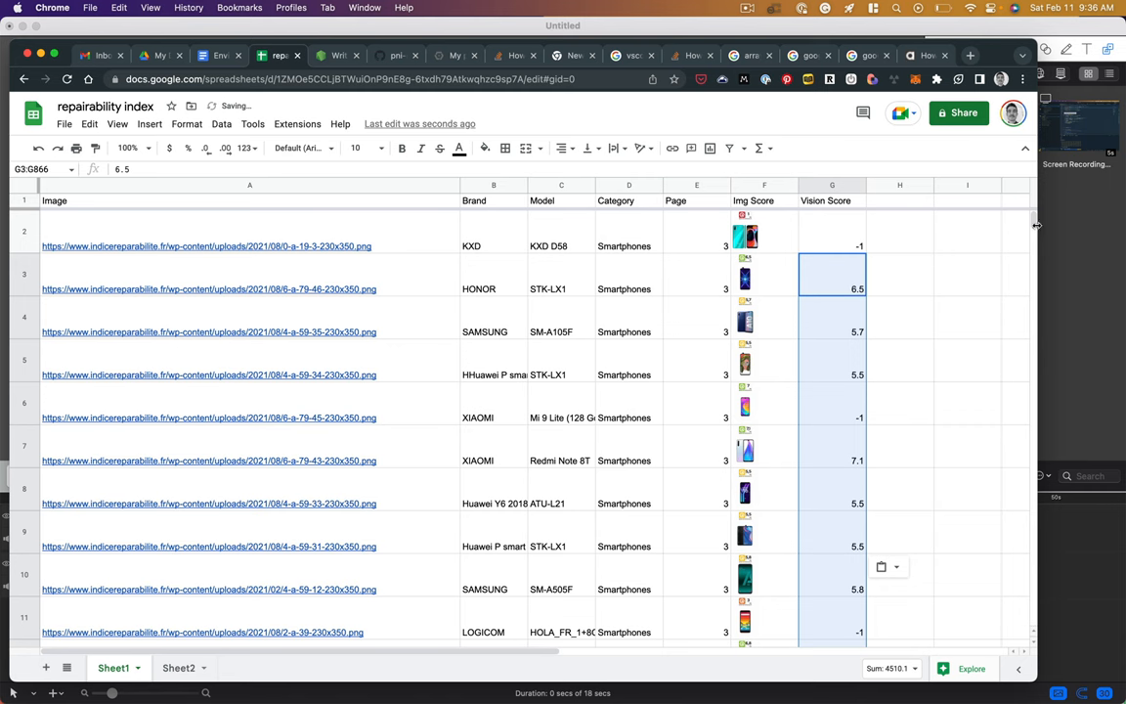
Scroll down the sheet to check the pasted Vision Score values in column G
{"action": "scroll", "scroll_direction": "down", "scroll_amount": 3}
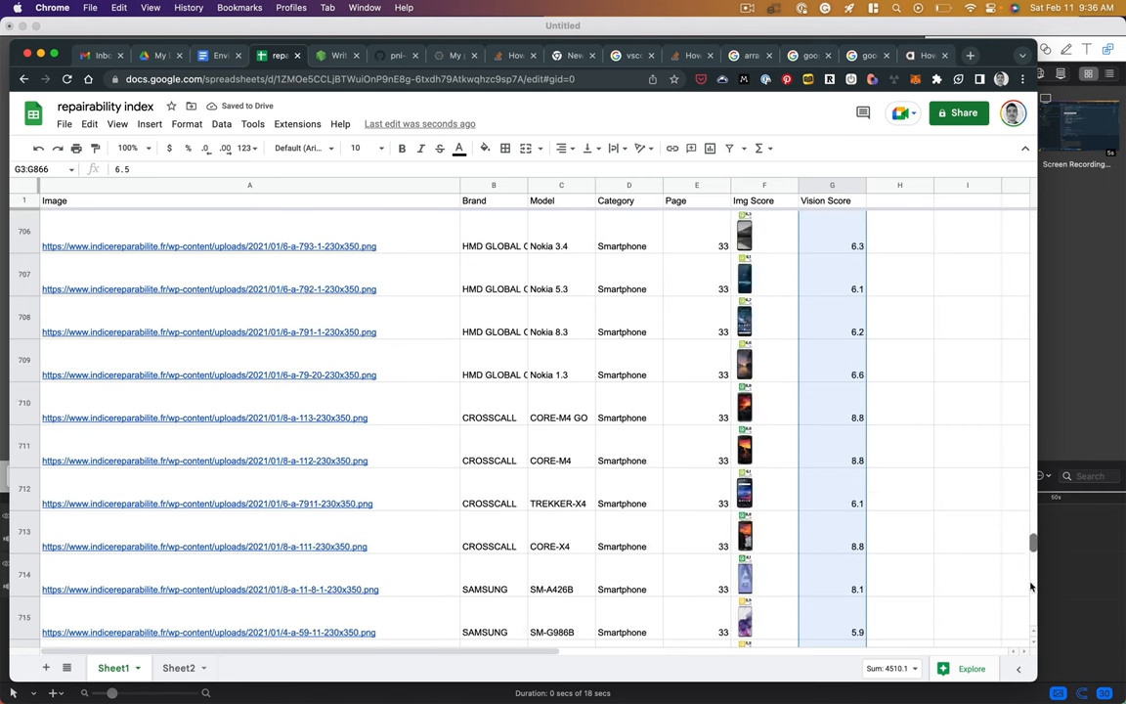
{"action": "scroll", "scroll_direction": "down", "scroll_amount": 3}
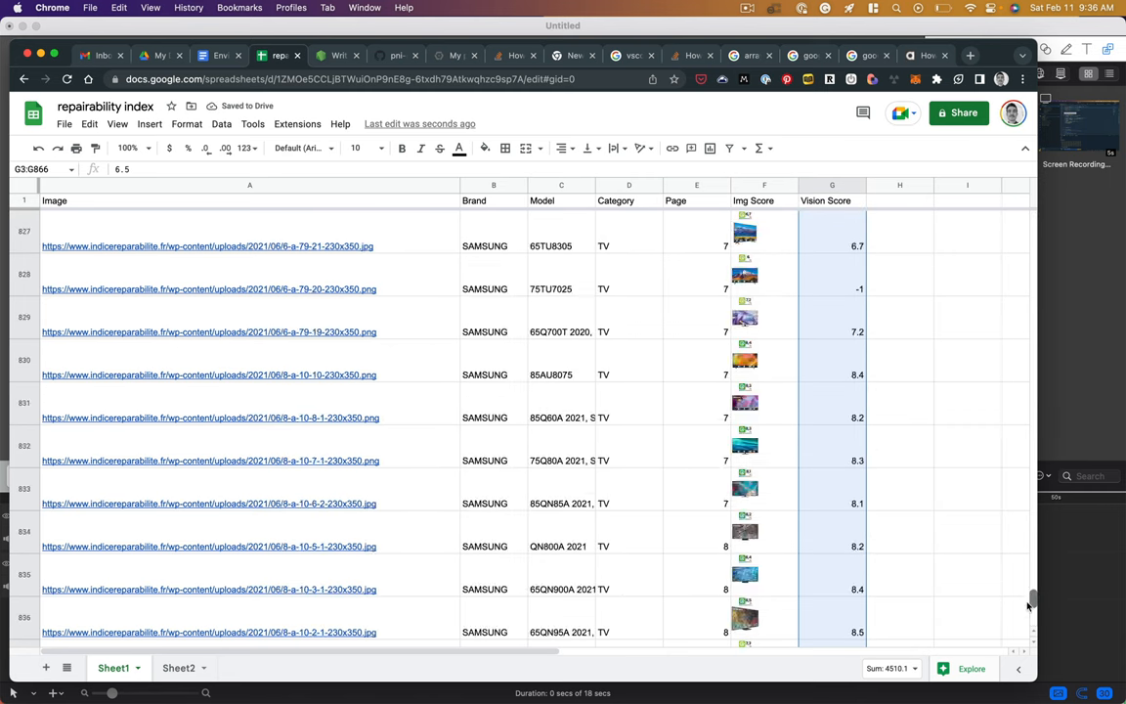
{"action": "scroll", "scroll_direction": "down", "scroll_amount": 3}
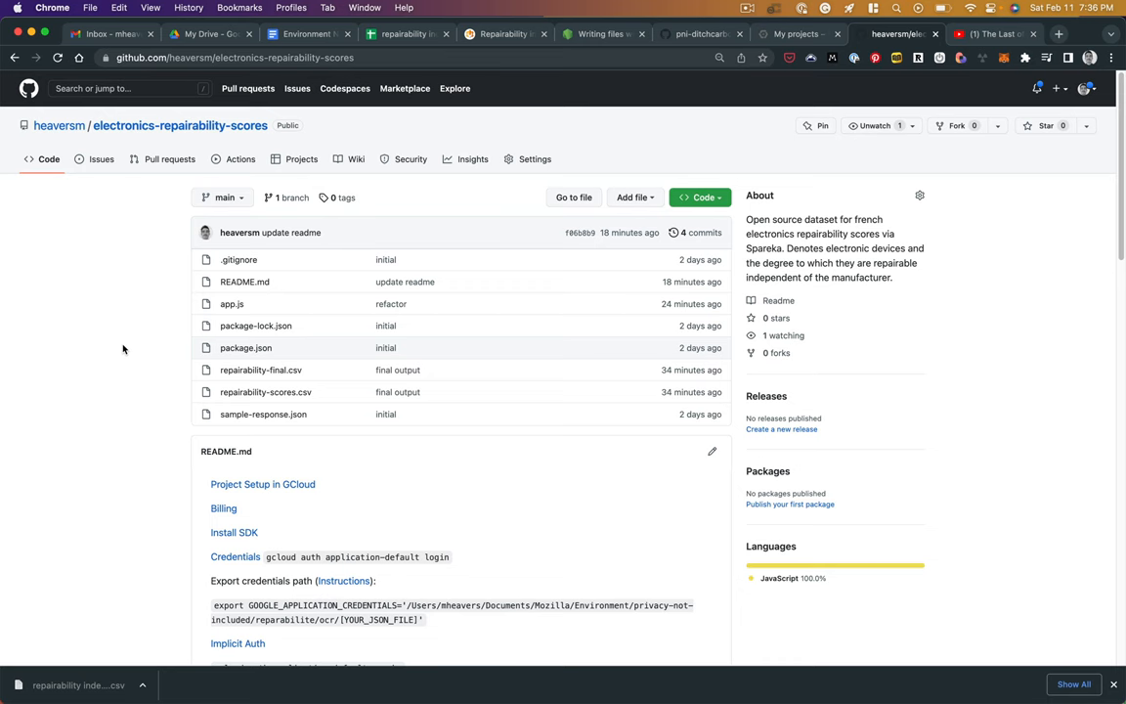
Scroll the repository file list and open repairability-final.csv
{"action": "scroll", "scroll_direction": "down", "scroll_amount": 3}
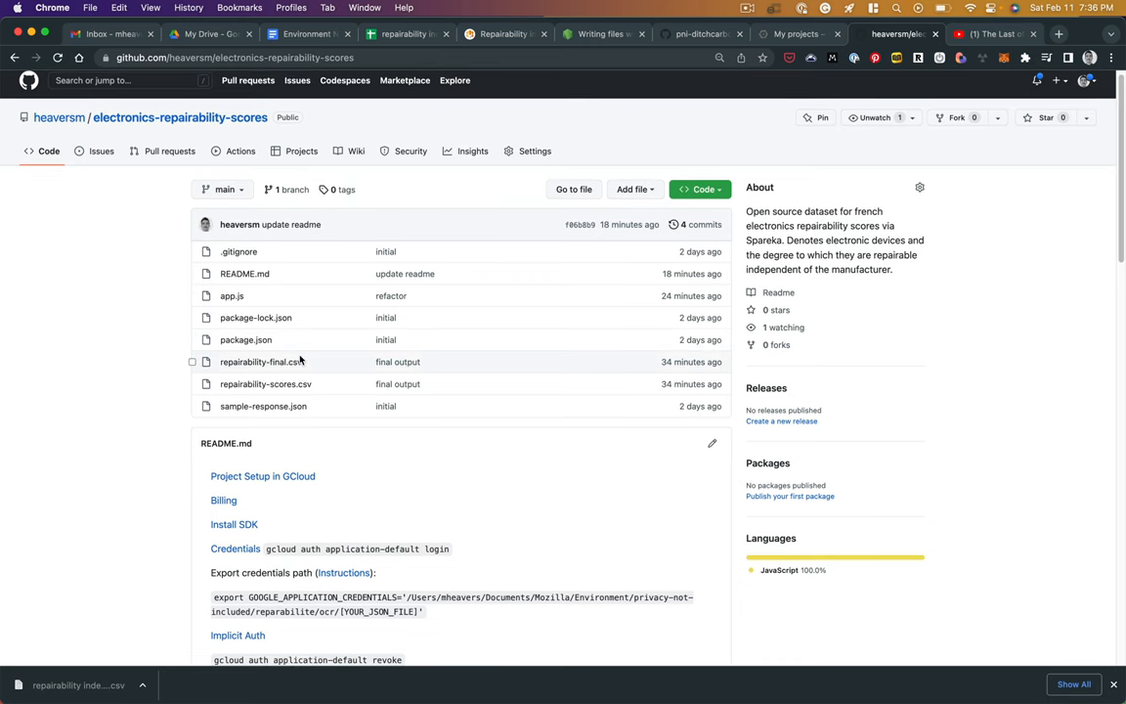
{"action": "mouse_move", "coordinate": [280, 383]}
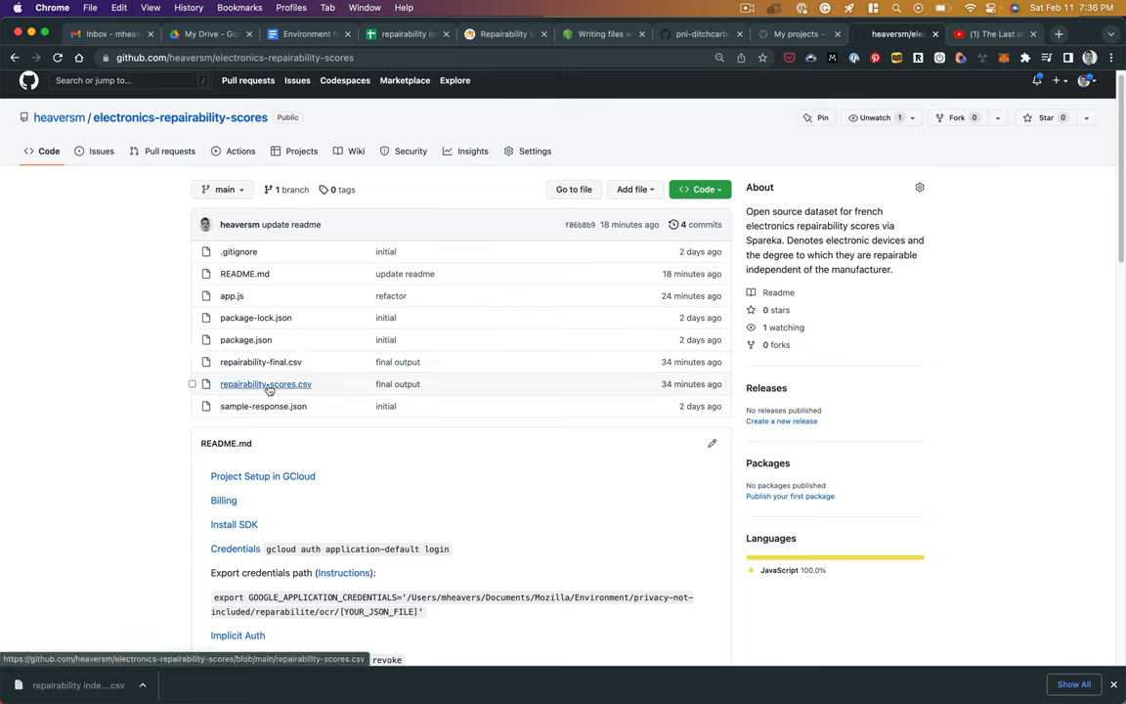
{"action": "mouse_move", "coordinate": [264, 383]}
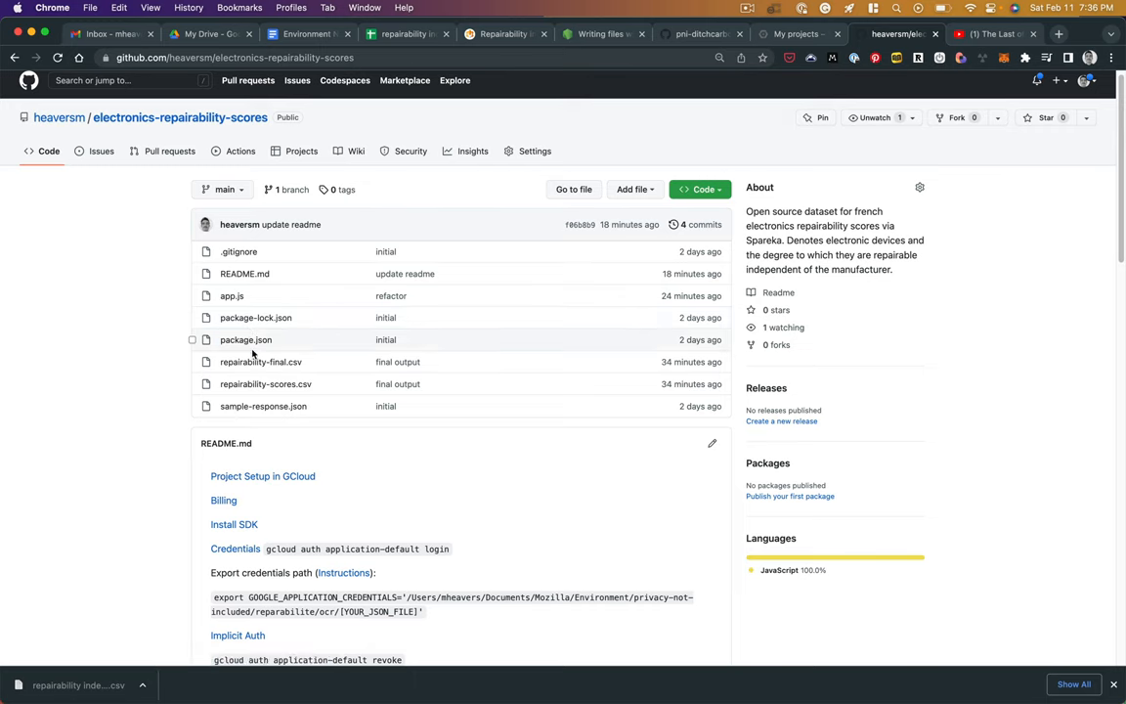
{"action": "left_click", "coordinate": [261, 362]}
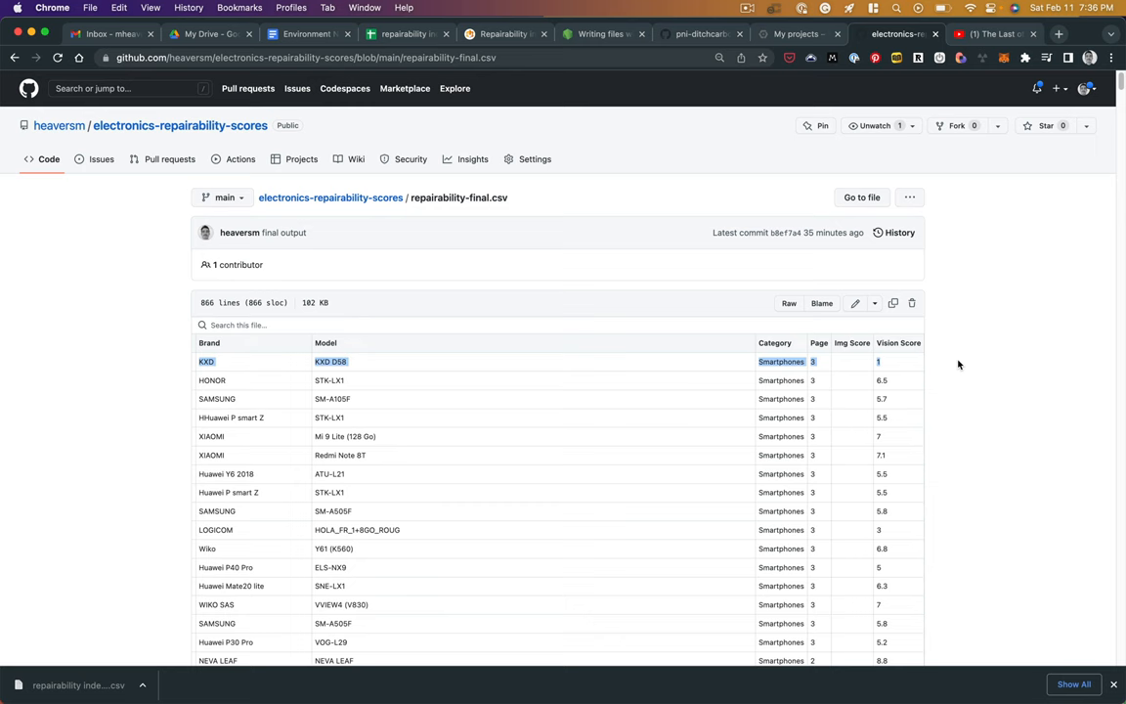
{"action": "mouse_move", "coordinate": [943, 365]}
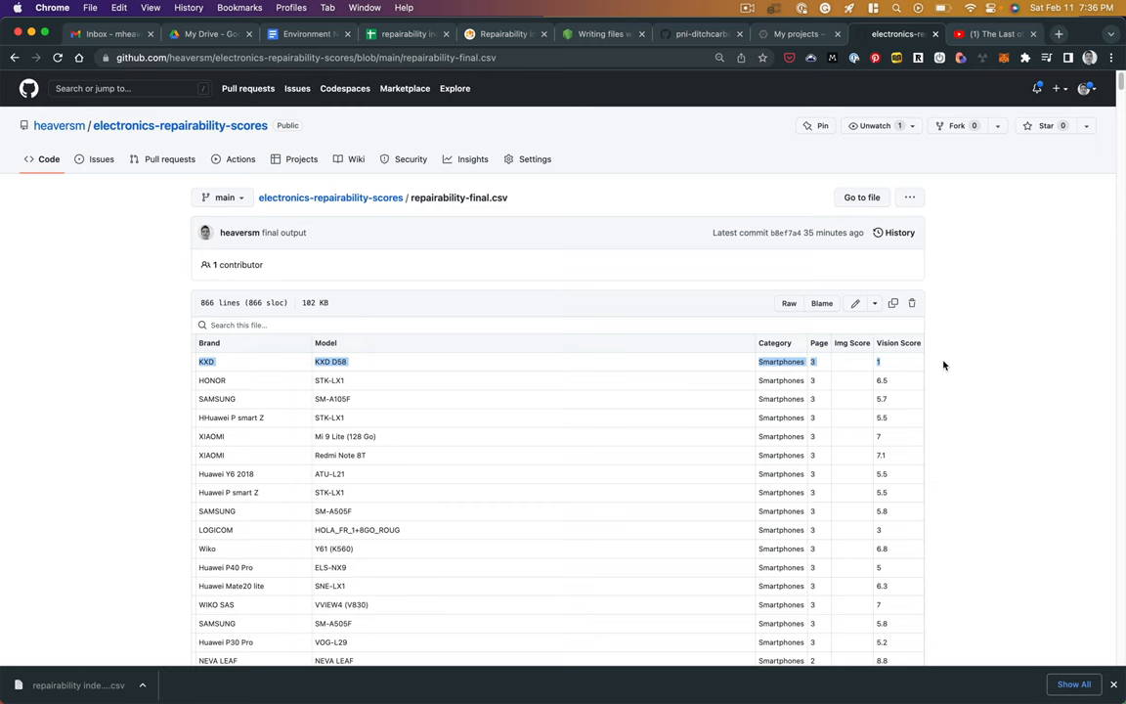
{"action": "mouse_move", "coordinate": [889, 372]}
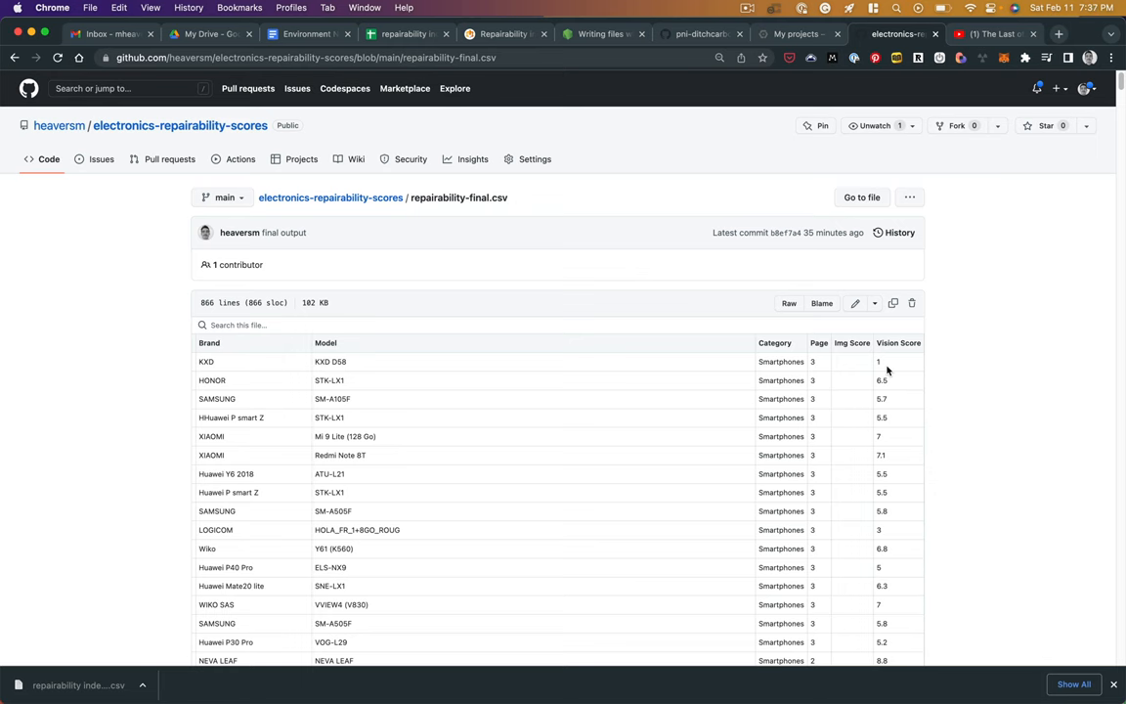
Scroll through the CSV preview of brands, models and Vision Scores
{"action": "scroll", "scroll_direction": "down", "scroll_amount": 3}
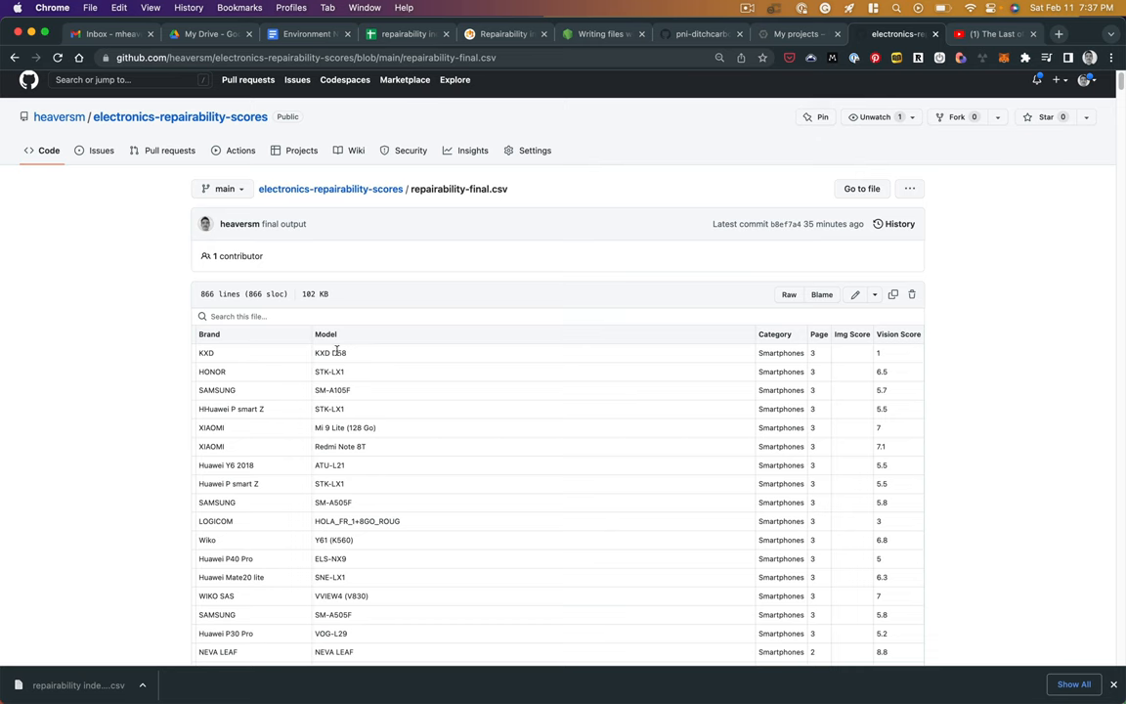
{"action": "mouse_move", "coordinate": [362, 353]}
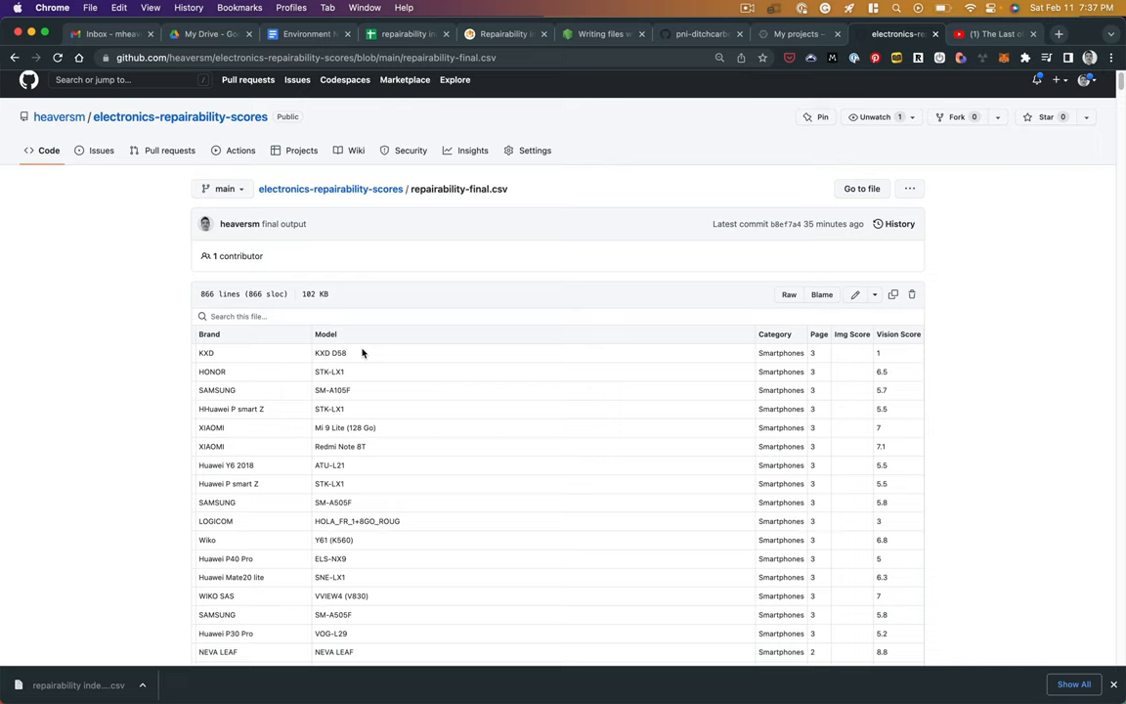
{"action": "mouse_move", "coordinate": [549, 370]}
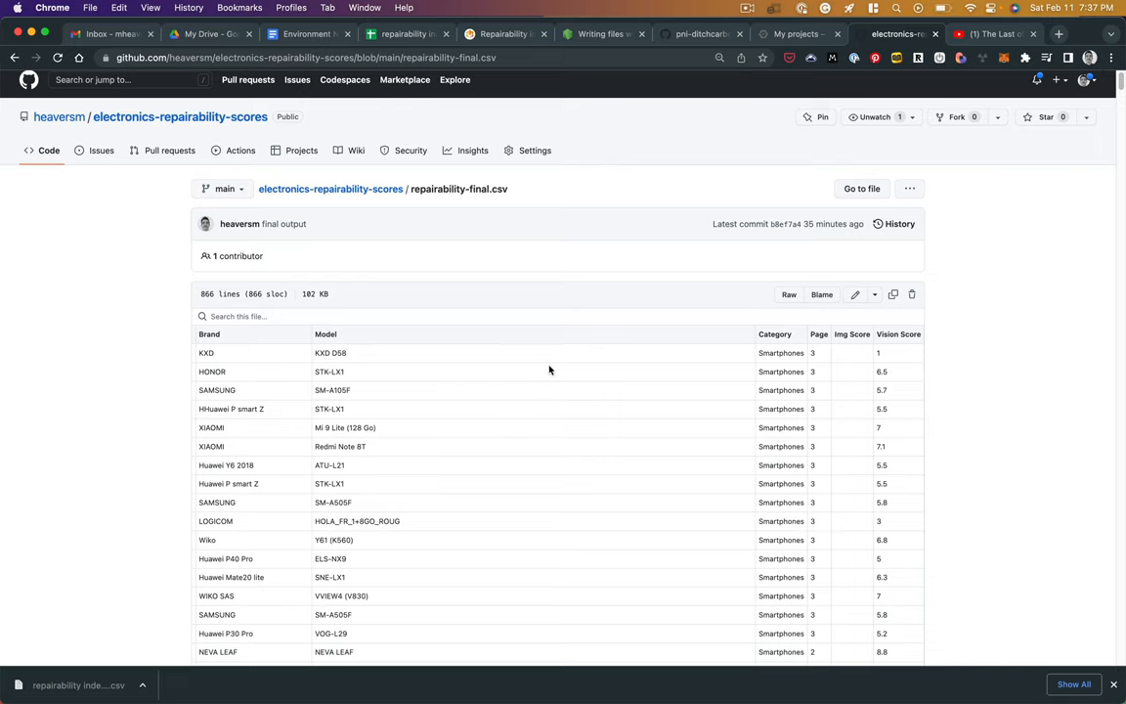
{"action": "scroll", "scroll_direction": "down", "scroll_amount": 3}
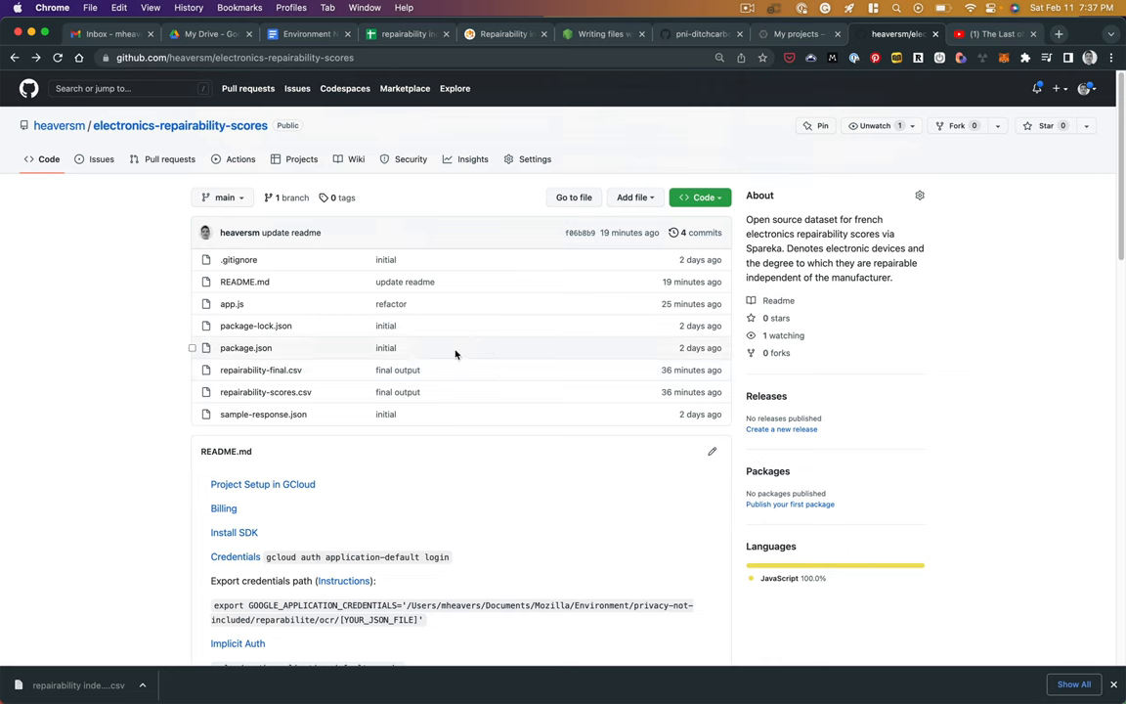
{"action": "mouse_move", "coordinate": [154, 387]}
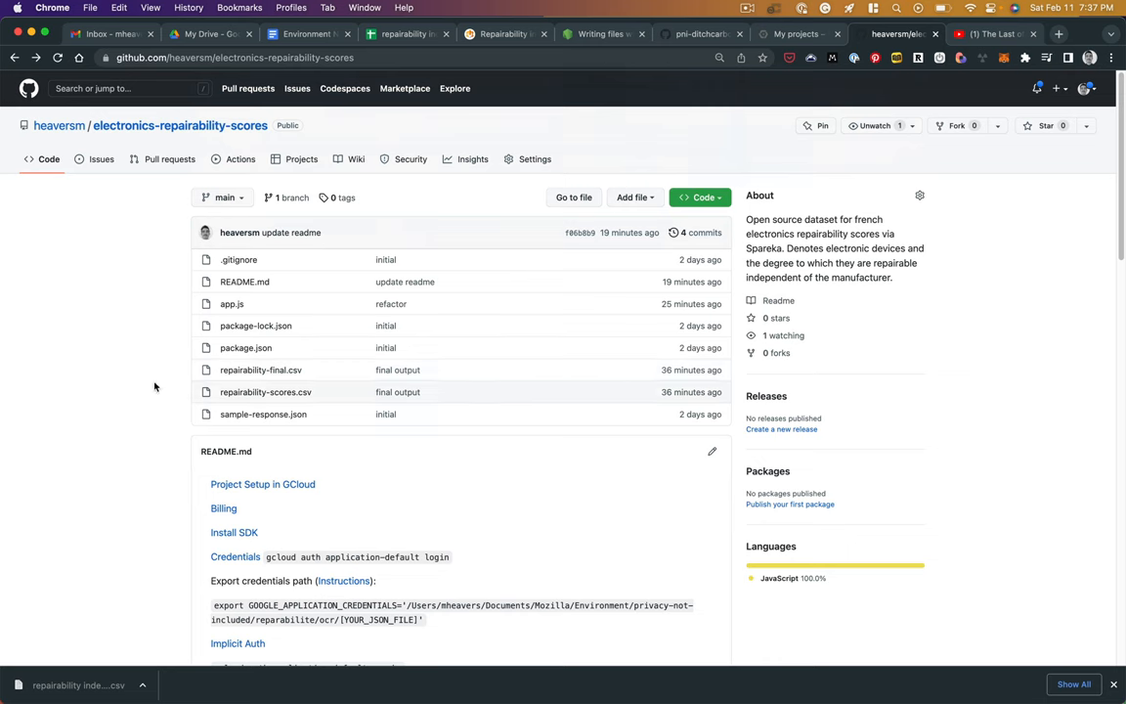